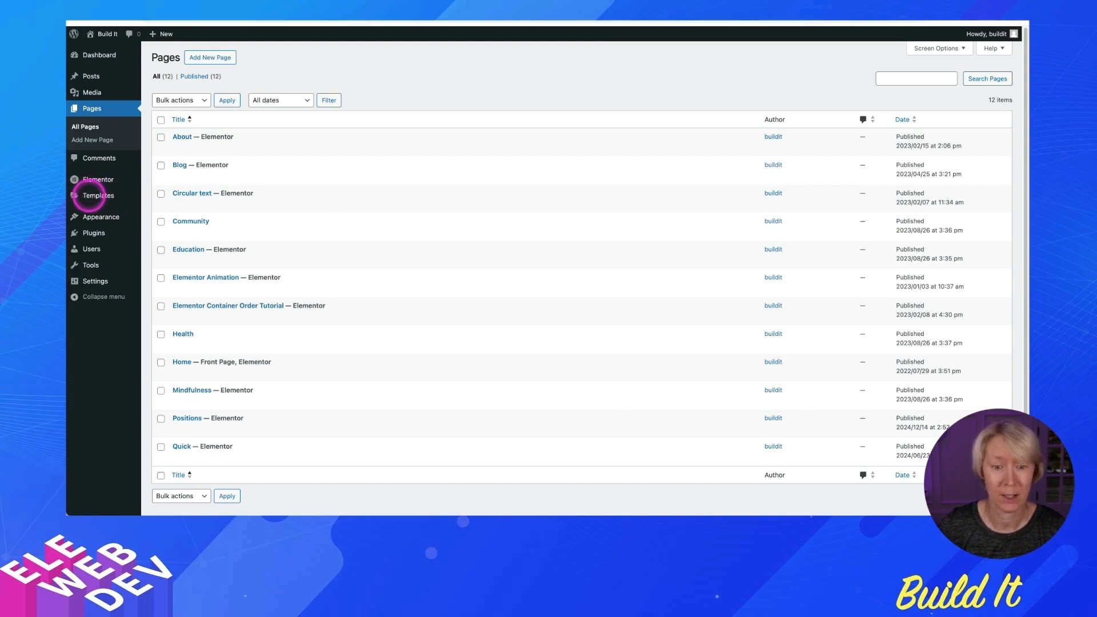
Show the Floating Elements list under Templates in WordPress admin.
{"action": "left_click", "coordinate": [98, 195]}
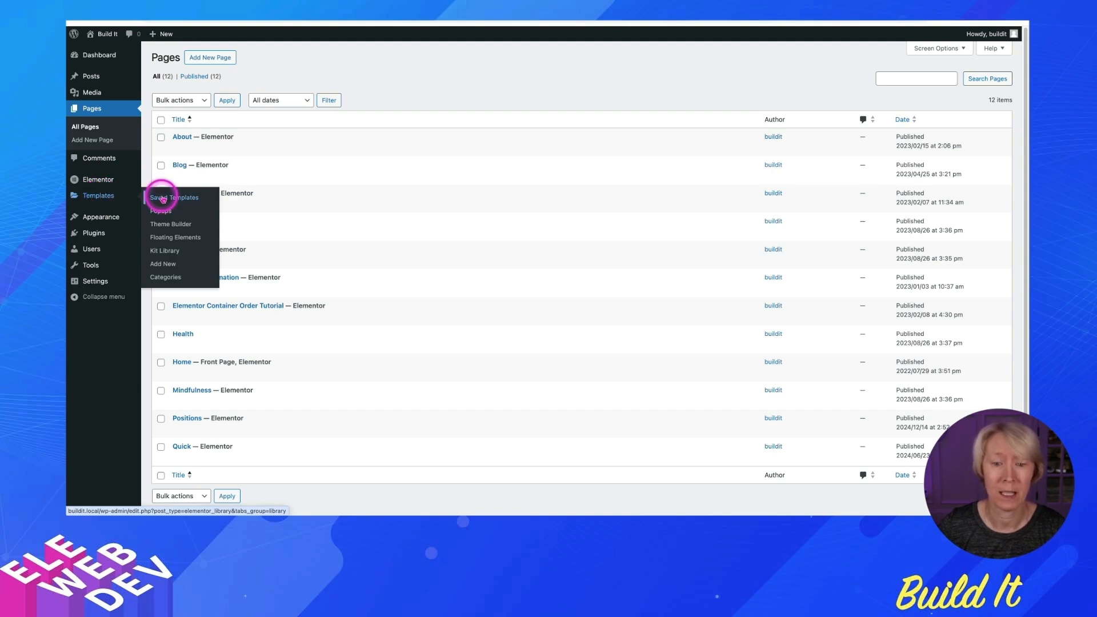
{"action": "mouse_move", "coordinate": [175, 238]}
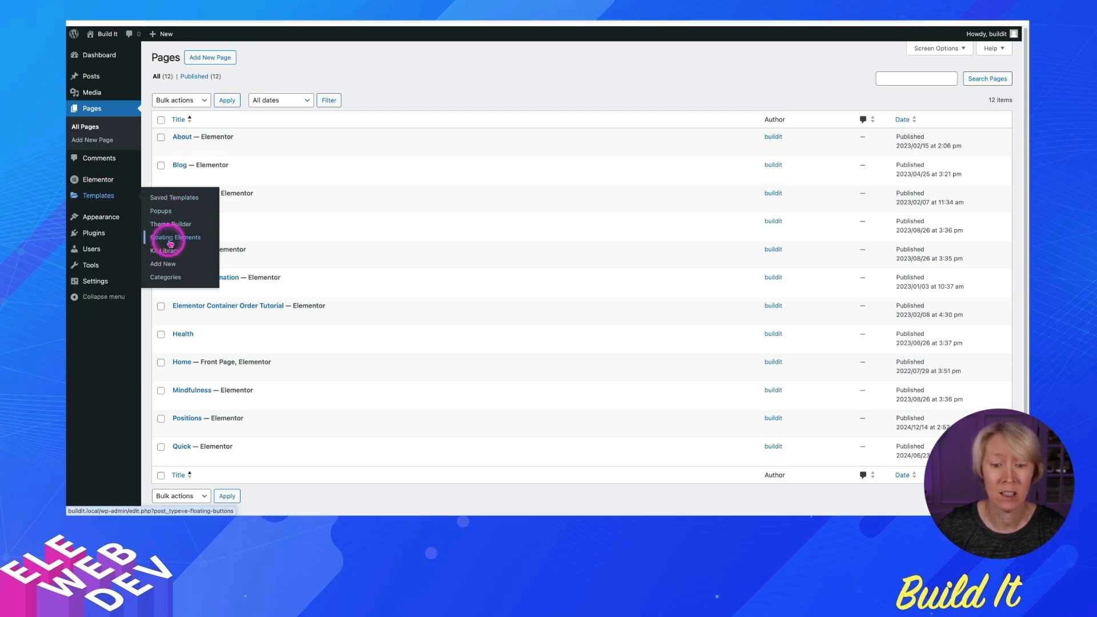
{"action": "mouse_move", "coordinate": [174, 197]}
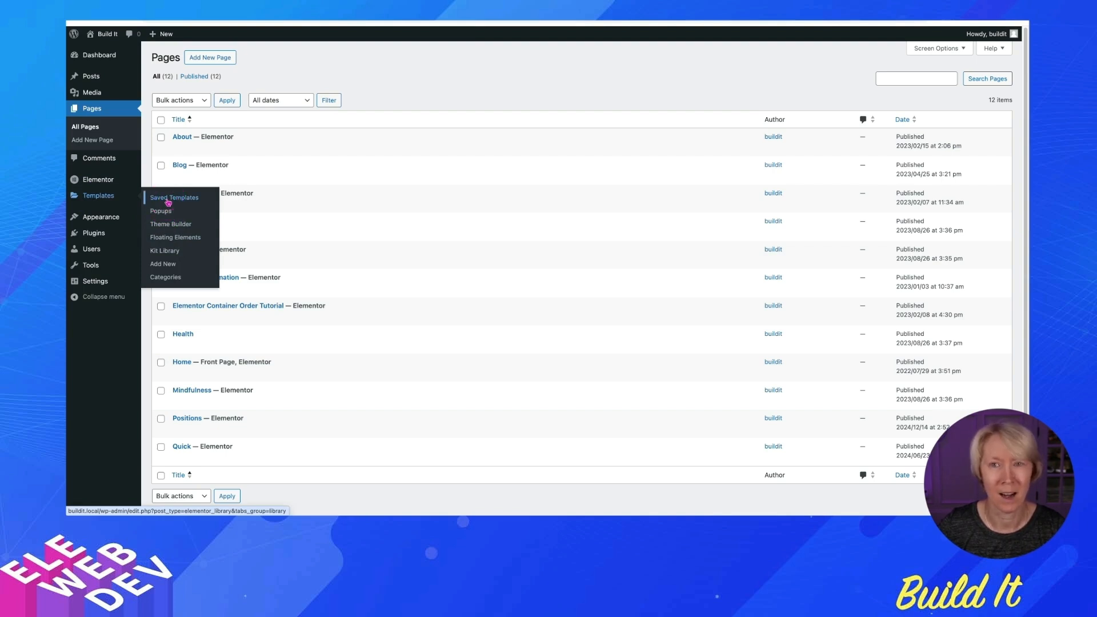
{"action": "mouse_move", "coordinate": [175, 237]}
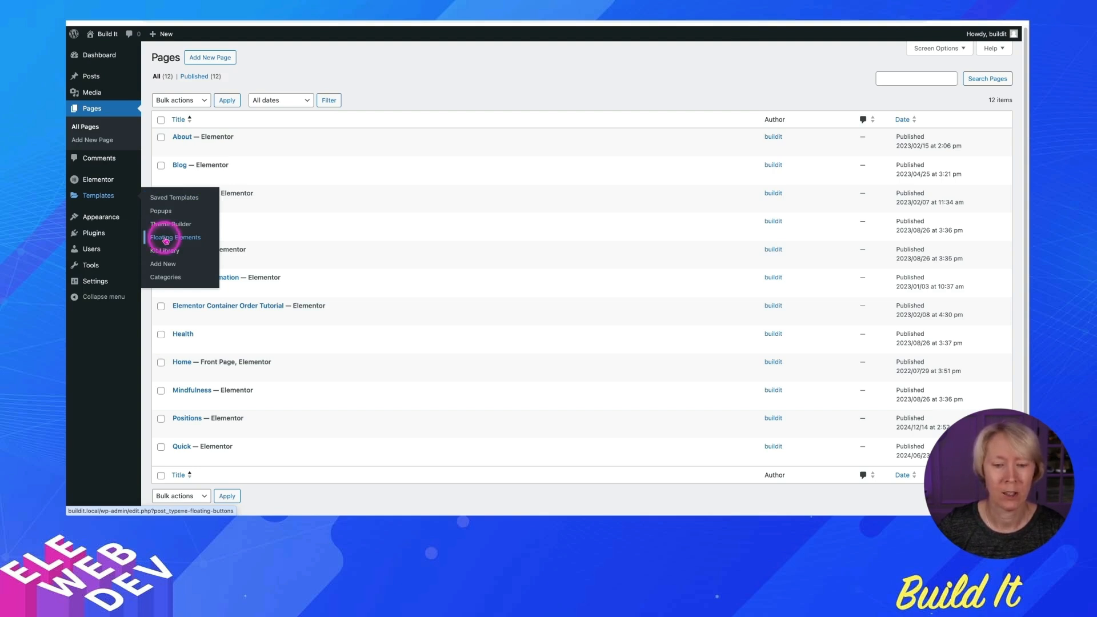
{"action": "left_click", "coordinate": [175, 237]}
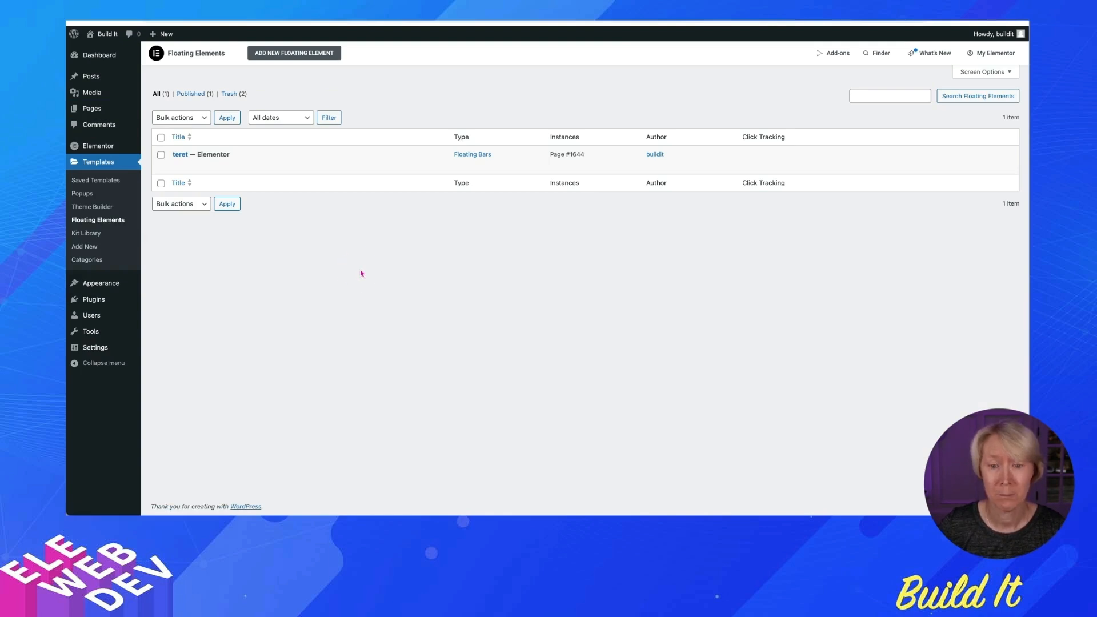
{"action": "left_click", "coordinate": [326, 227]}
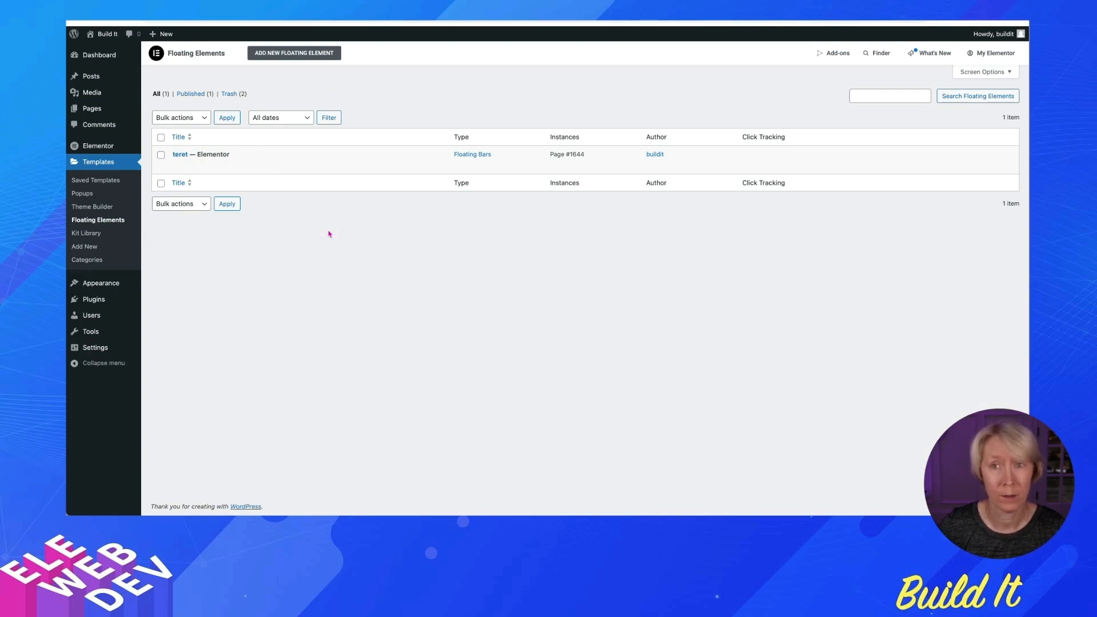
{"action": "left_click", "coordinate": [294, 53]}
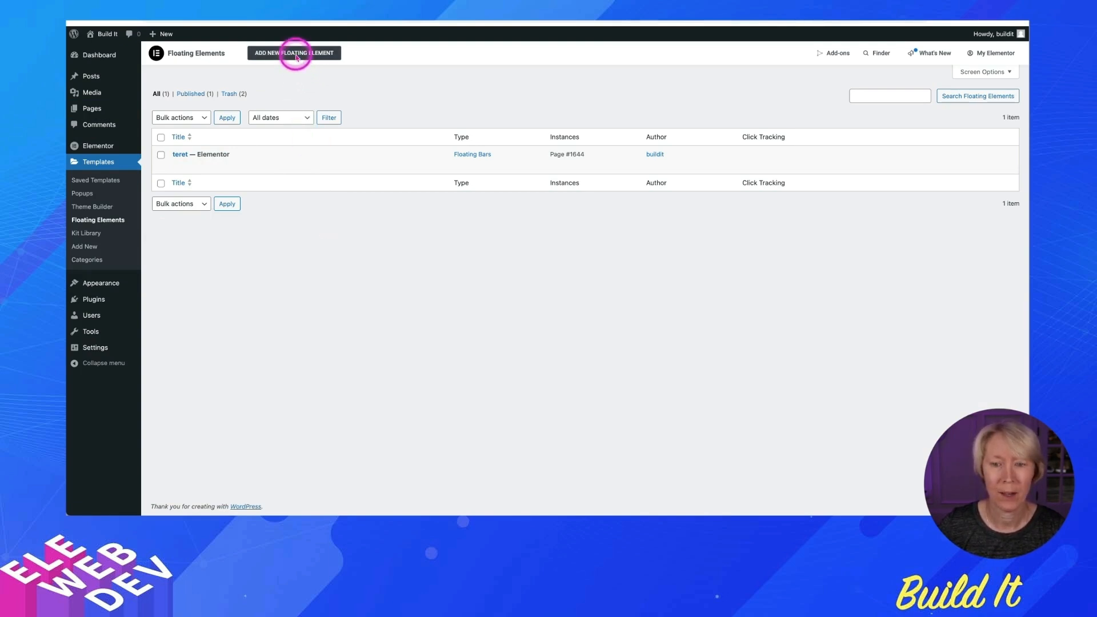
{"action": "mouse_move", "coordinate": [294, 53]}
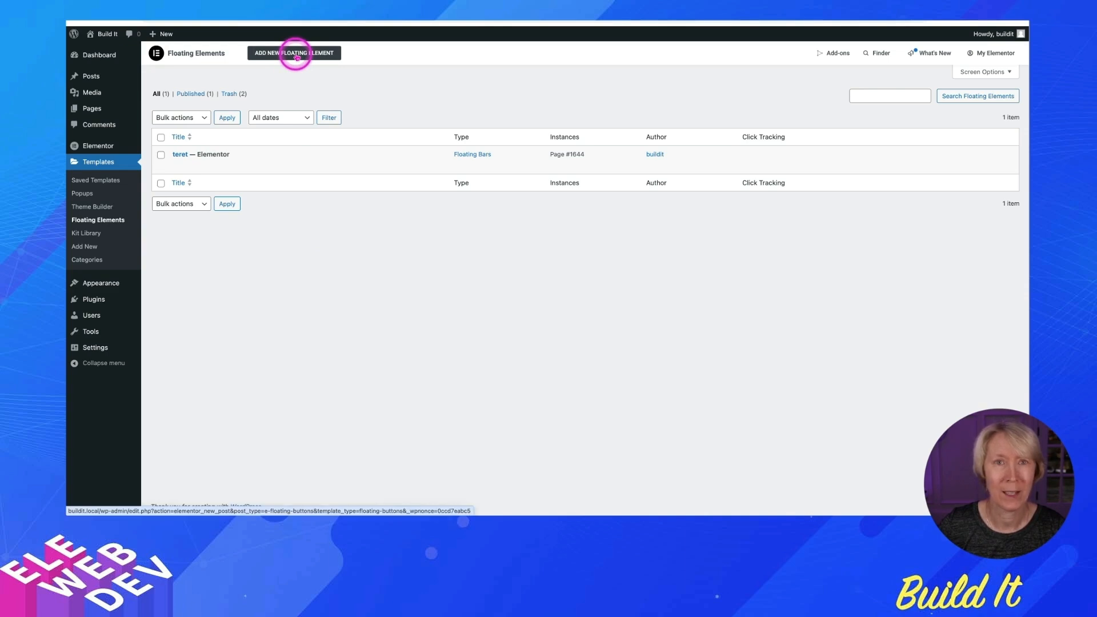
Create a new Floating Bars element named 'bar1'.
{"action": "left_click", "coordinate": [294, 53]}
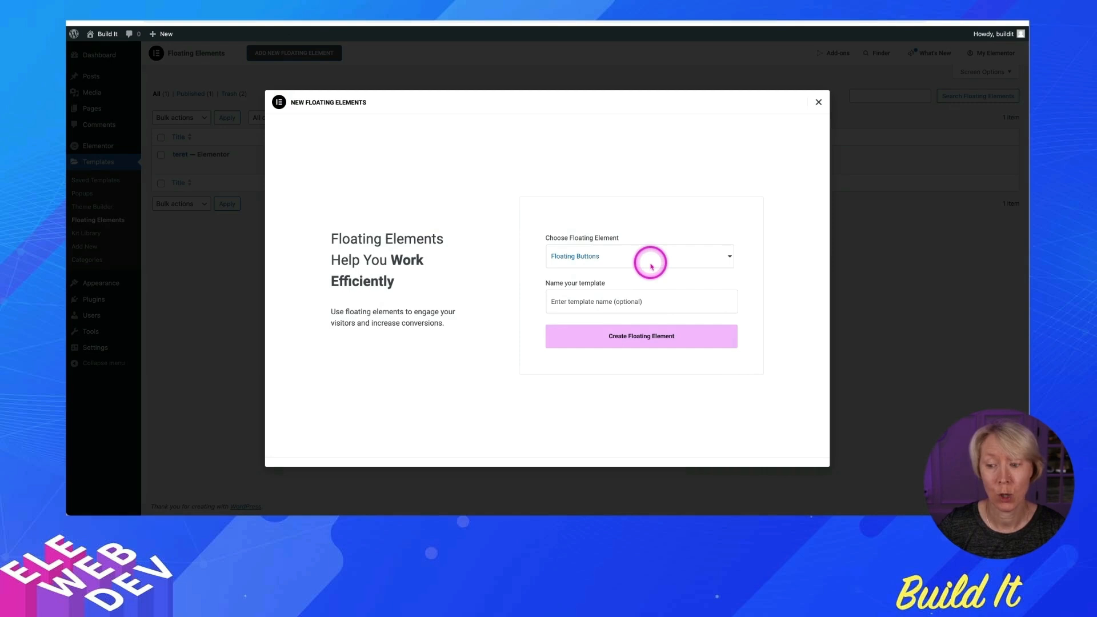
{"action": "left_click", "coordinate": [638, 255]}
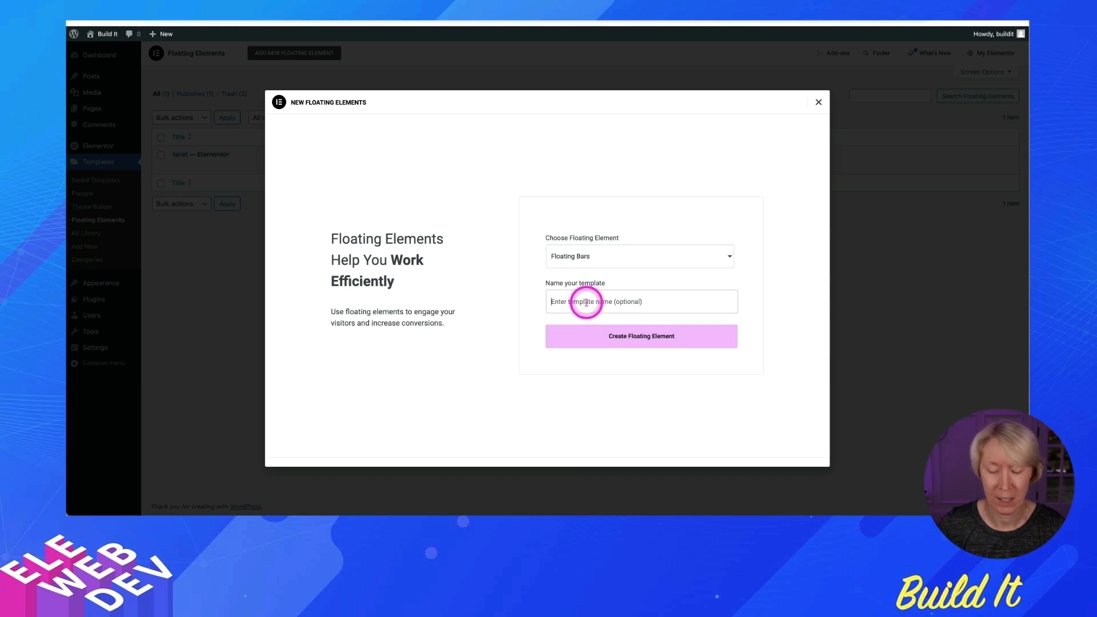
{"action": "type", "text": "bar1"}
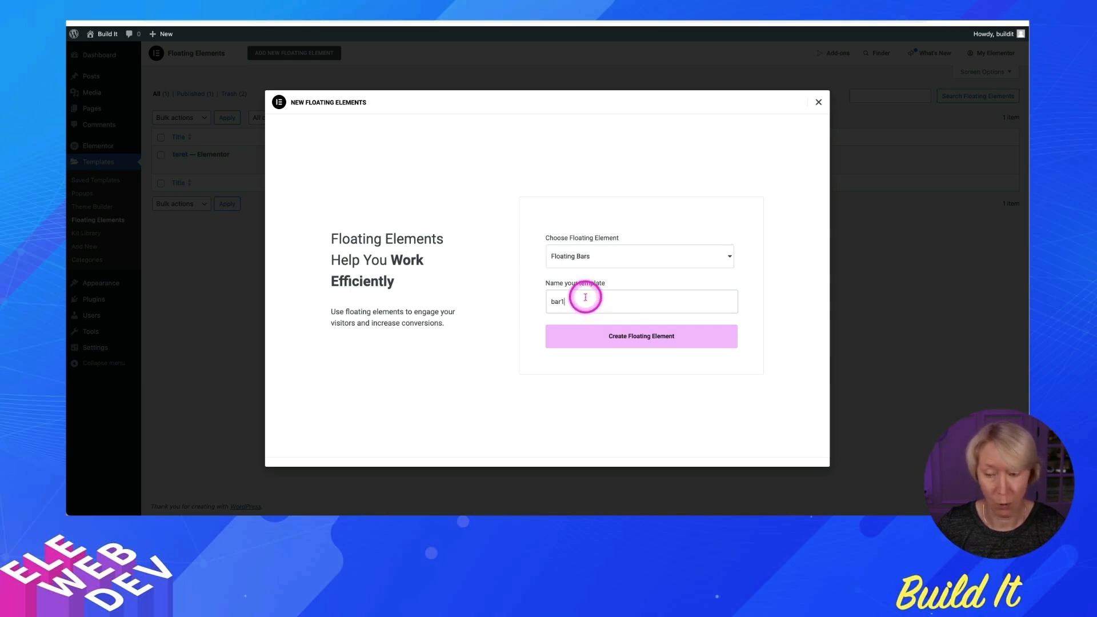
{"action": "left_click", "coordinate": [640, 337]}
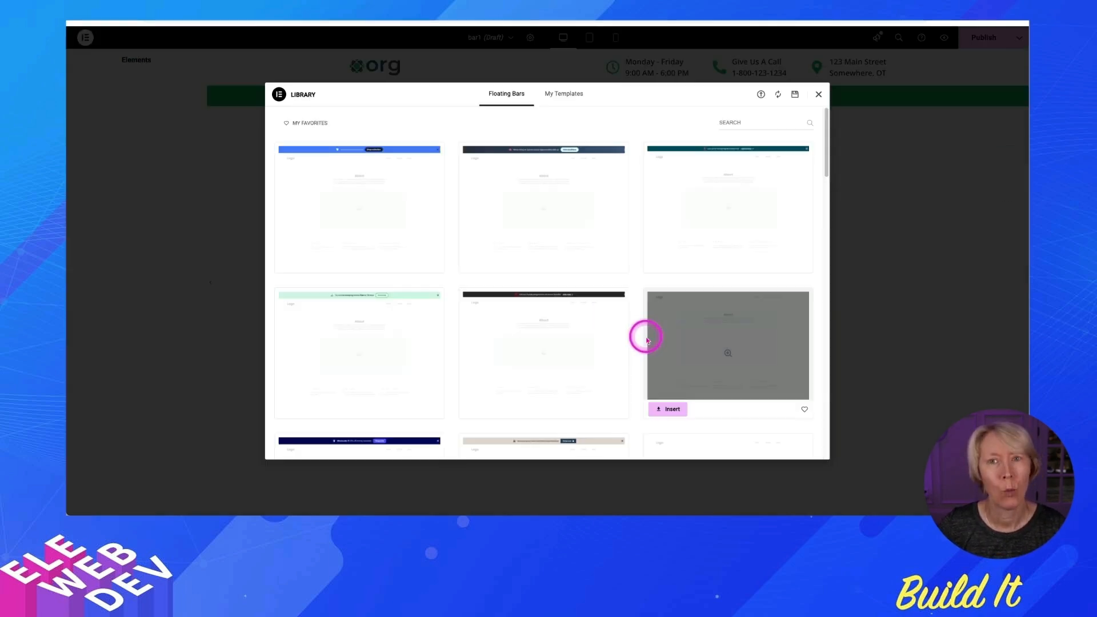
{"action": "mouse_move", "coordinate": [545, 324]}
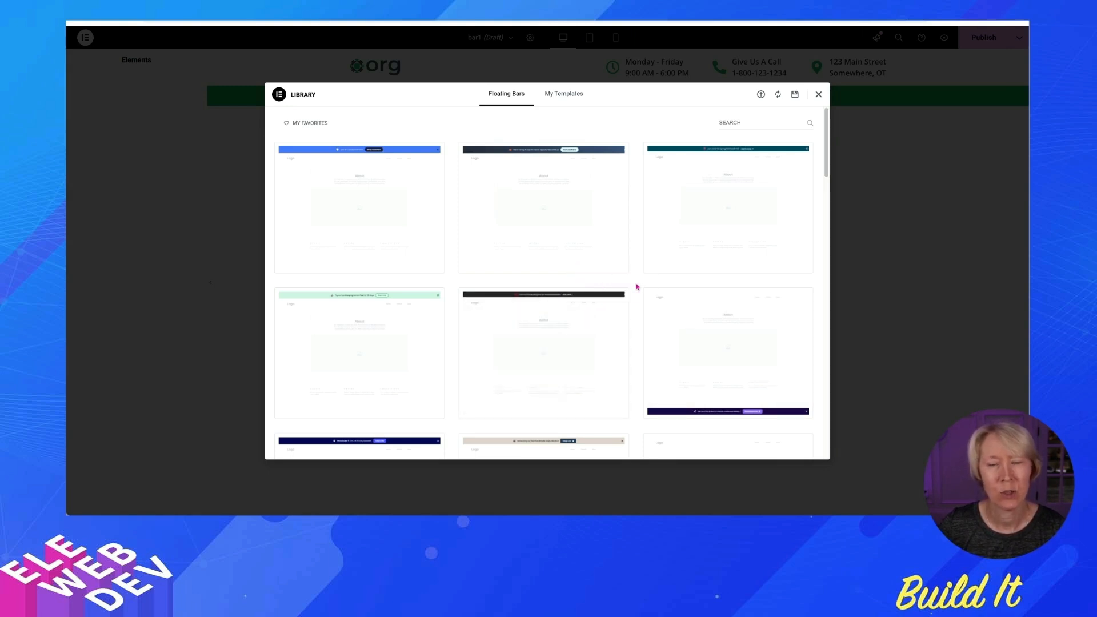
{"action": "left_click", "coordinate": [636, 283]}
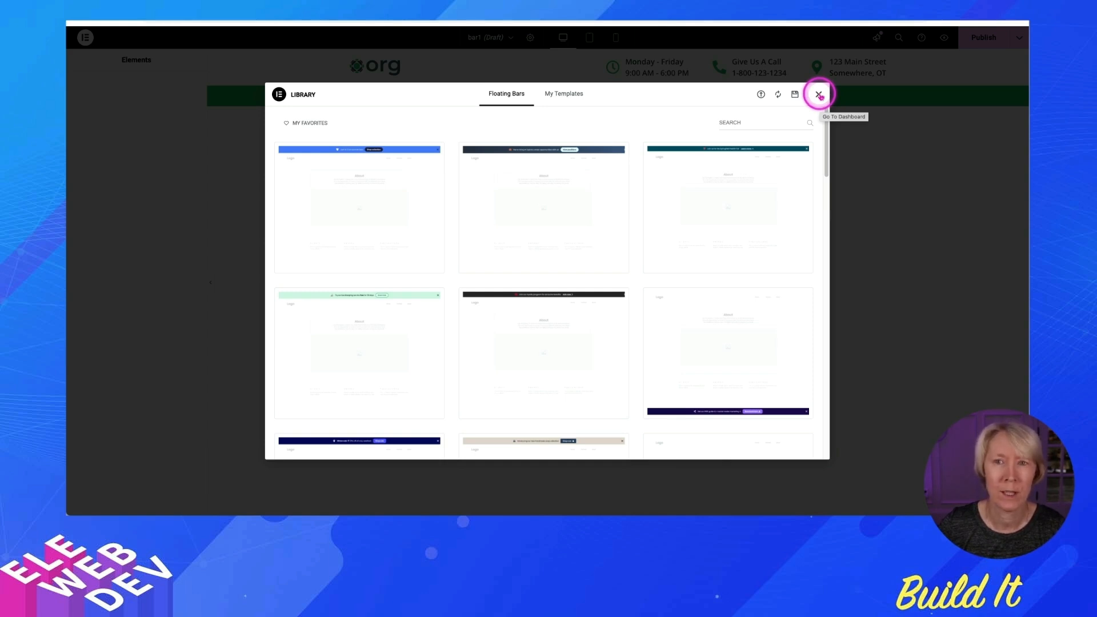
Dismiss the template library and publish the empty bar1 floating bar.
{"action": "left_click", "coordinate": [818, 94]}
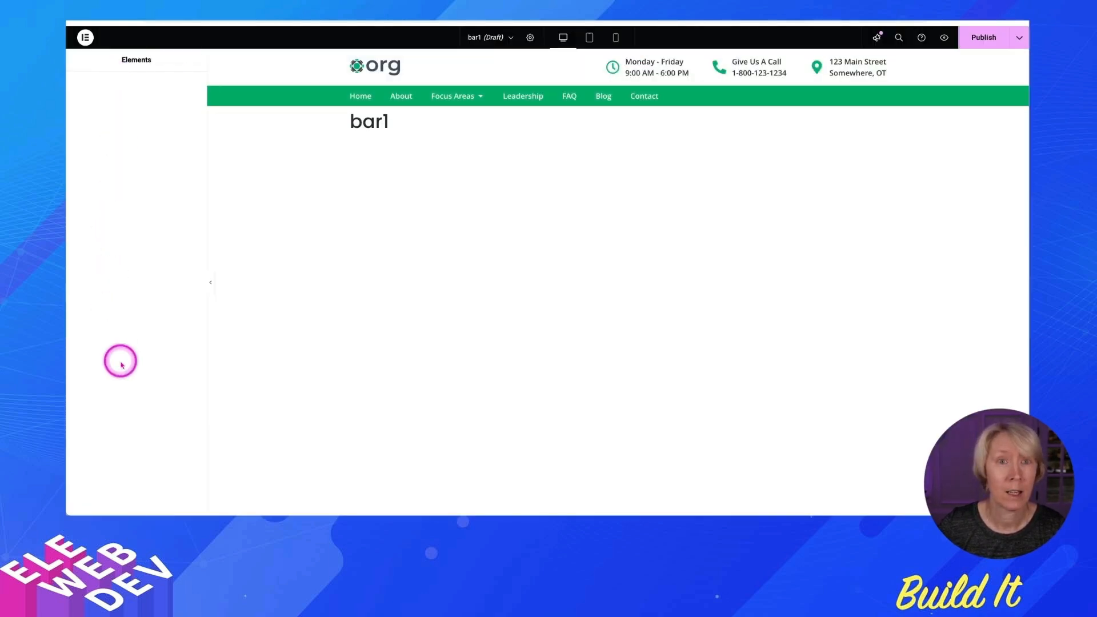
{"action": "mouse_move", "coordinate": [142, 96]}
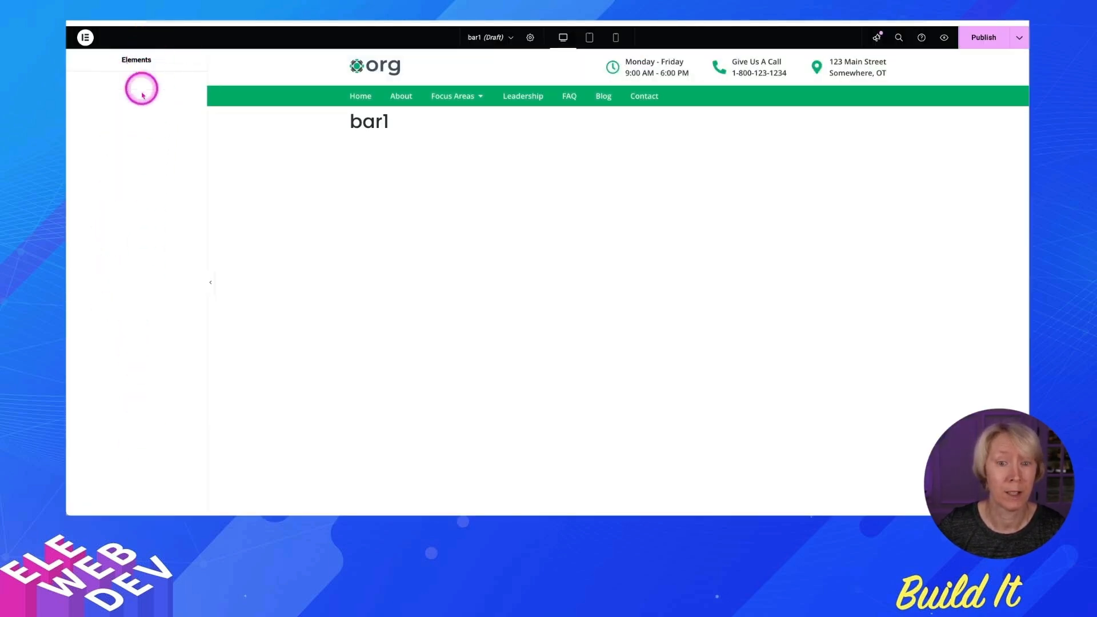
{"action": "mouse_move", "coordinate": [144, 255]}
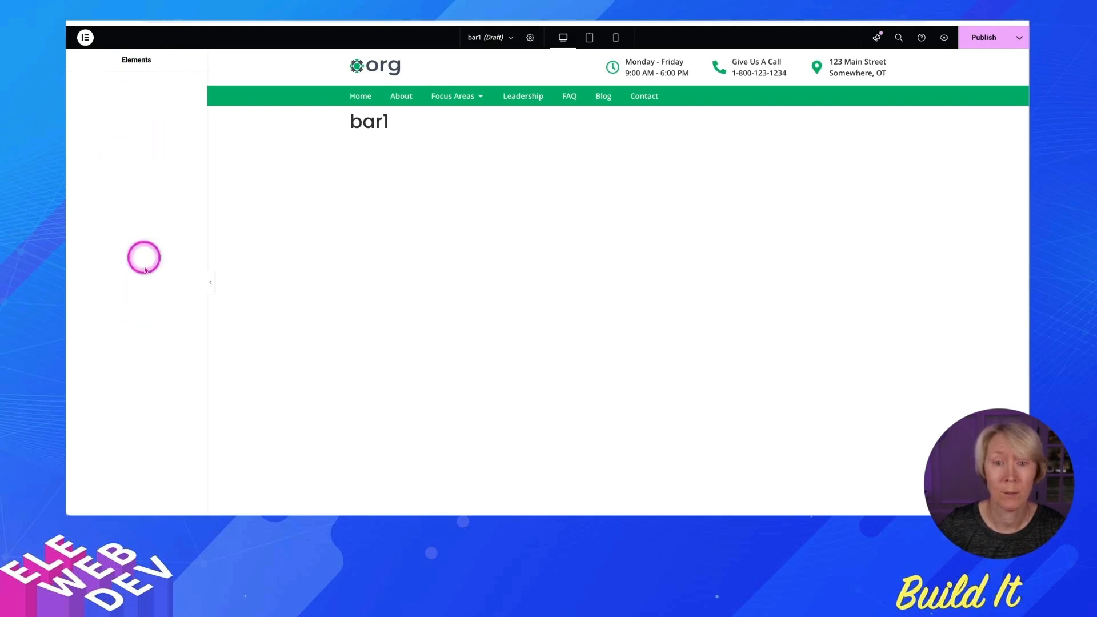
{"action": "mouse_move", "coordinate": [674, 313]}
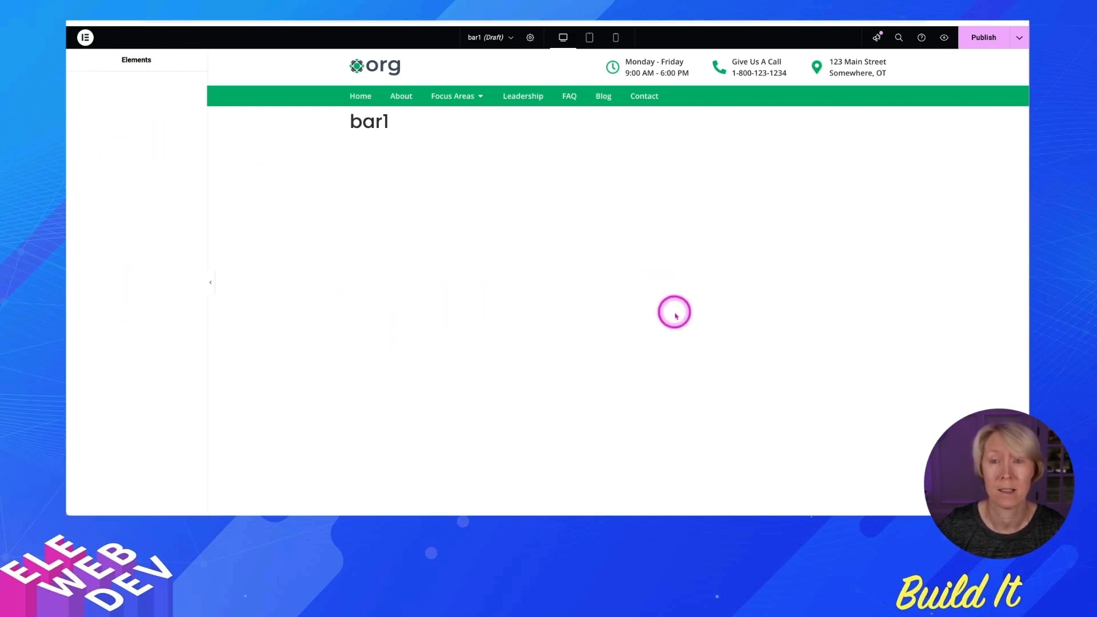
{"action": "mouse_move", "coordinate": [587, 317]}
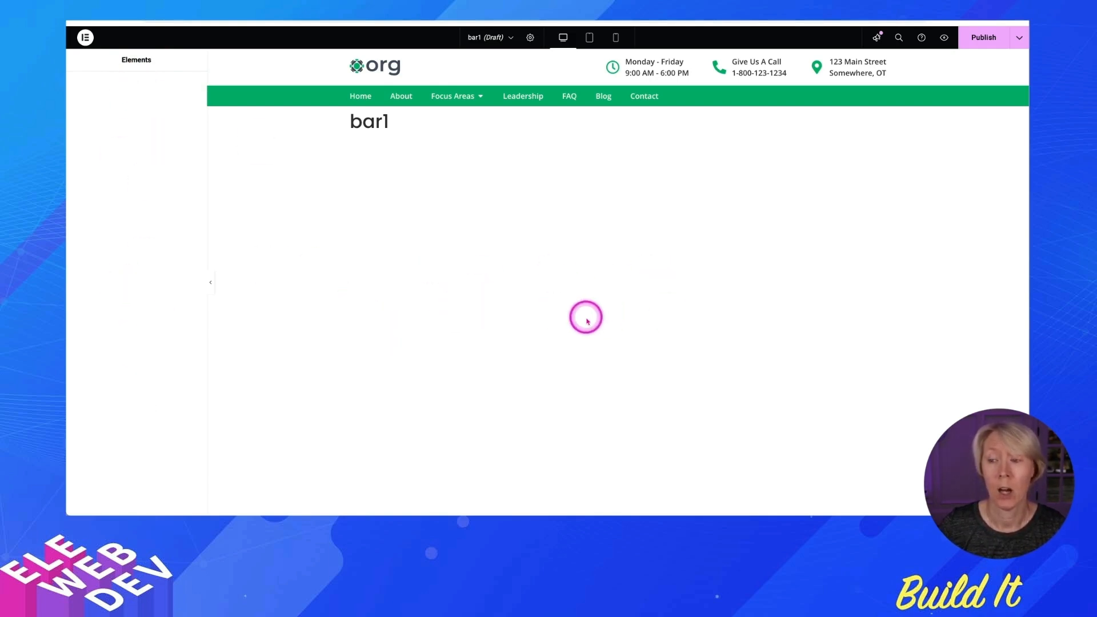
{"action": "mouse_move", "coordinate": [887, 176]}
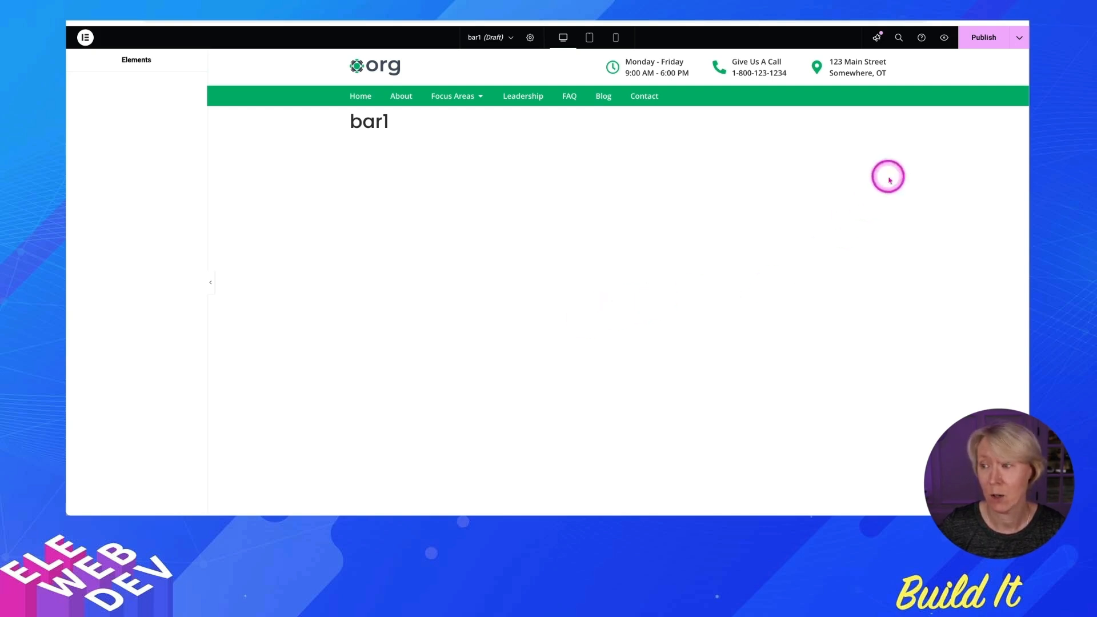
{"action": "left_click", "coordinate": [983, 37]}
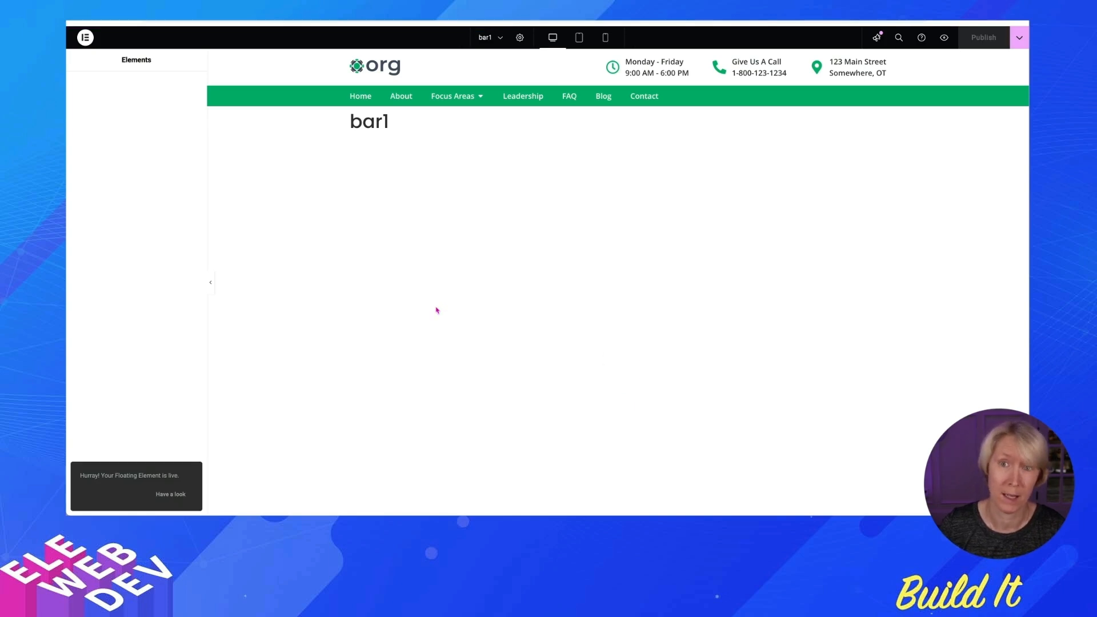
{"action": "left_click", "coordinate": [85, 37]}
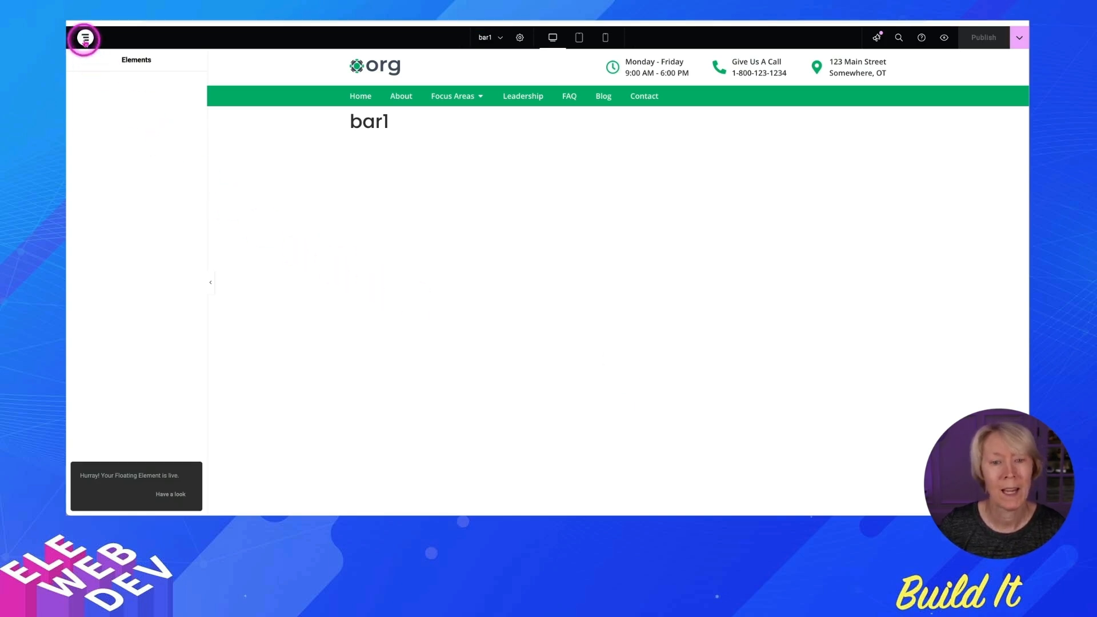
Exit to WordPress and return to the Floating Elements list showing bar1 and teret.
{"action": "left_click", "coordinate": [84, 37]}
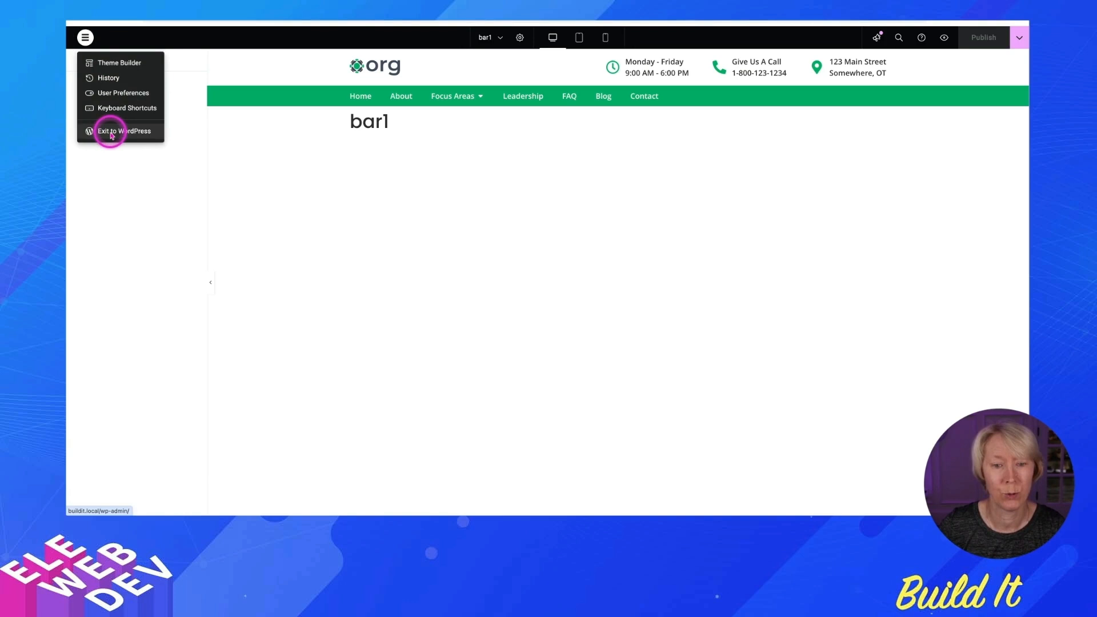
{"action": "left_click", "coordinate": [123, 130]}
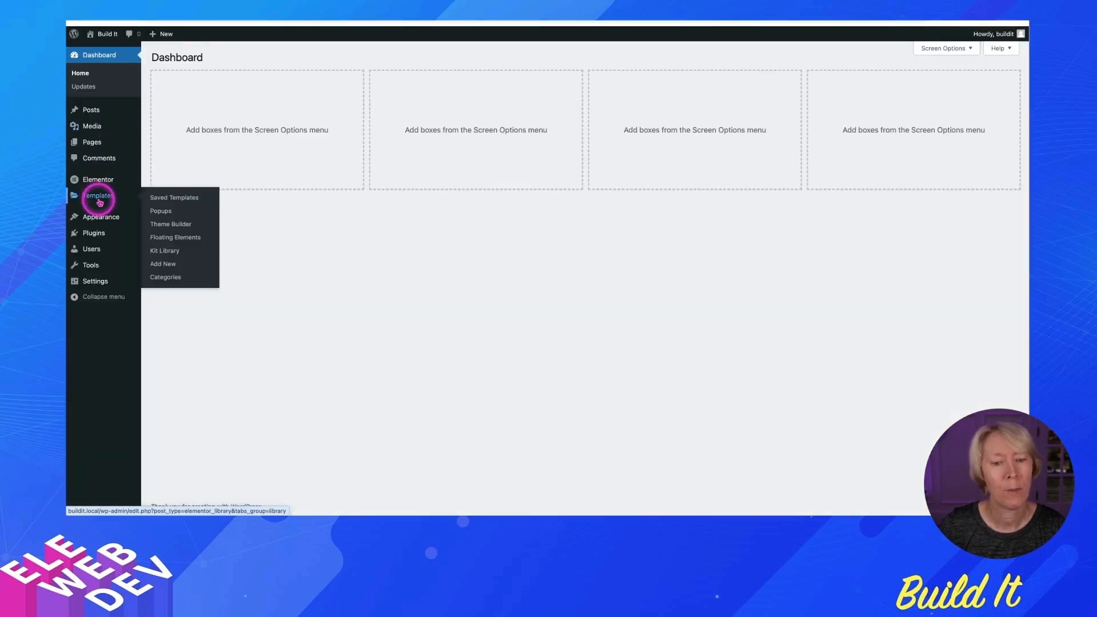
{"action": "left_click", "coordinate": [170, 224]}
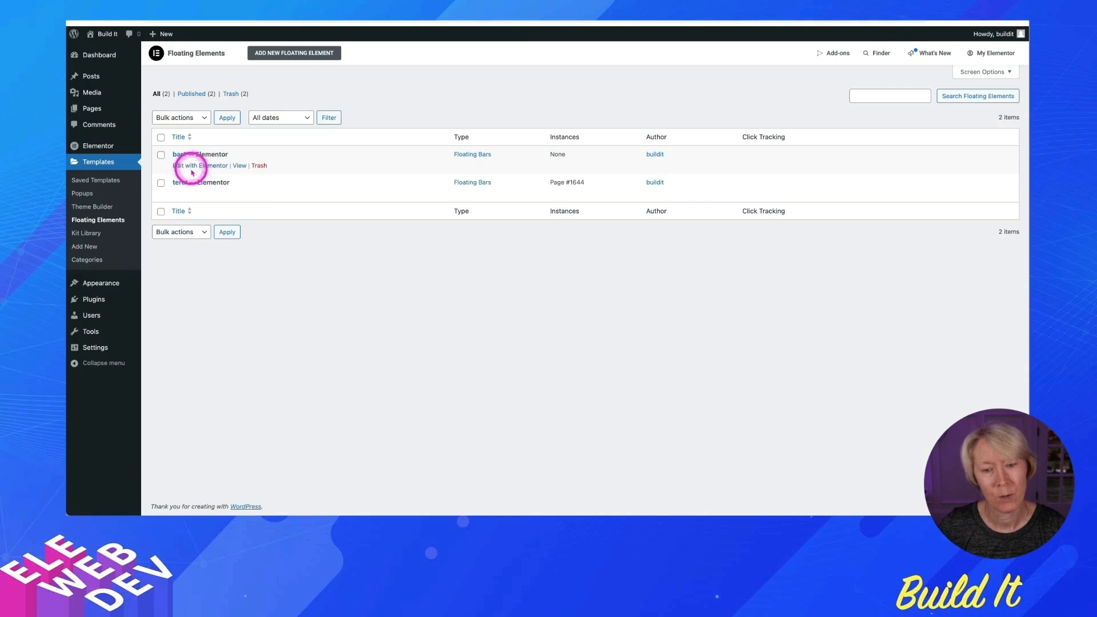
{"action": "mouse_move", "coordinate": [201, 165]}
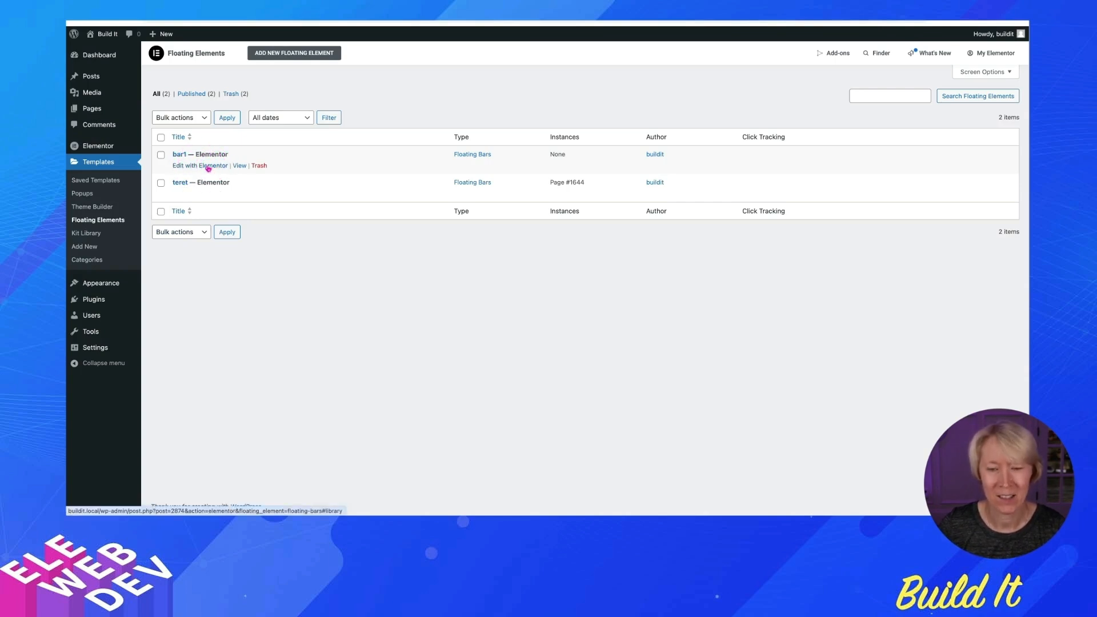
Edit bar1 in Elementor and preview the lavender birthday coupon bar template.
{"action": "left_click", "coordinate": [199, 164]}
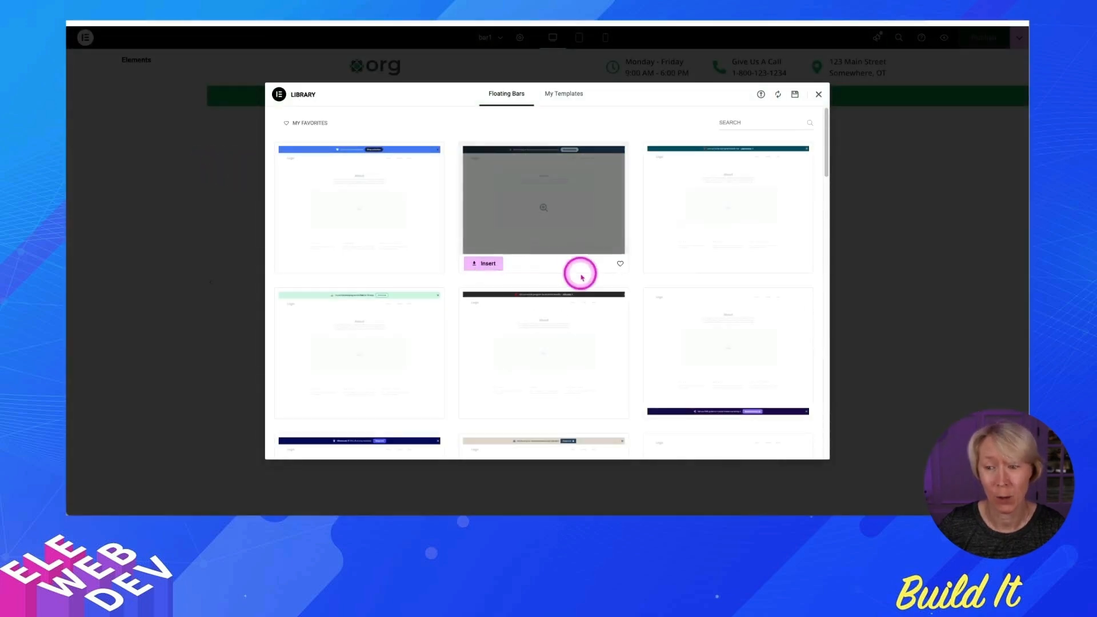
{"action": "mouse_move", "coordinate": [567, 302]}
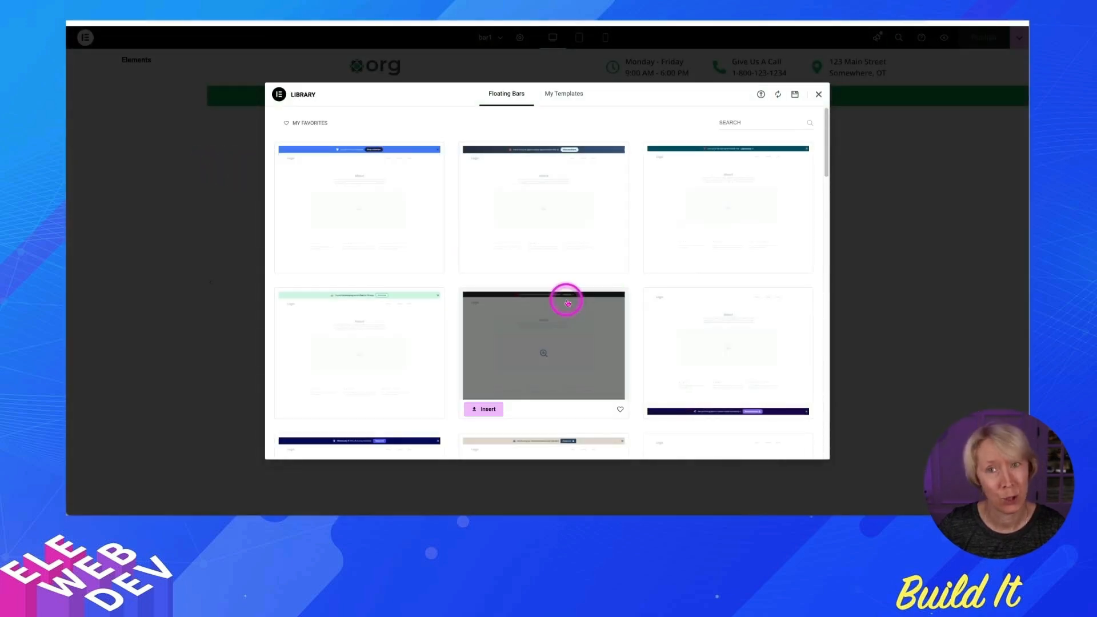
{"action": "scroll", "scroll_direction": "down", "scroll_amount": 3}
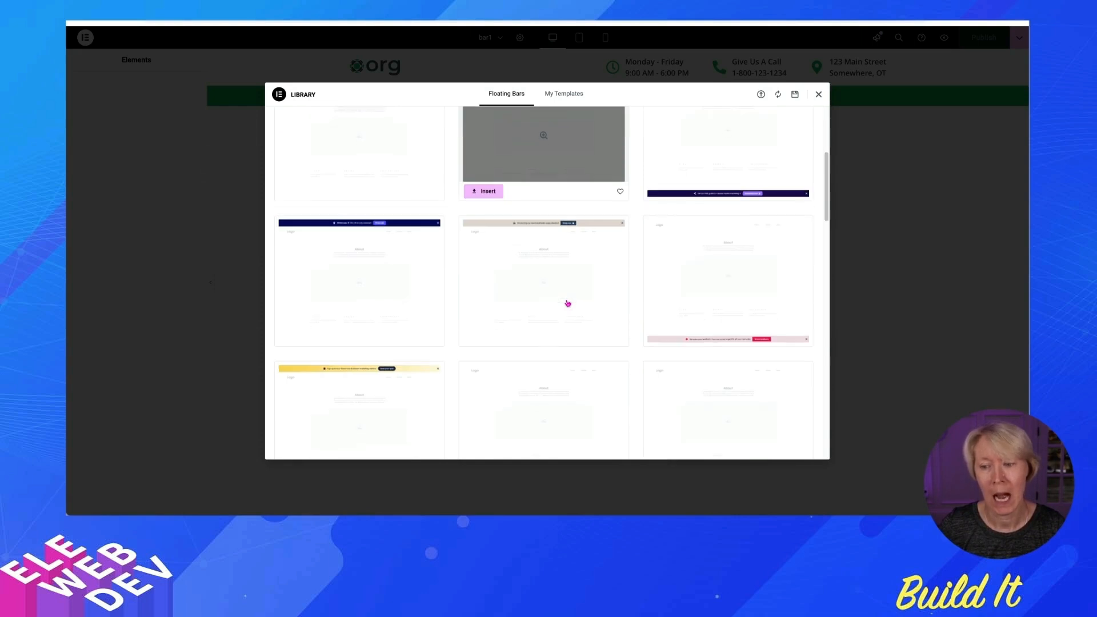
{"action": "scroll", "scroll_direction": "down", "scroll_amount": 3}
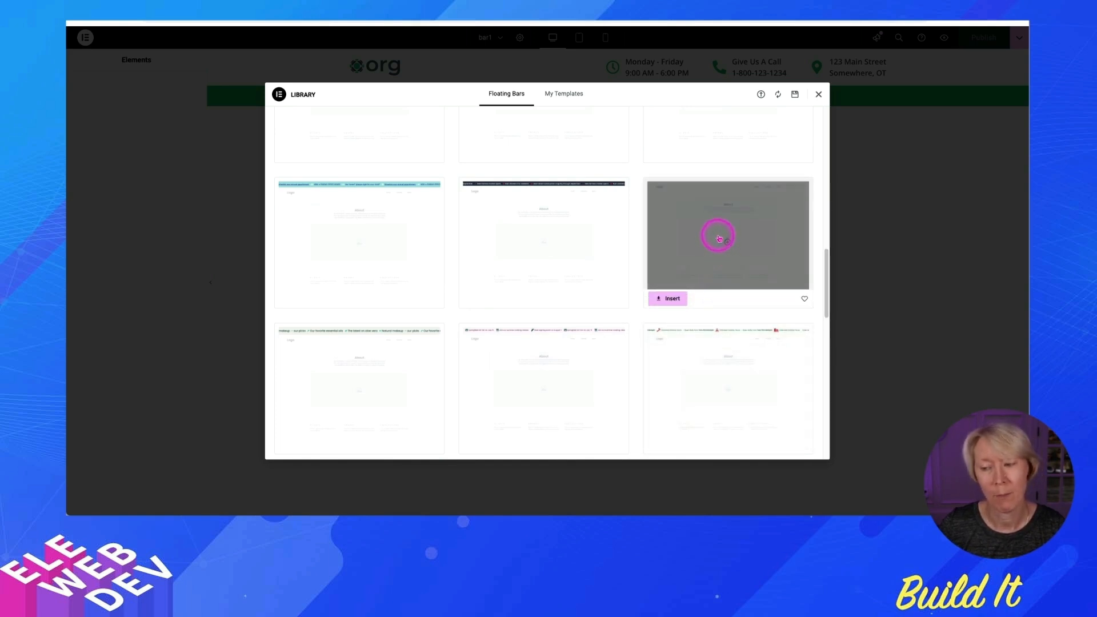
{"action": "scroll", "scroll_direction": "down", "scroll_amount": 3}
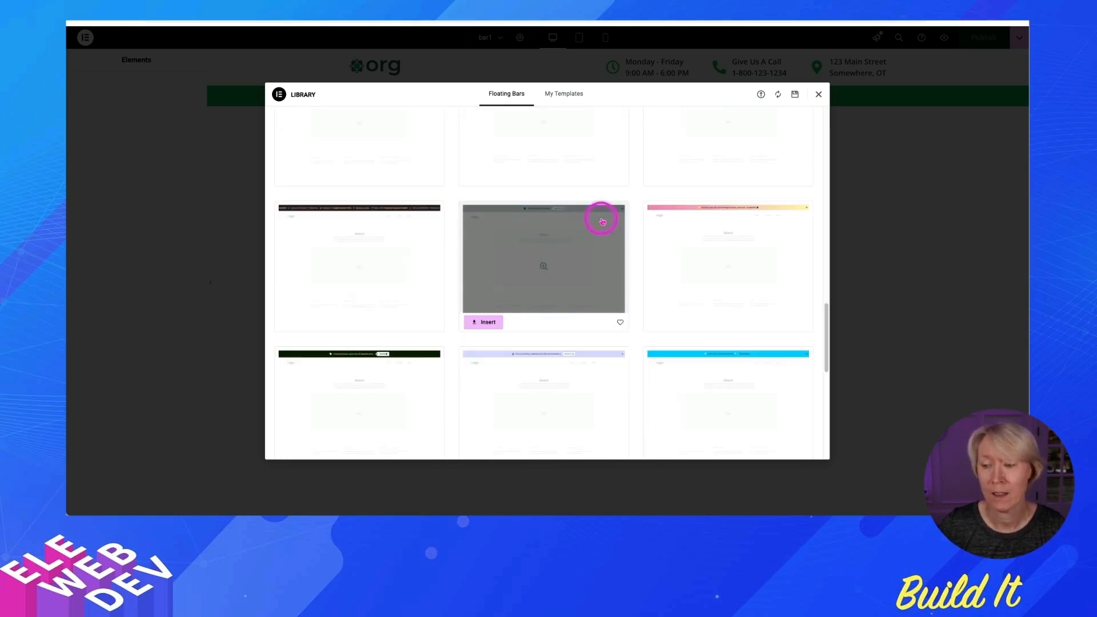
{"action": "mouse_move", "coordinate": [560, 277]}
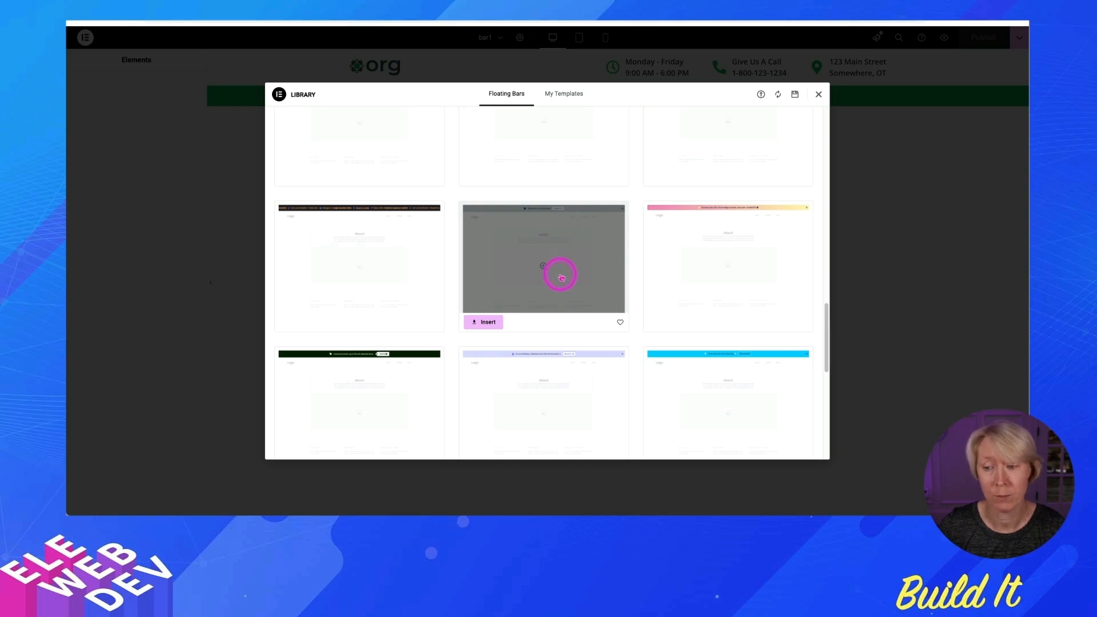
{"action": "mouse_move", "coordinate": [584, 245]}
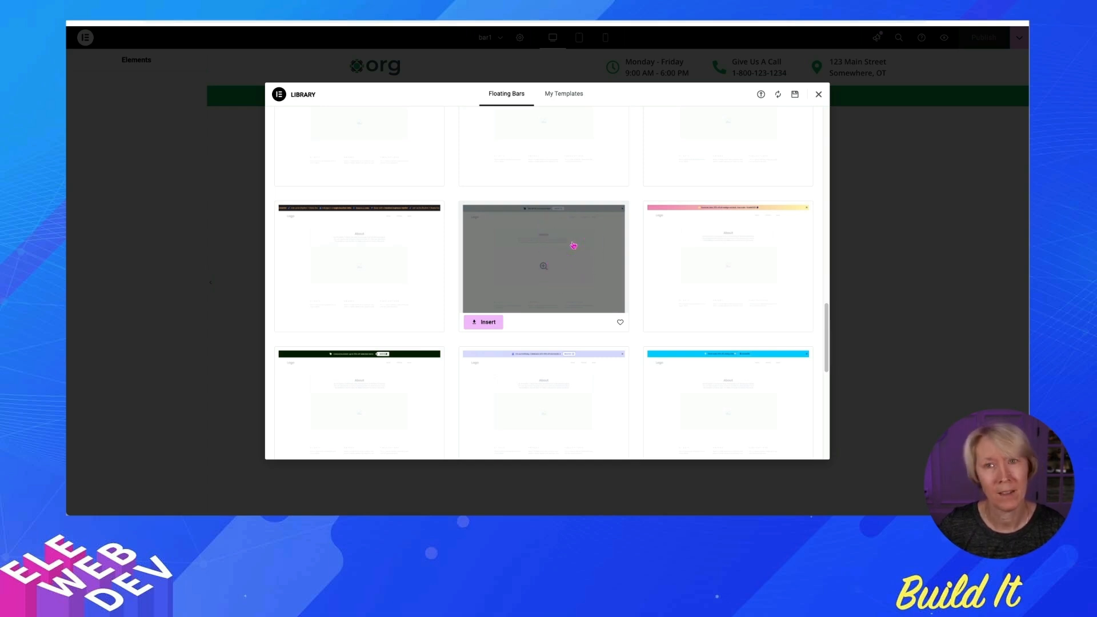
{"action": "mouse_move", "coordinate": [544, 375]}
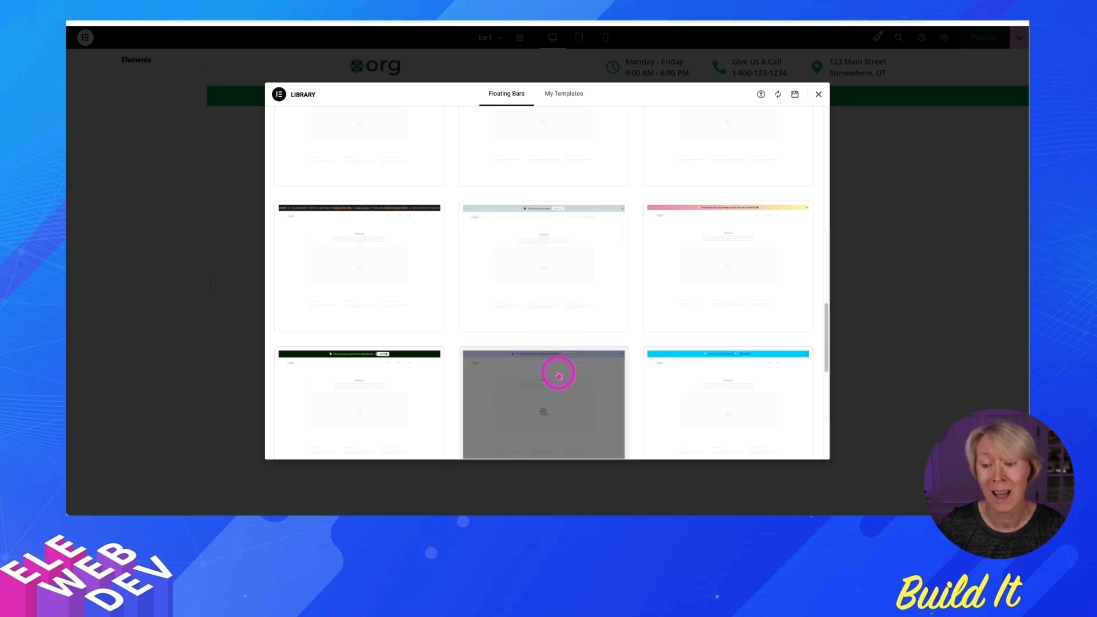
{"action": "left_click", "coordinate": [544, 411]}
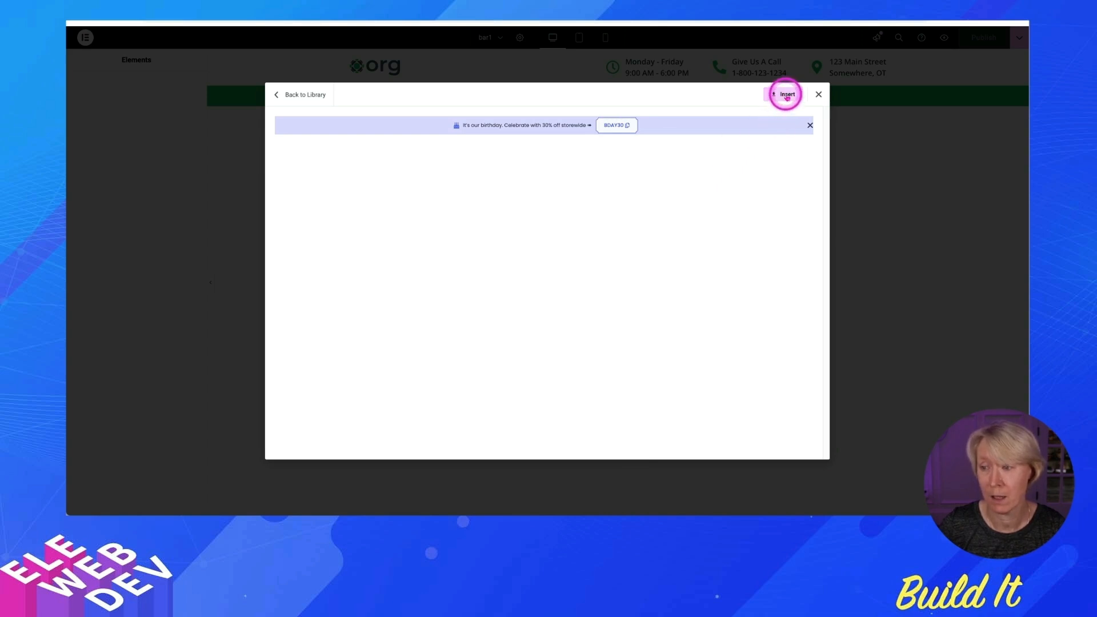
Insert the birthday coupon bar with the BDAY30 code into bar1.
{"action": "left_click", "coordinate": [785, 95]}
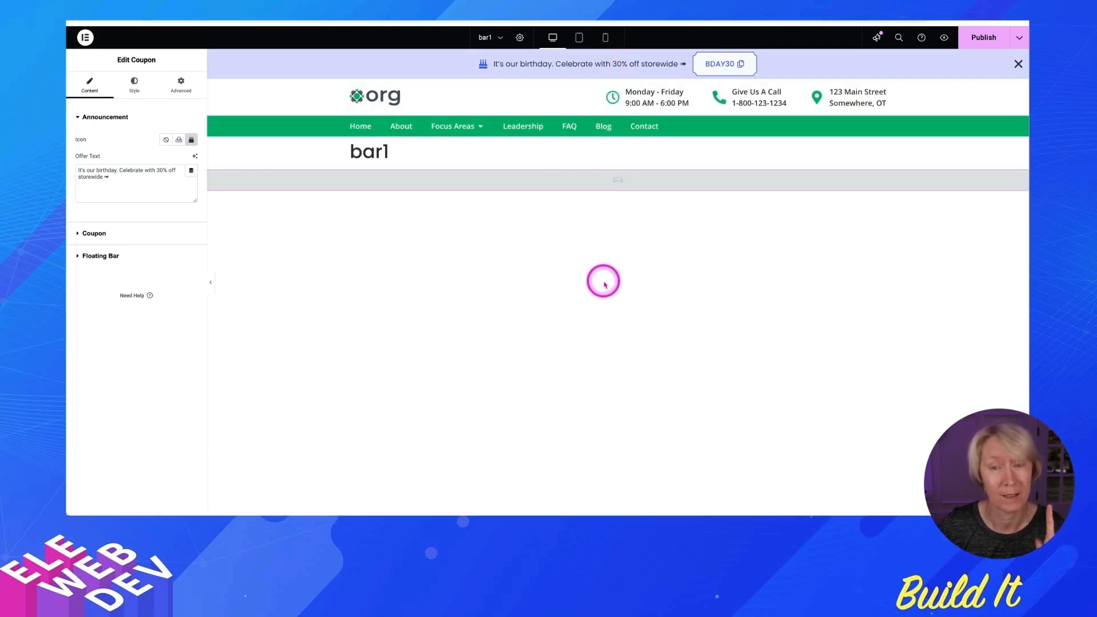
{"action": "mouse_move", "coordinate": [235, 231]}
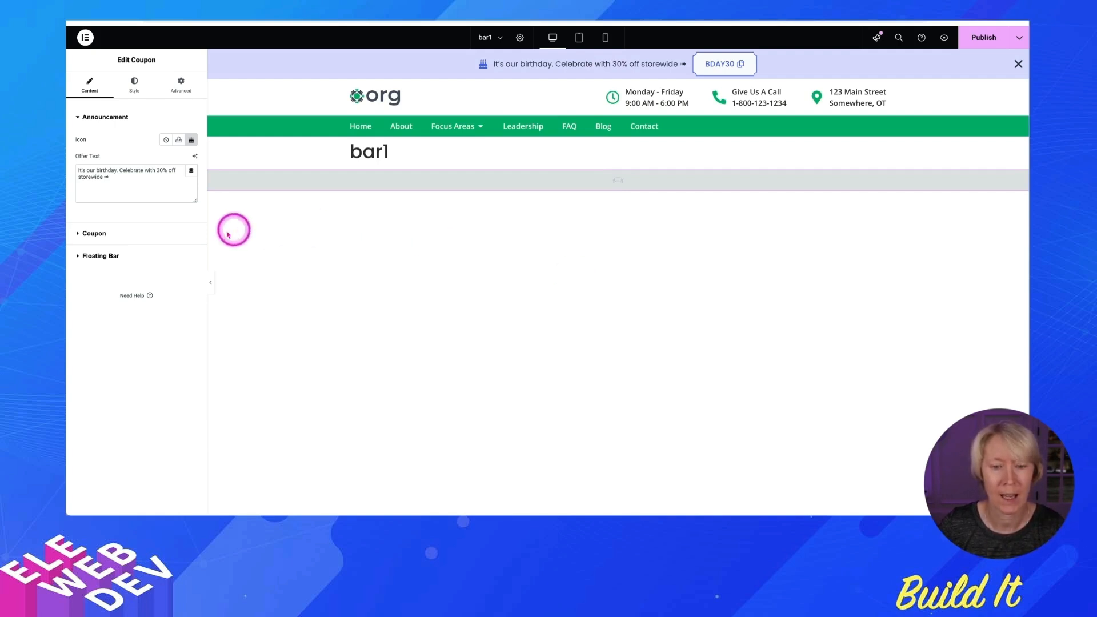
Set the coupon bar's Vertical Position to Bottom under Advanced Layout.
{"action": "left_click", "coordinate": [180, 83]}
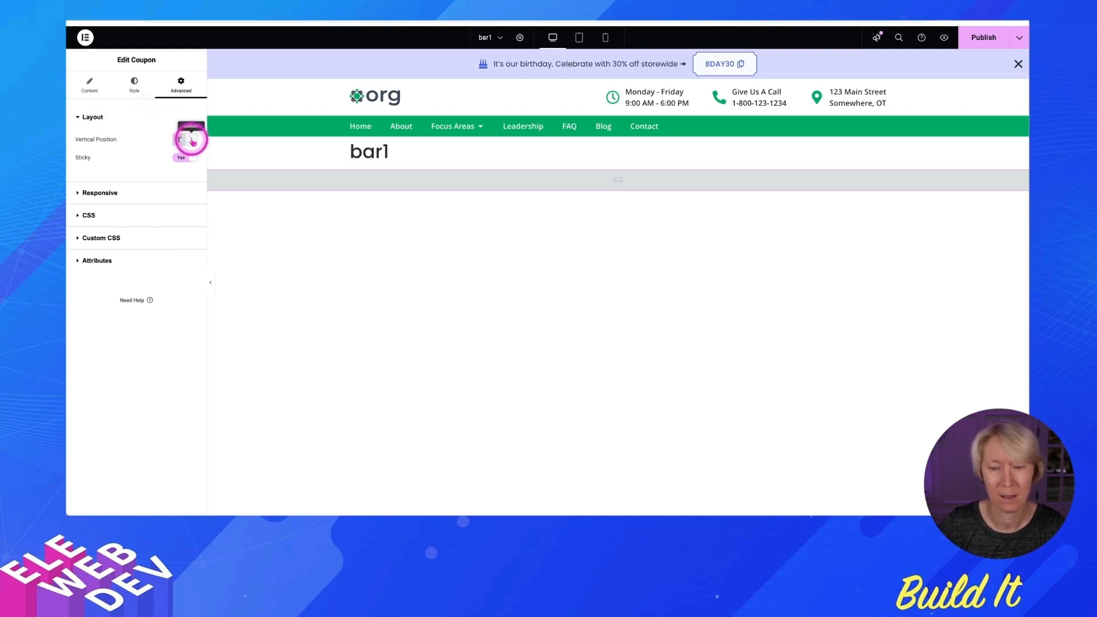
{"action": "left_click", "coordinate": [191, 139]}
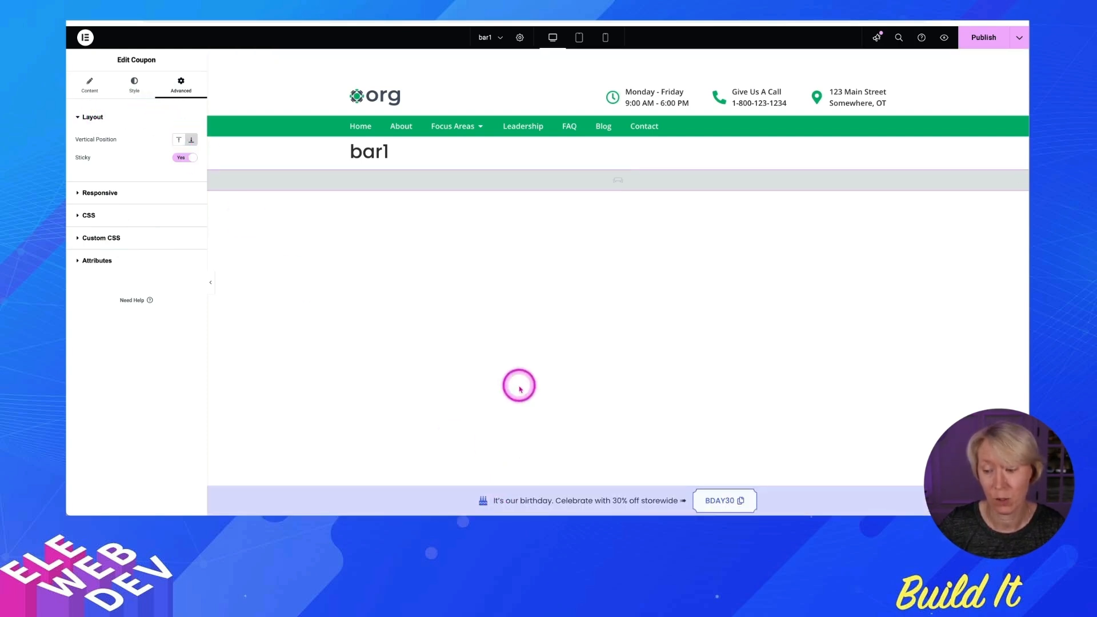
{"action": "left_click", "coordinate": [179, 140]}
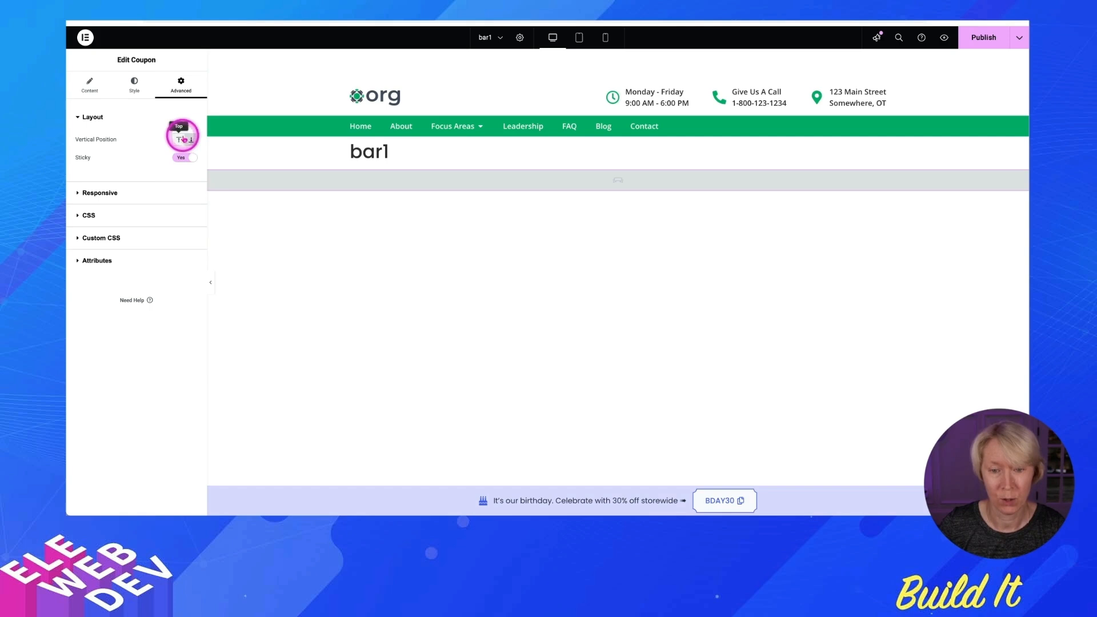
{"action": "left_click", "coordinate": [191, 139]}
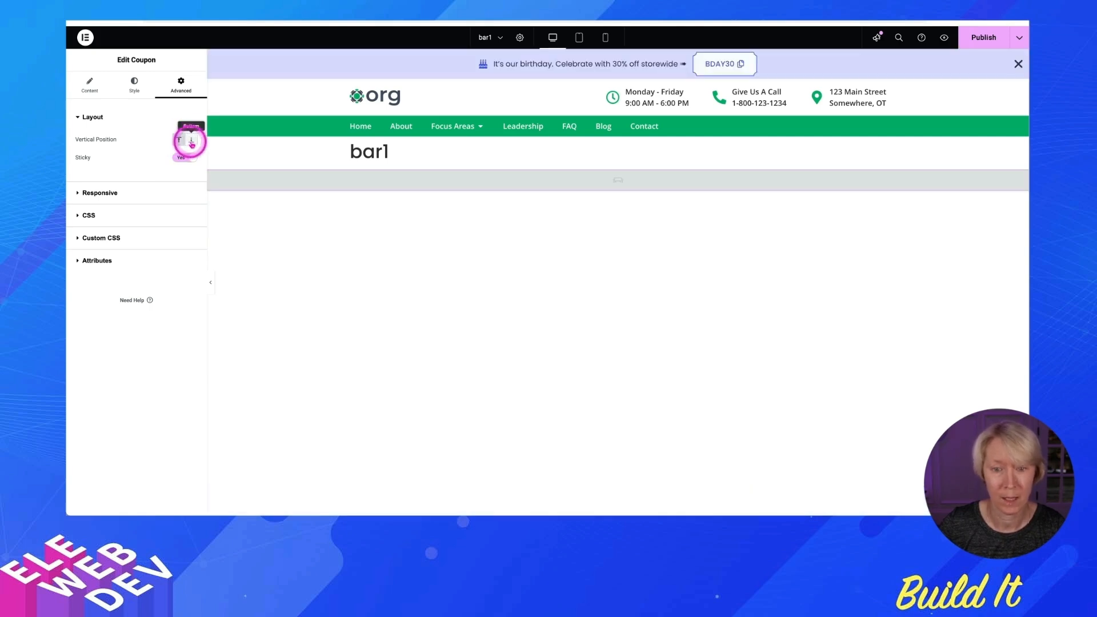
{"action": "left_click", "coordinate": [191, 139]}
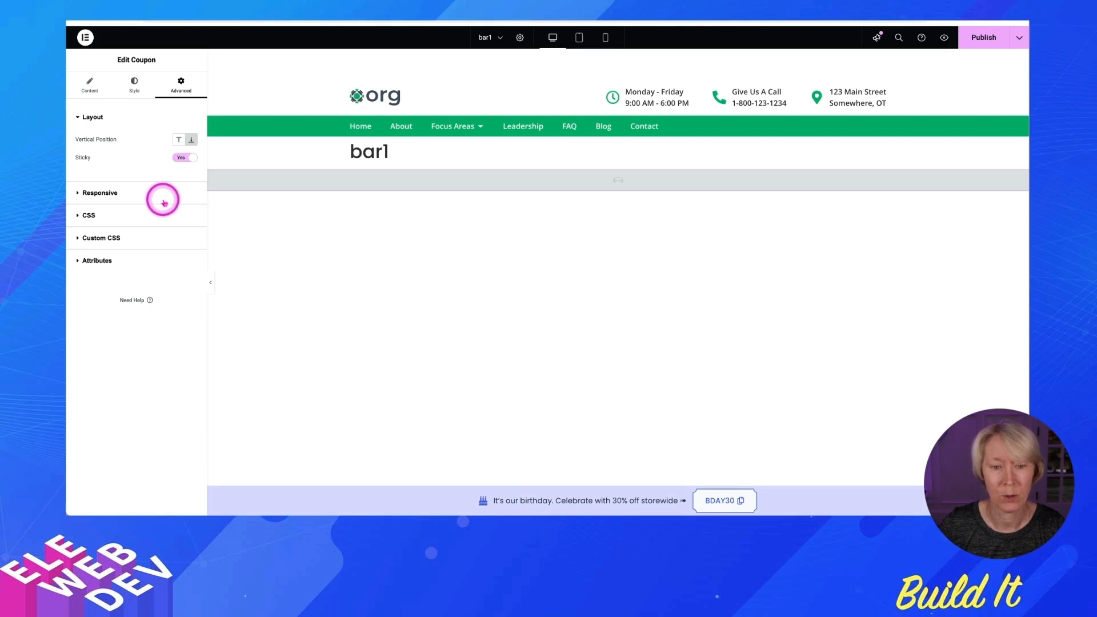
{"action": "mouse_move", "coordinate": [161, 184]}
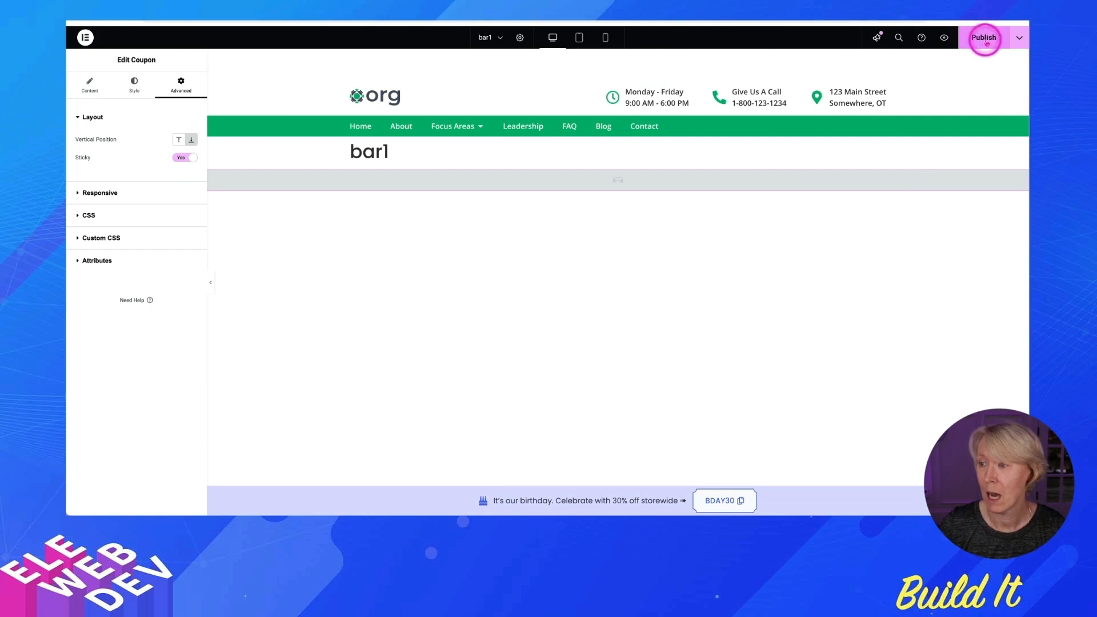
Publish the coupon bar with a Singular > Pages > Home display condition.
{"action": "left_click", "coordinate": [984, 36]}
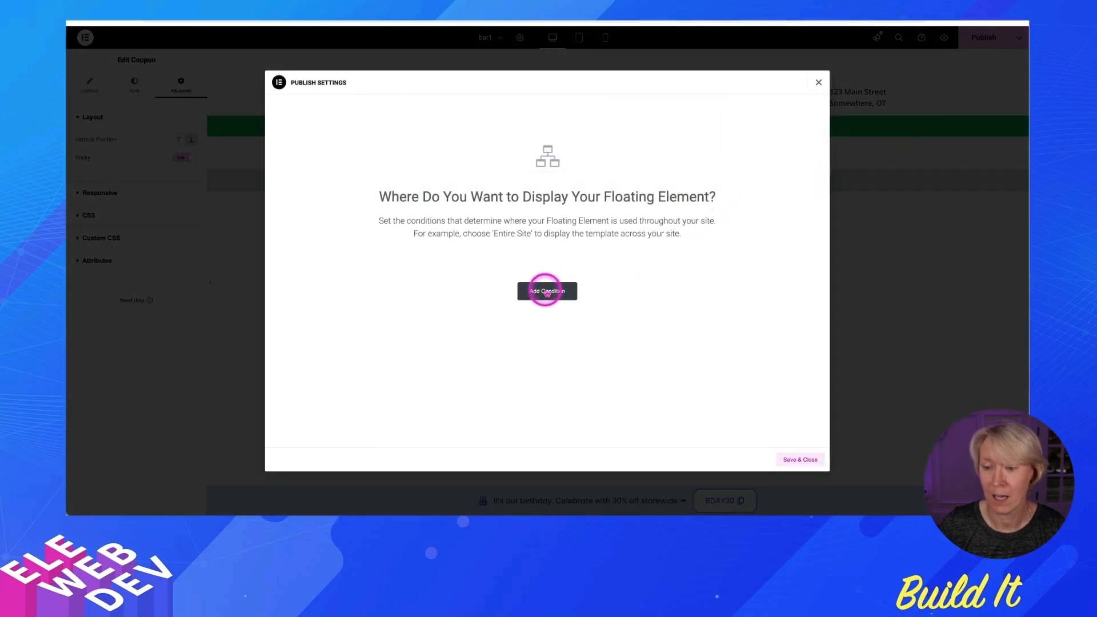
{"action": "left_click", "coordinate": [548, 292]}
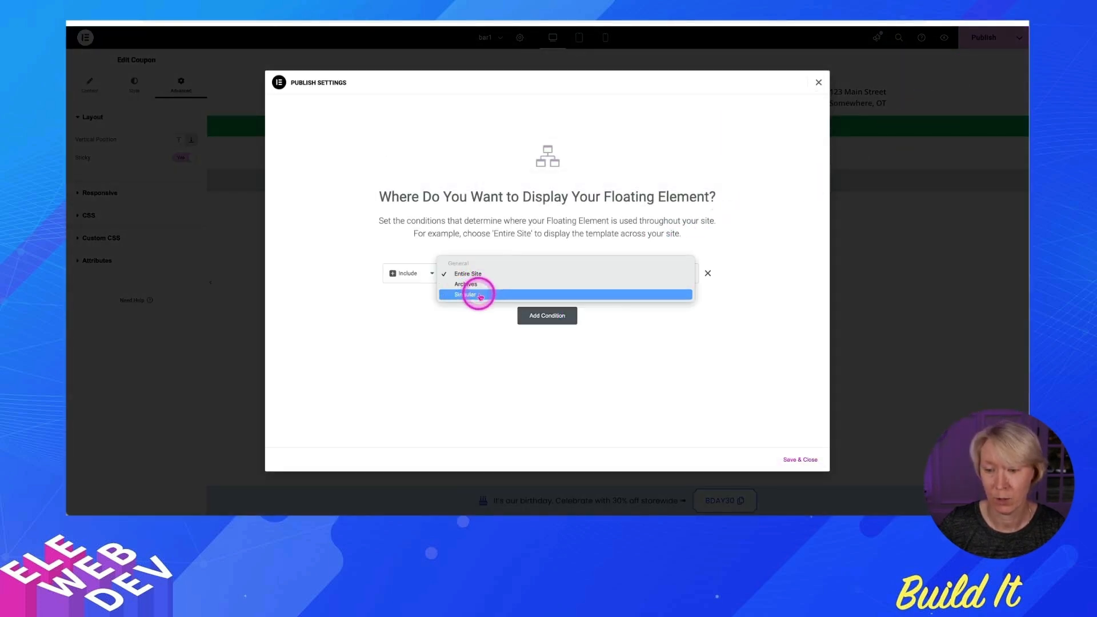
{"action": "left_click", "coordinate": [466, 293]}
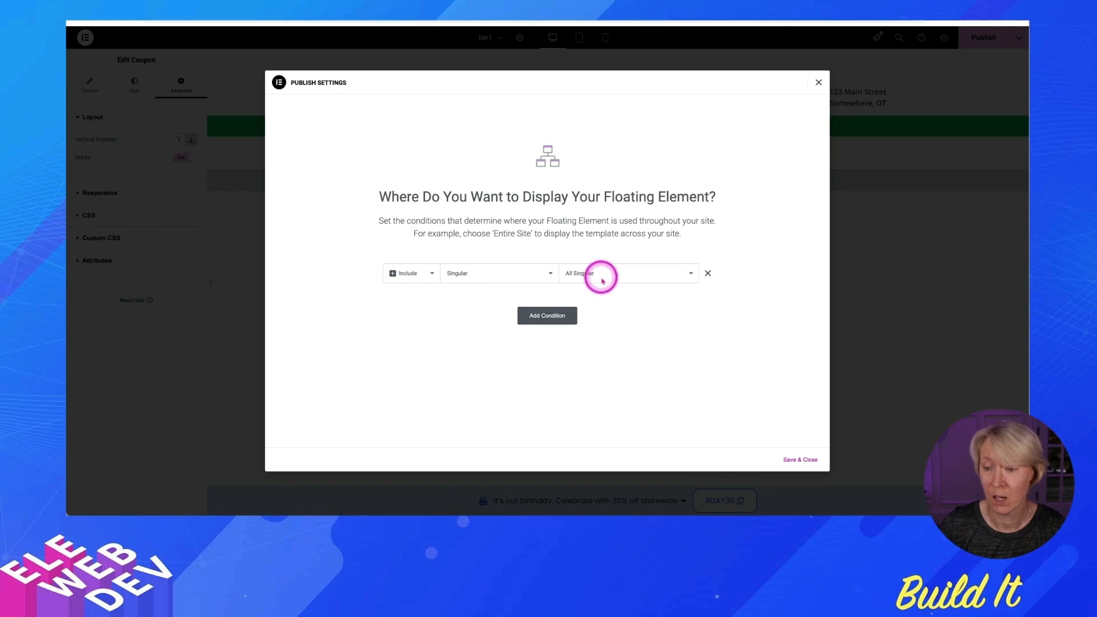
{"action": "left_click", "coordinate": [577, 273]}
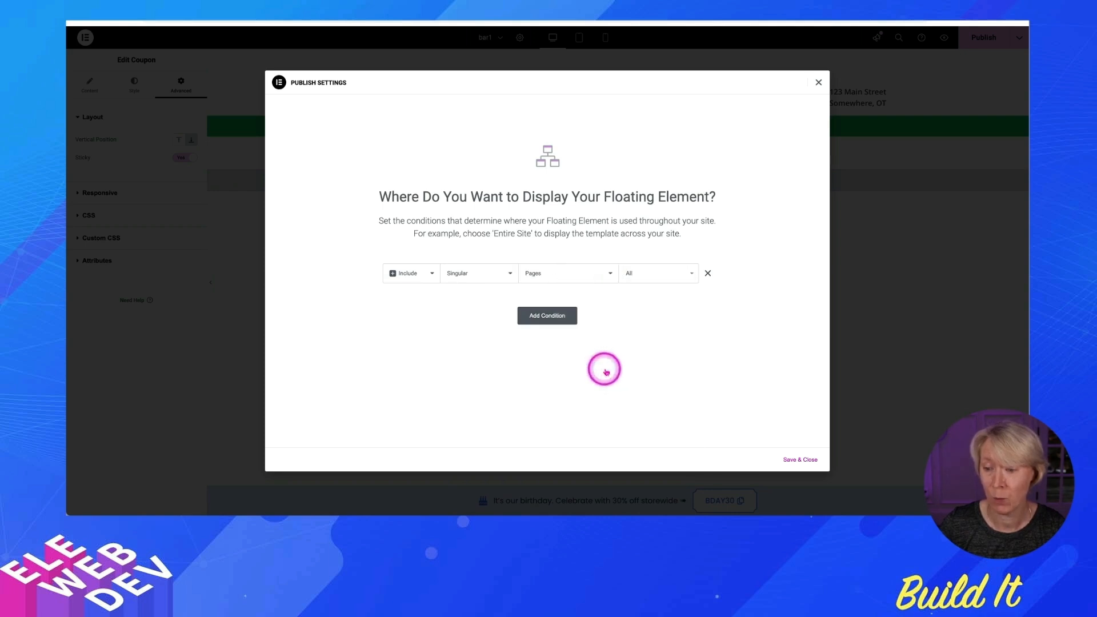
{"action": "left_click", "coordinate": [656, 274]}
{"action": "type", "text": "home"}
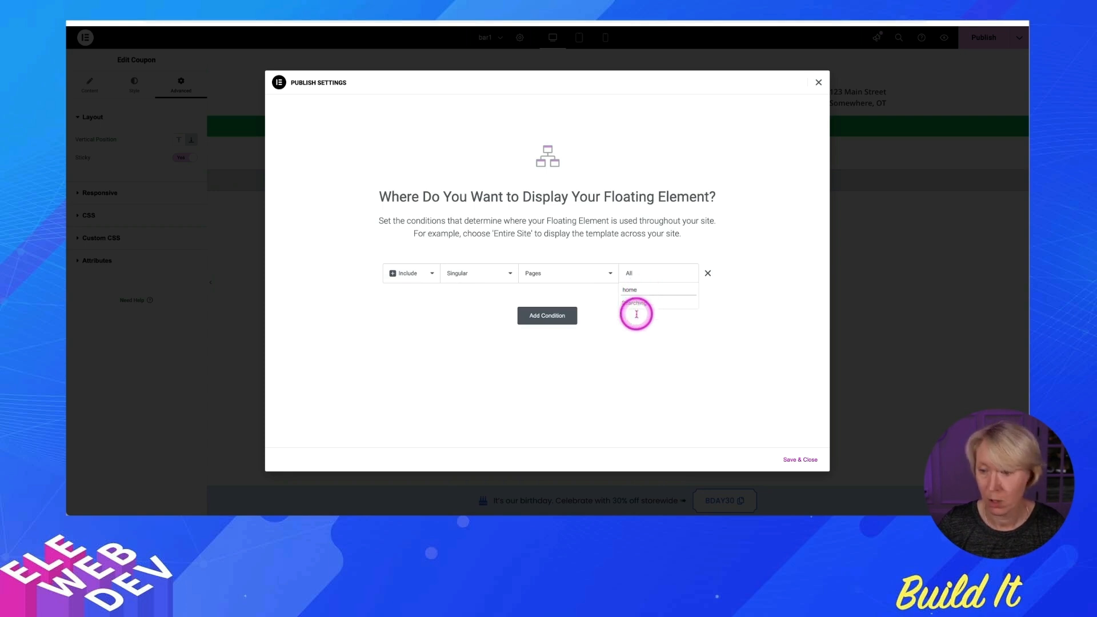
{"action": "left_click", "coordinate": [629, 290]}
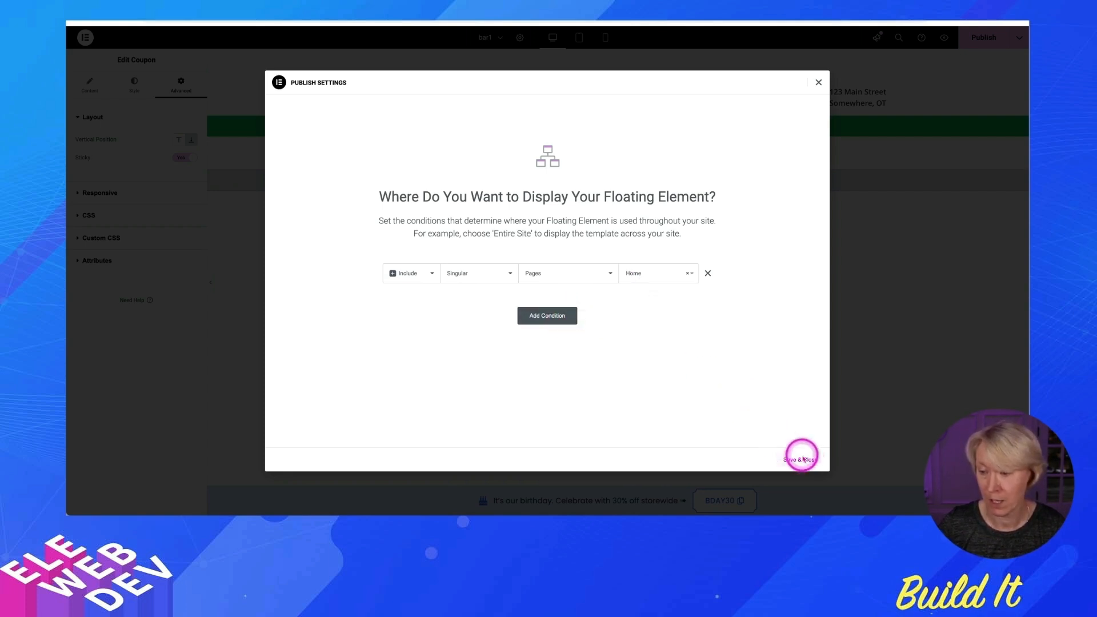
{"action": "left_click", "coordinate": [800, 459]}
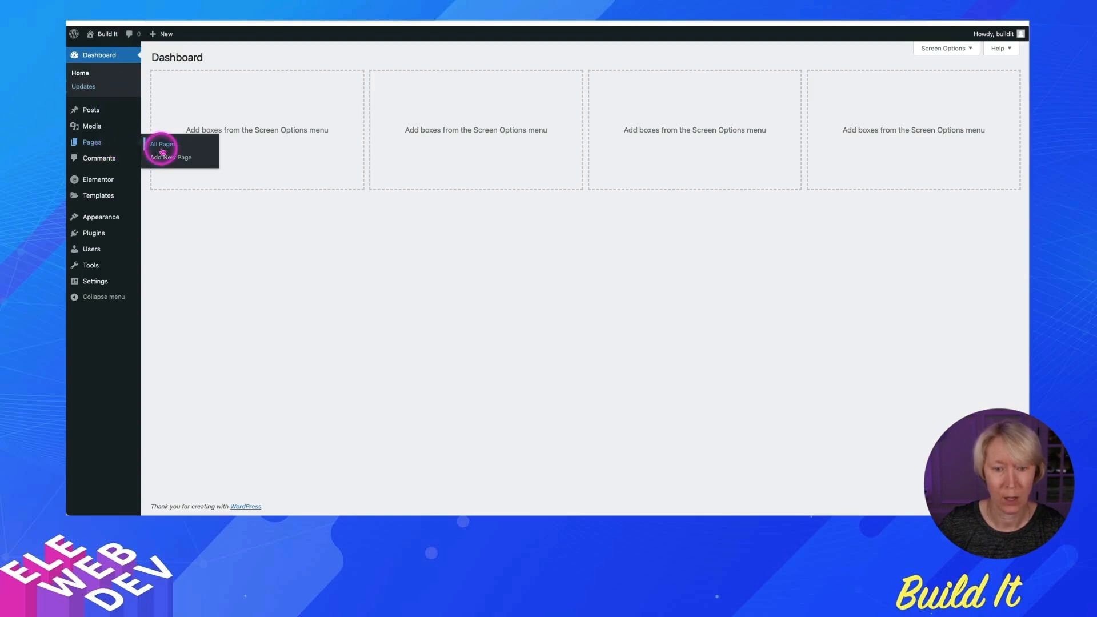
{"action": "mouse_move", "coordinate": [162, 144]}
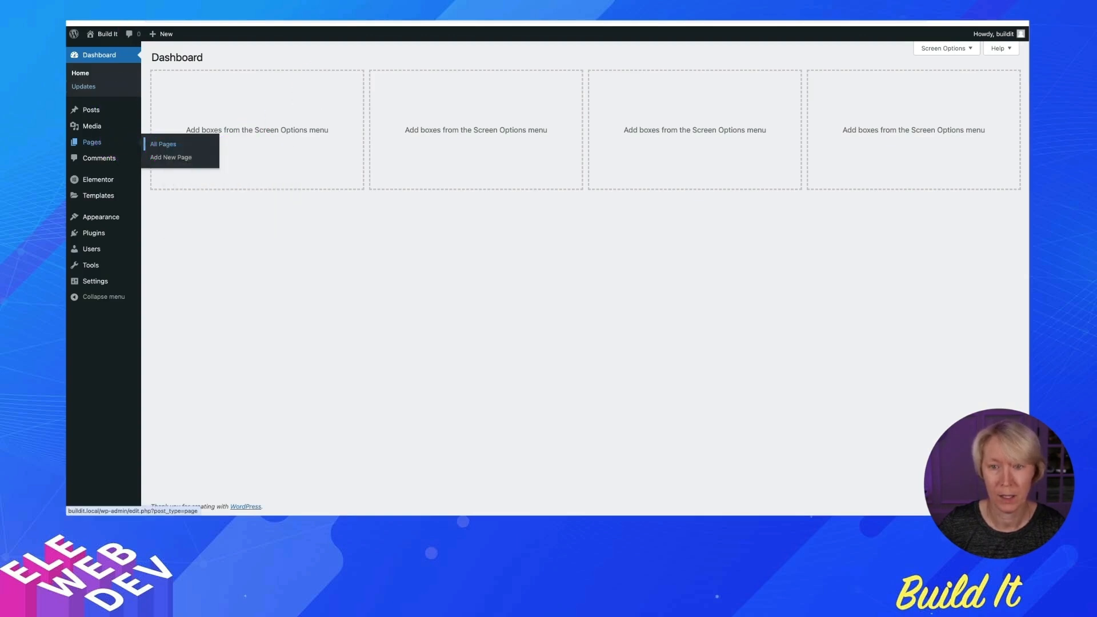
View the live Home page from the All Pages list.
{"action": "left_click", "coordinate": [164, 144]}
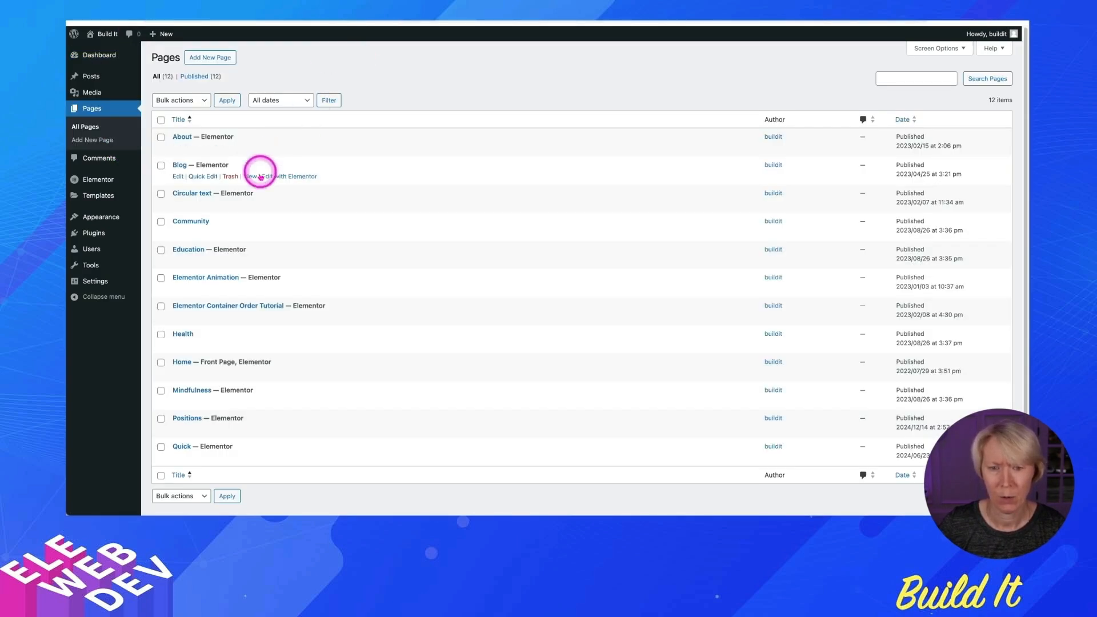
{"action": "mouse_move", "coordinate": [221, 363]}
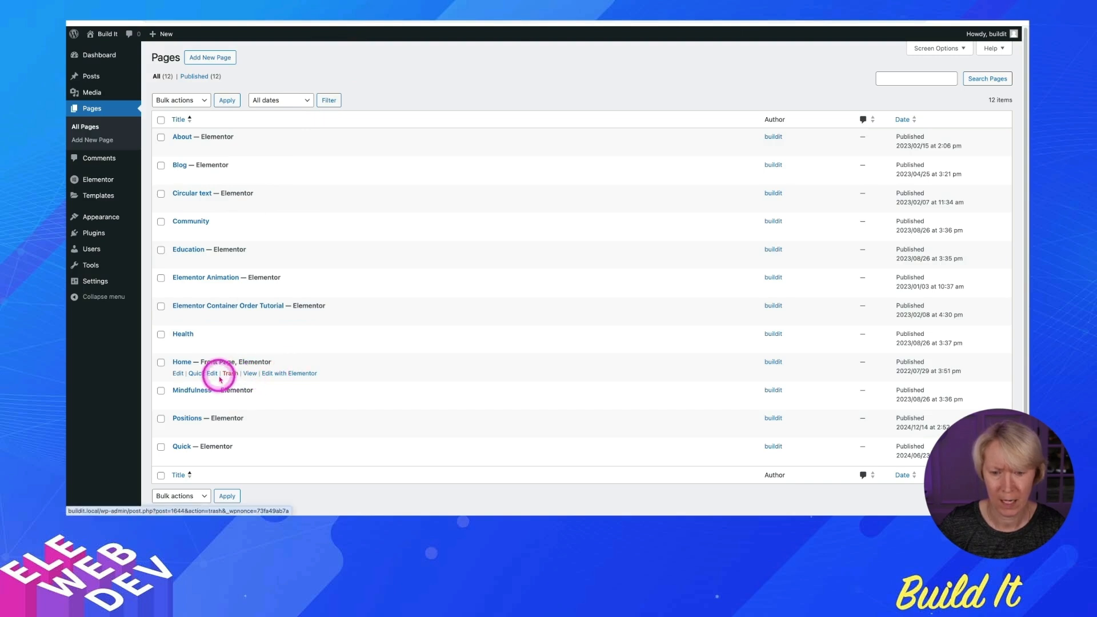
{"action": "mouse_move", "coordinate": [249, 372]}
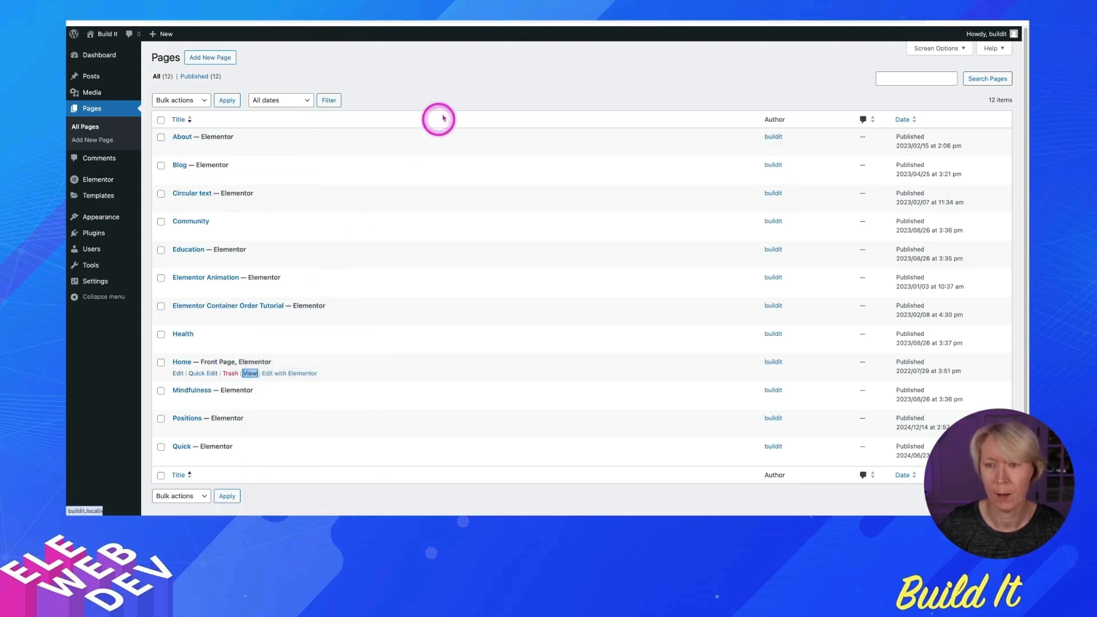
{"action": "left_click", "coordinate": [249, 372]}
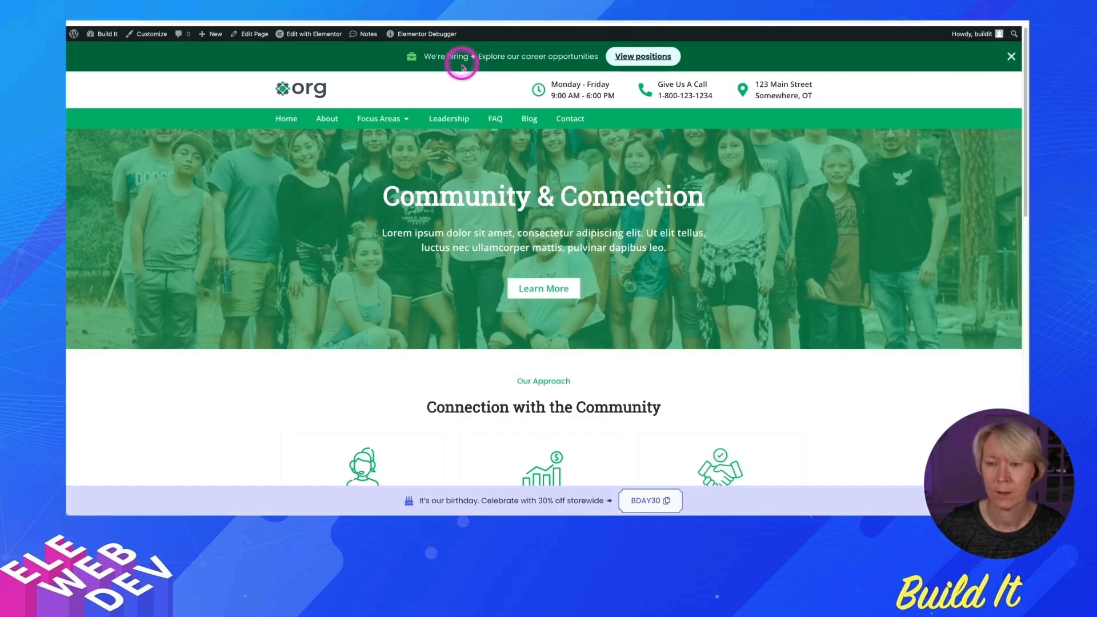
Scroll down the live Home page to check the coupon bar at the bottom.
{"action": "scroll", "scroll_direction": "down", "scroll_amount": 3}
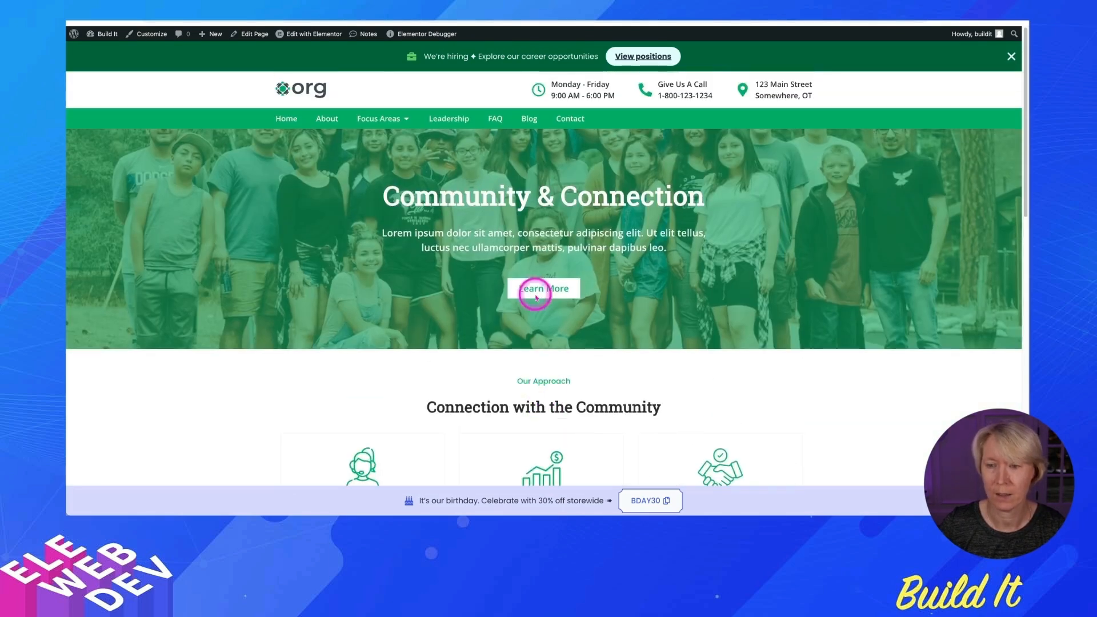
{"action": "mouse_move", "coordinate": [518, 77]}
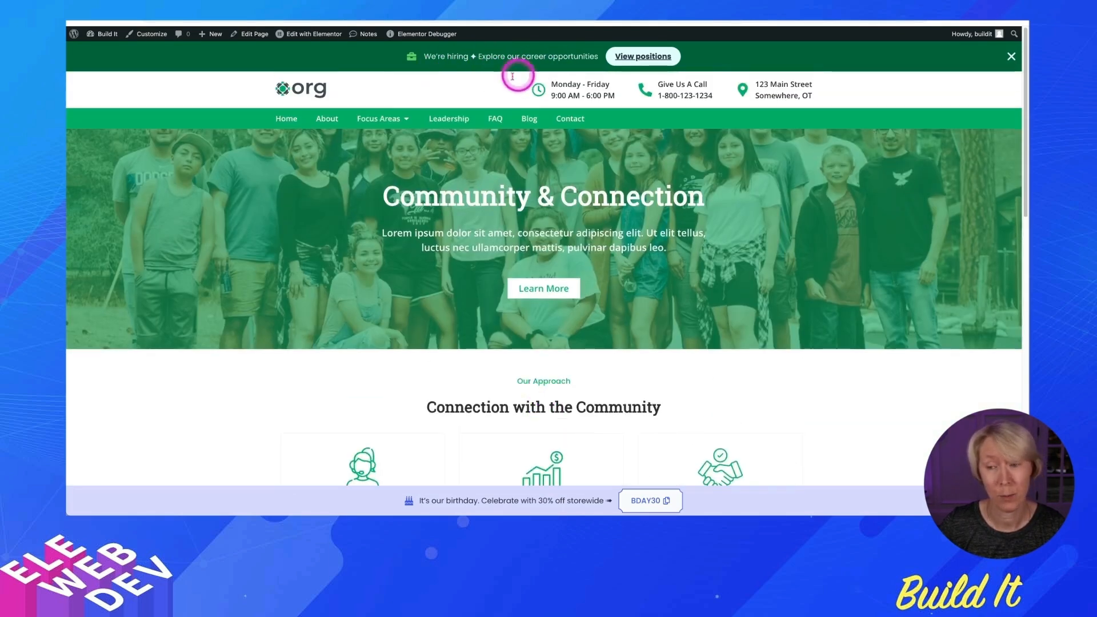
{"action": "scroll", "scroll_direction": "down", "scroll_amount": 3}
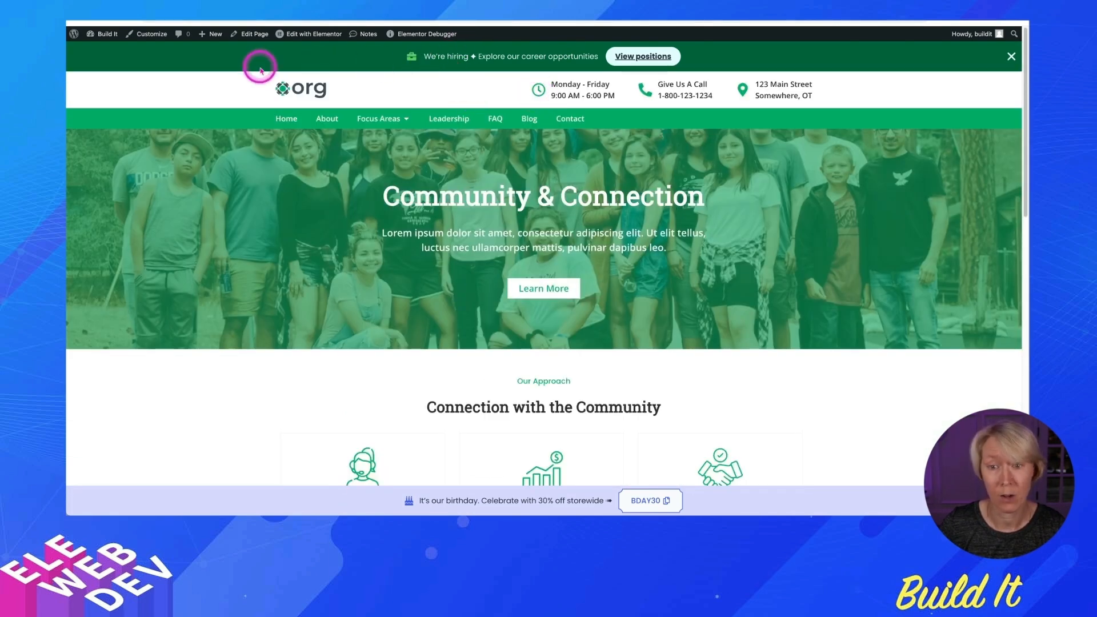
{"action": "mouse_move", "coordinate": [363, 288]}
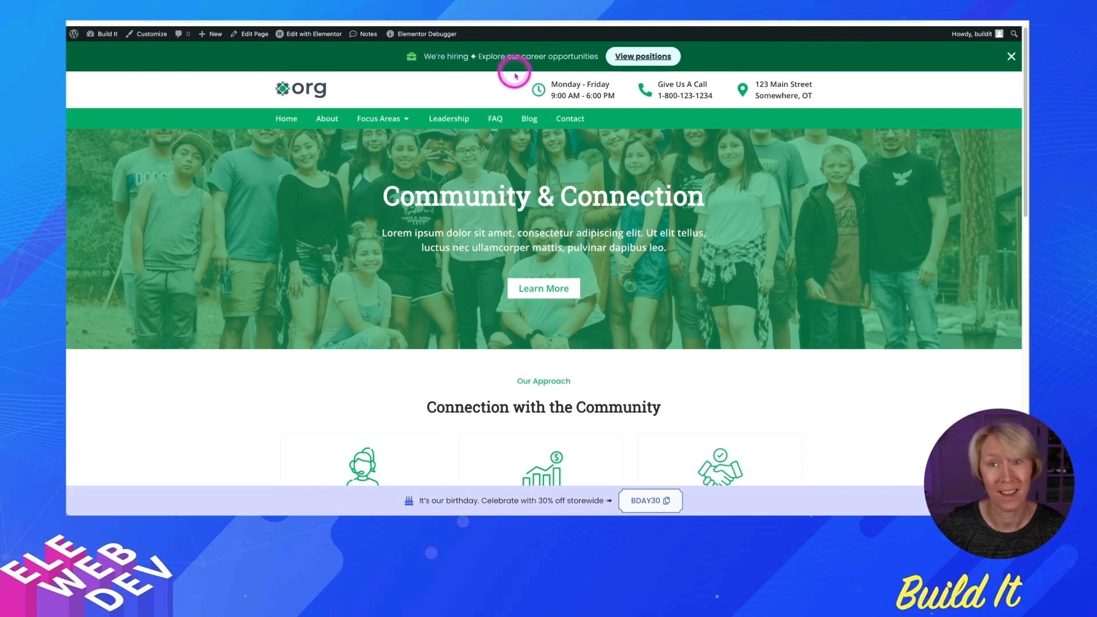
{"action": "mouse_move", "coordinate": [516, 171]}
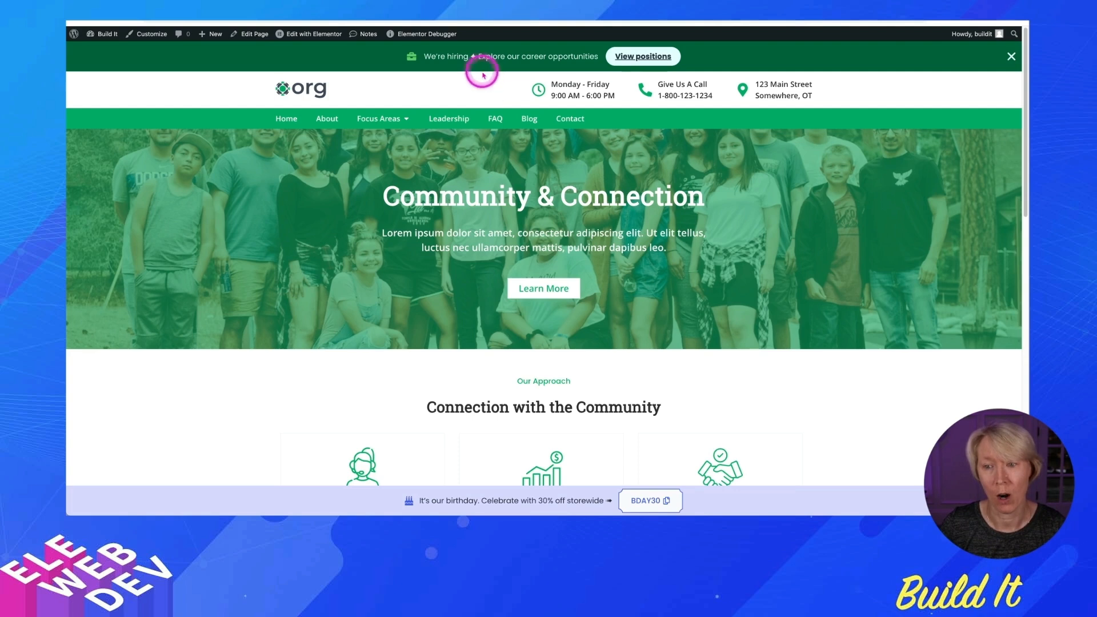
{"action": "mouse_move", "coordinate": [448, 101]}
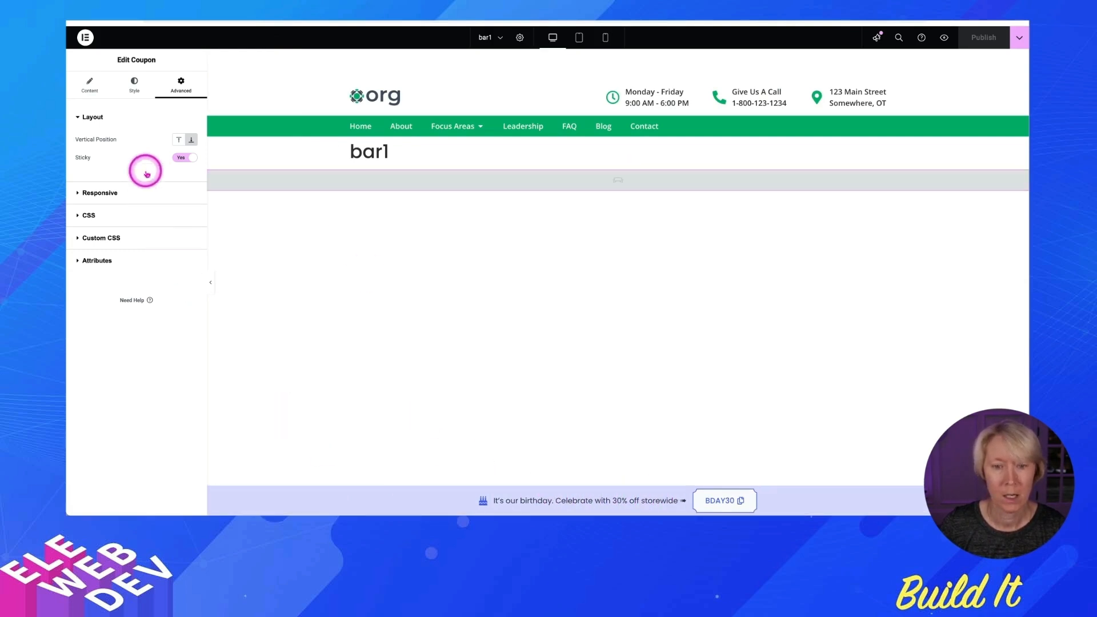
Give the bar1 floating bar a light green global background colour.
{"action": "left_click", "coordinate": [89, 82]}
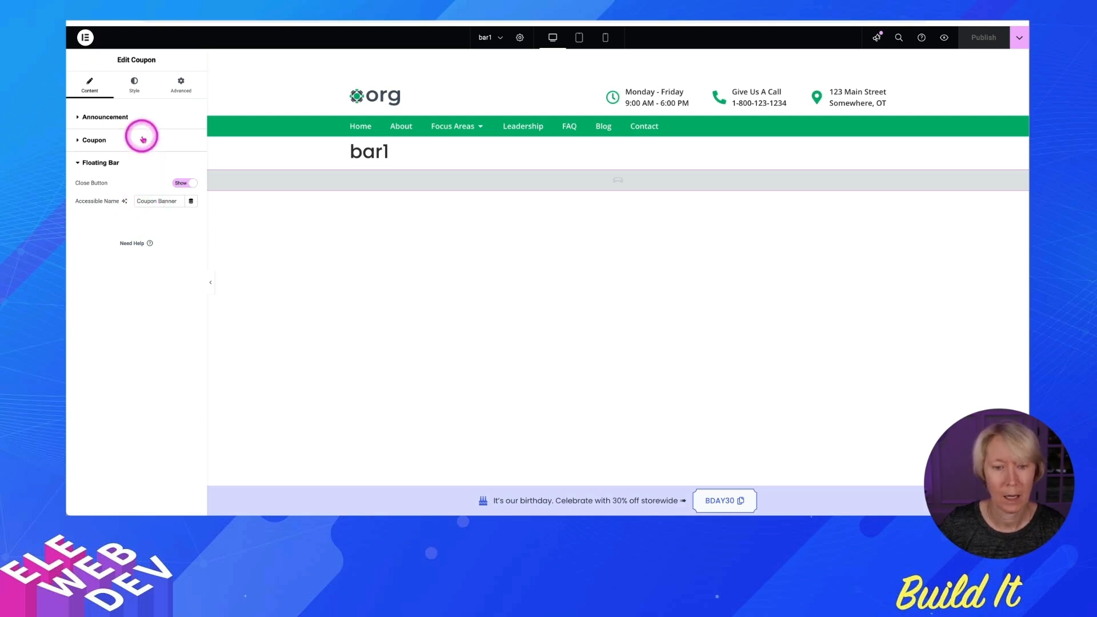
{"action": "left_click", "coordinate": [134, 82]}
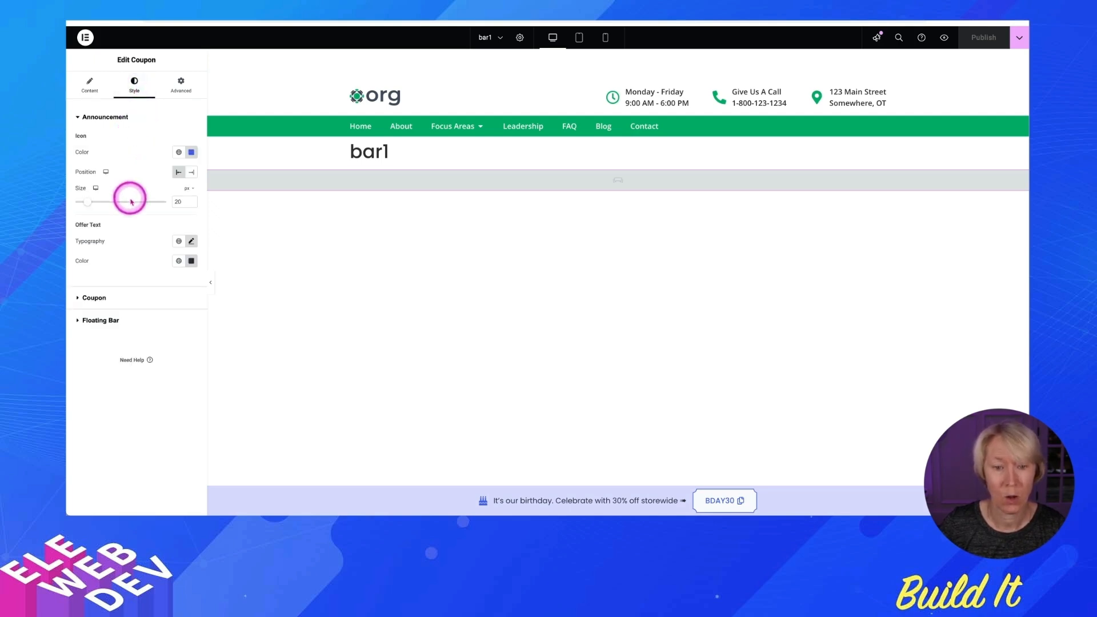
{"action": "left_click", "coordinate": [133, 84]}
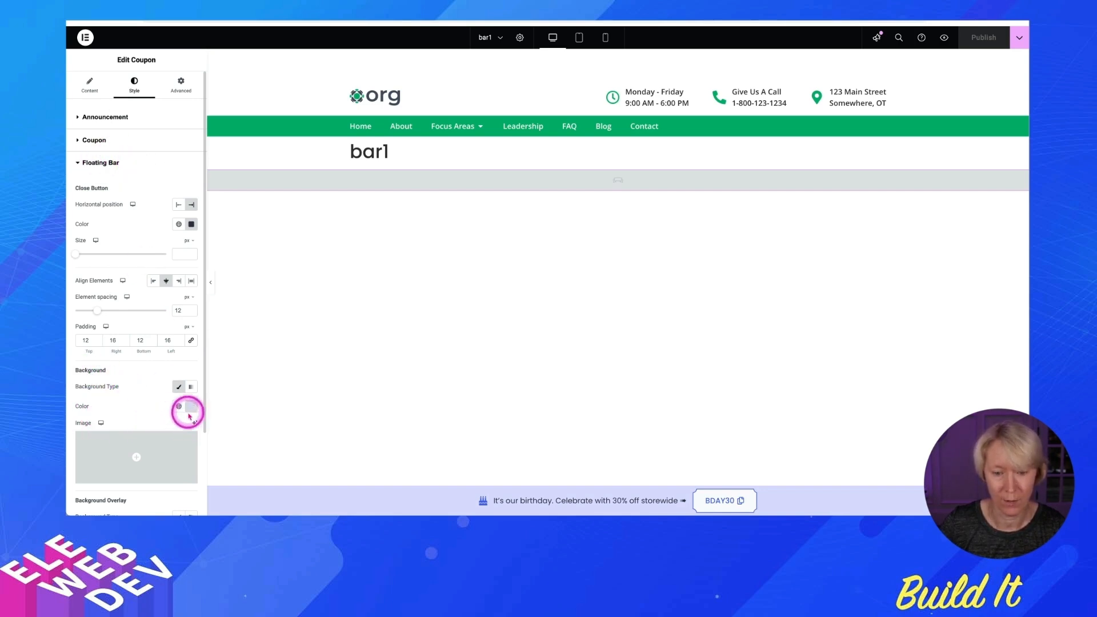
{"action": "left_click", "coordinate": [187, 410]}
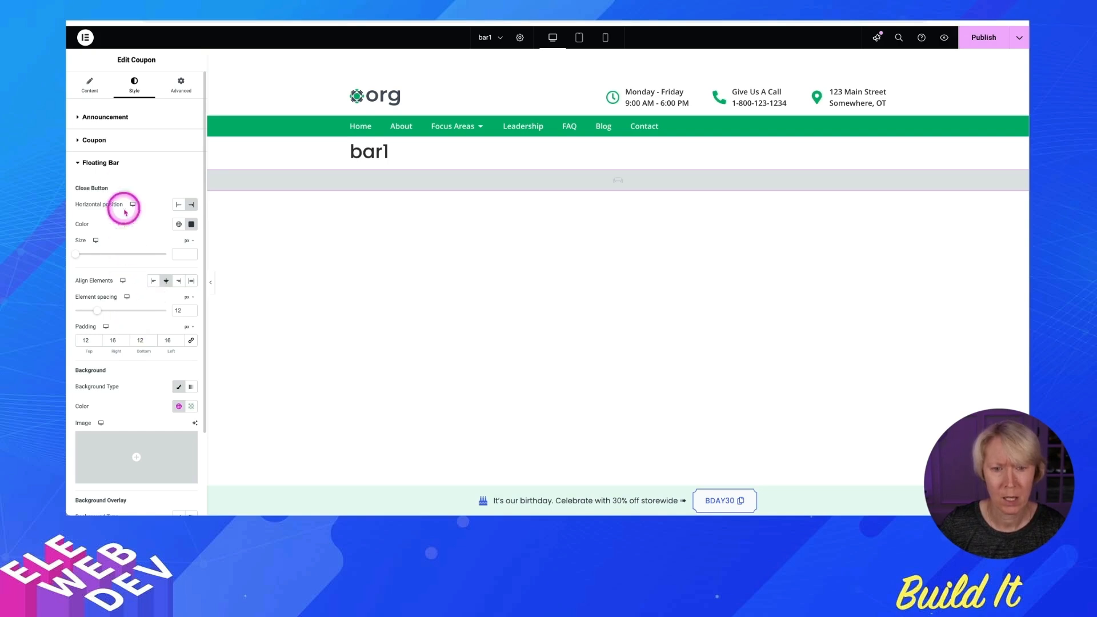
Make the announcement's gift icon green using the global colour.
{"action": "left_click", "coordinate": [105, 117]}
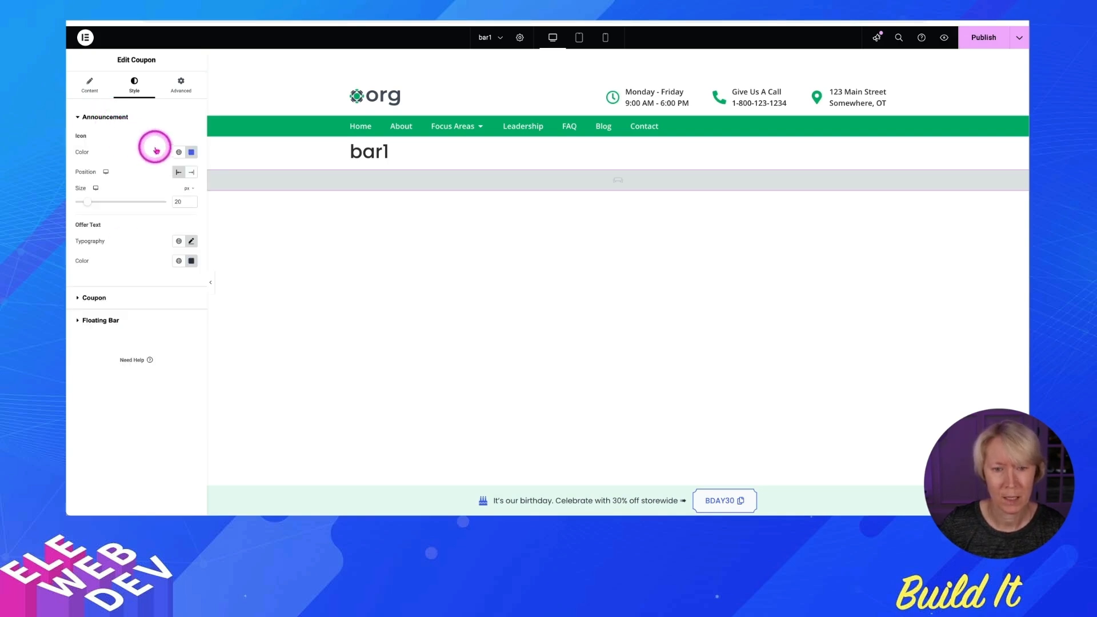
{"action": "left_click", "coordinate": [191, 152]}
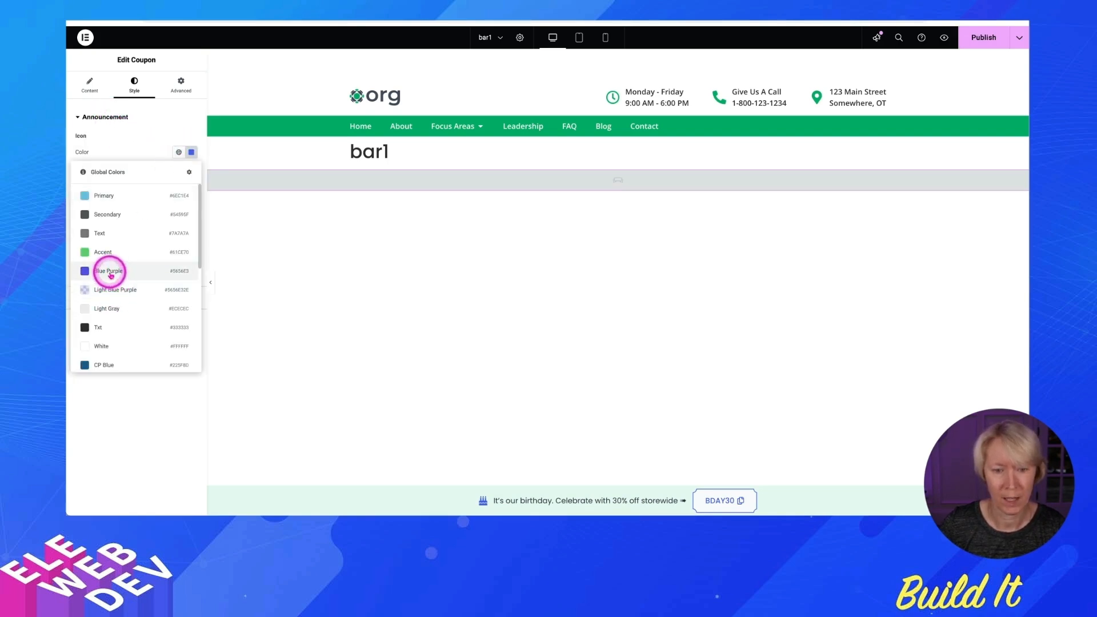
{"action": "left_click", "coordinate": [108, 271]}
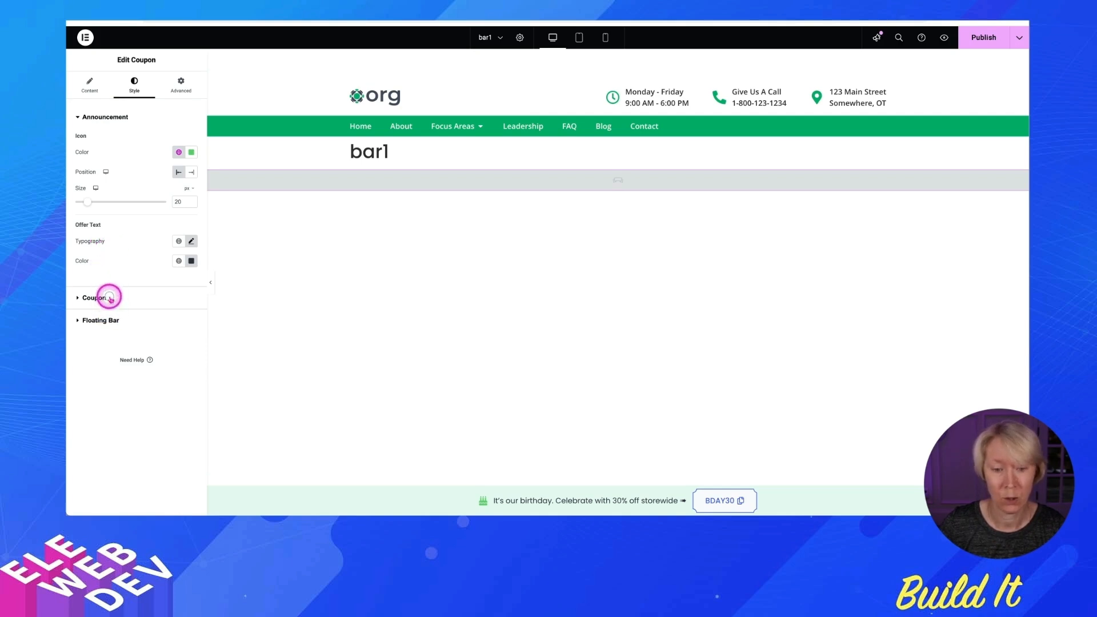
Set the coupon code's text colour and border colour to the dark green global colour.
{"action": "left_click", "coordinate": [191, 250]}
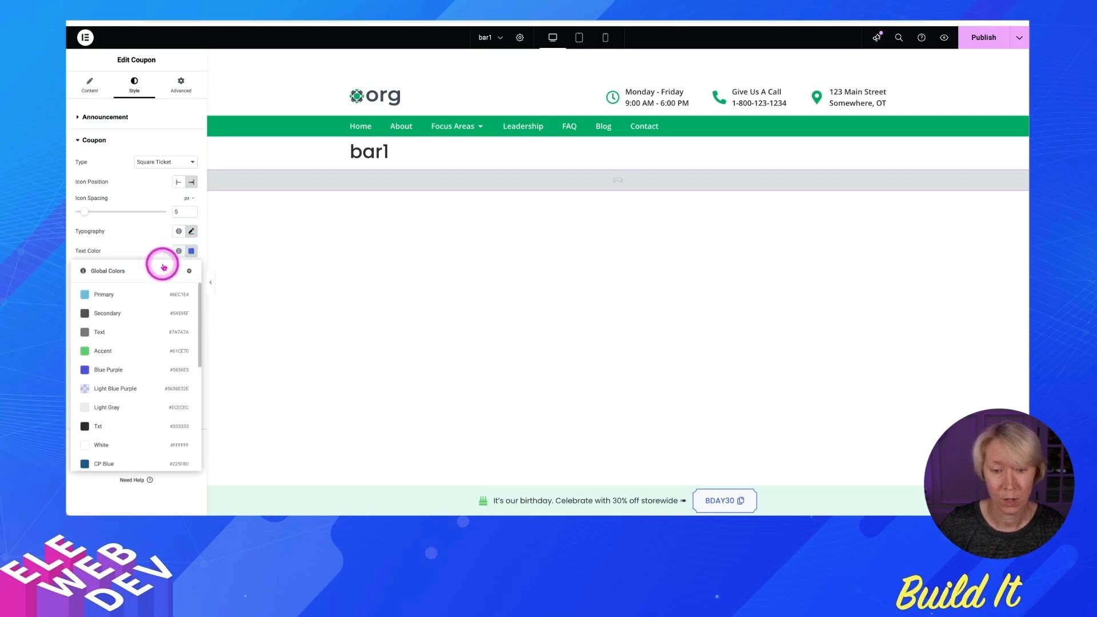
{"action": "left_click", "coordinate": [178, 250]}
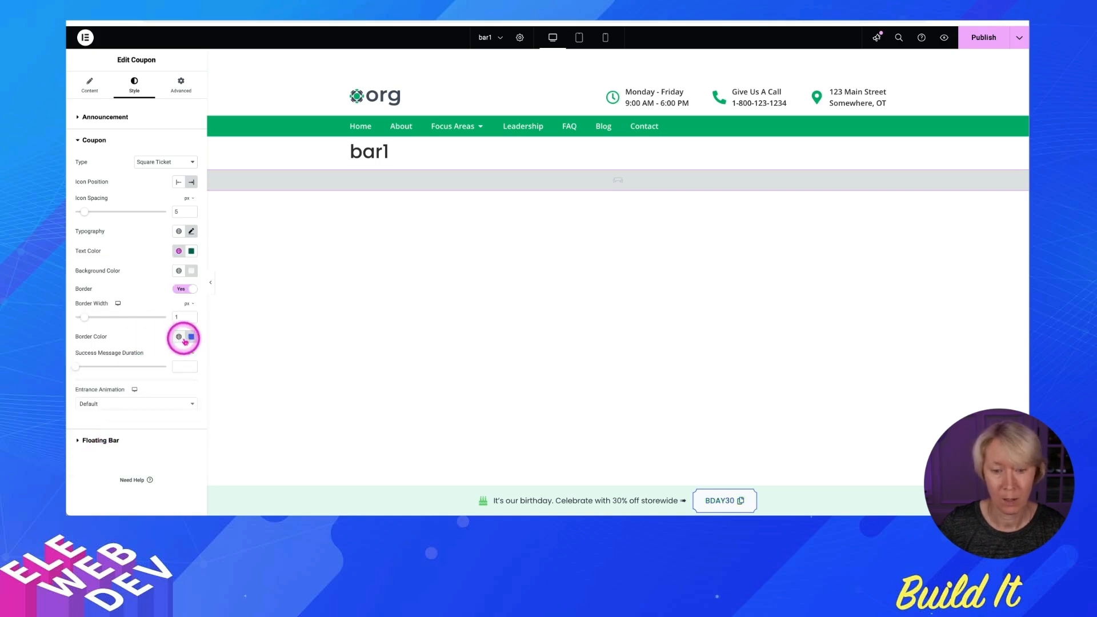
{"action": "left_click", "coordinate": [180, 338]}
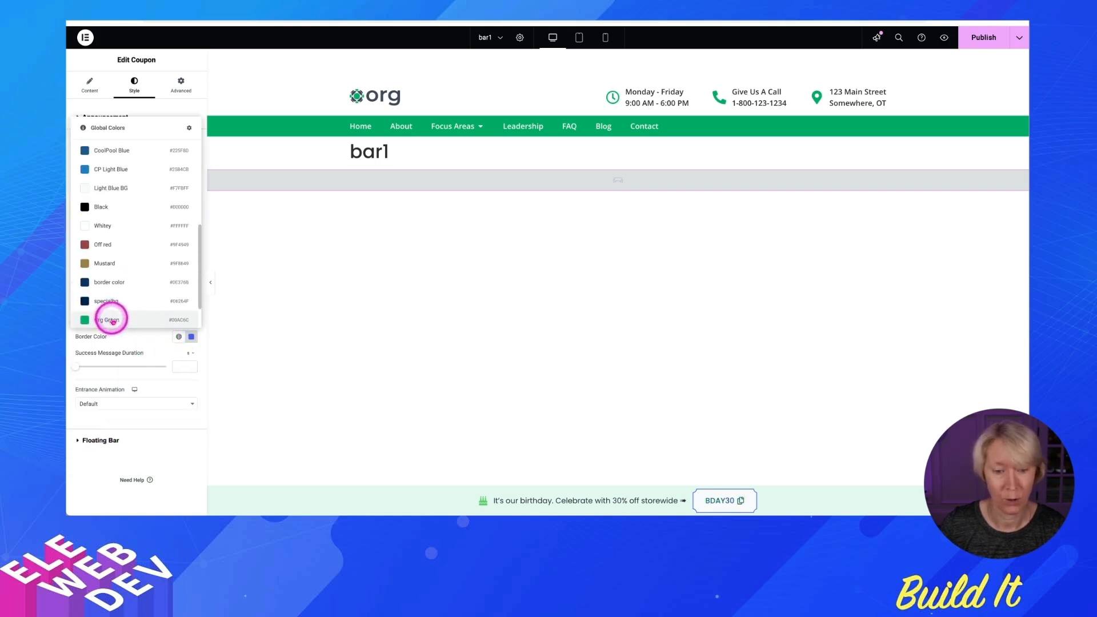
{"action": "left_click", "coordinate": [110, 320]}
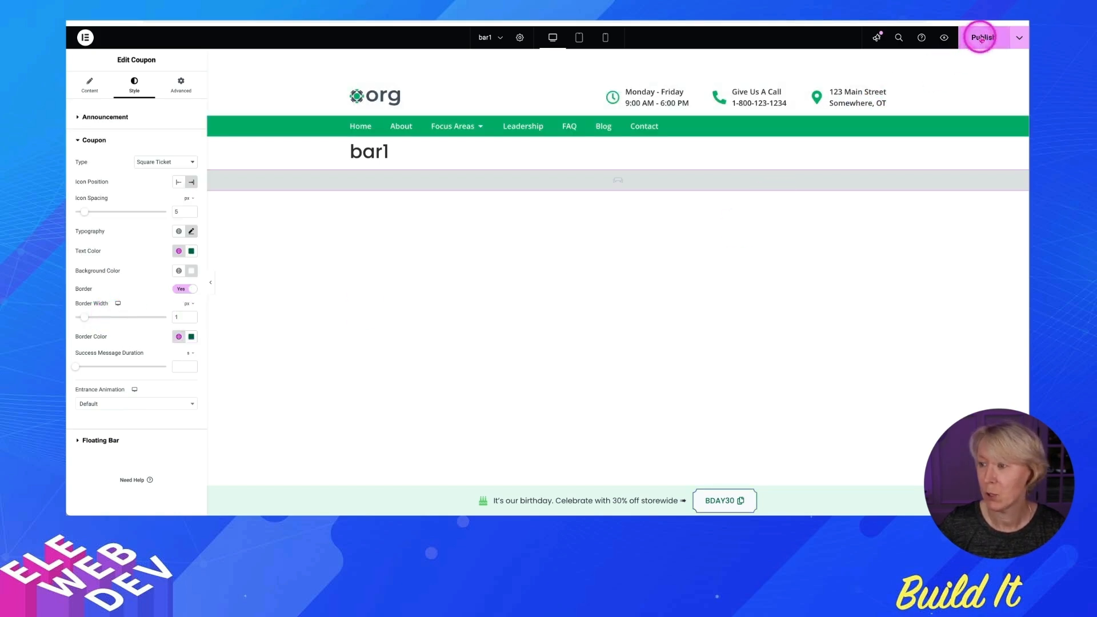
Publish the green-styled coupon bar and review it live on the Home page.
{"action": "left_click", "coordinate": [982, 36]}
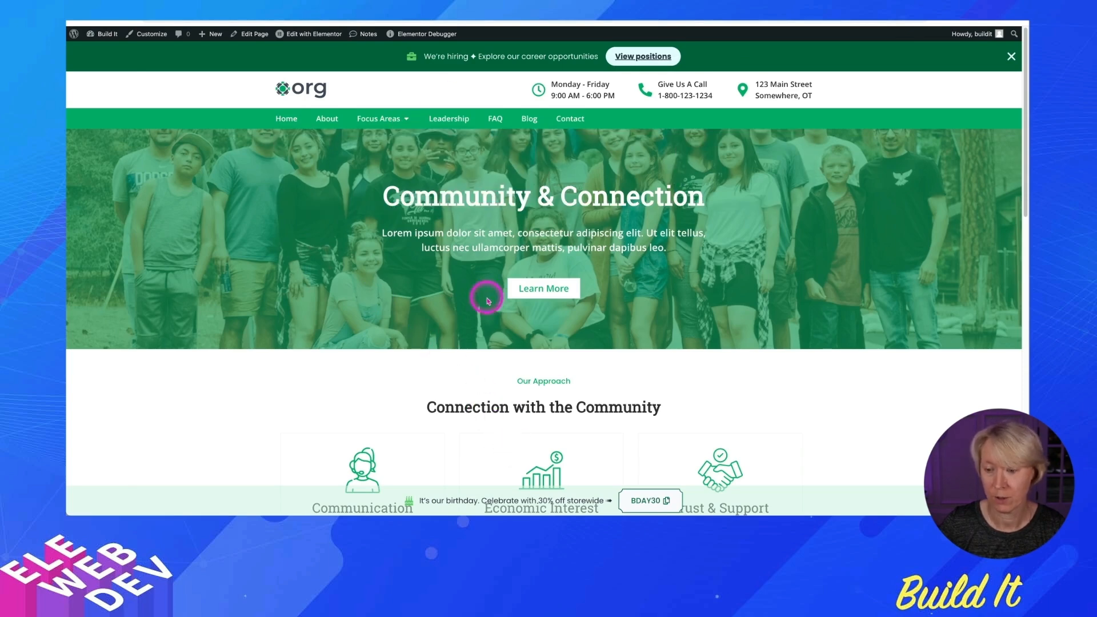
{"action": "scroll", "scroll_direction": "down", "scroll_amount": 3}
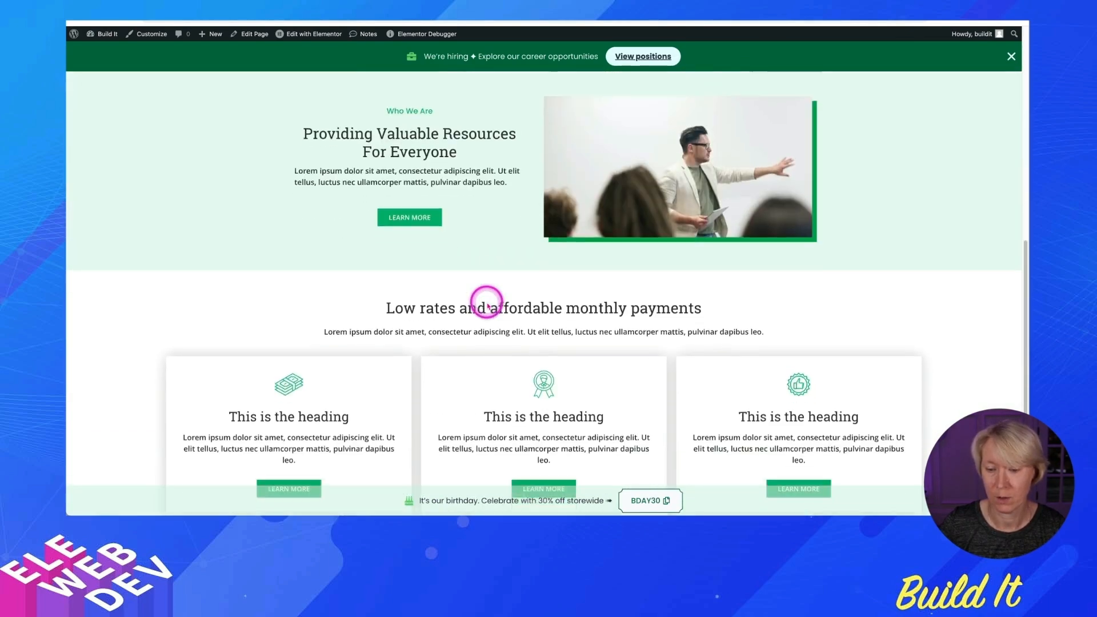
{"action": "scroll", "scroll_direction": "down", "scroll_amount": 3}
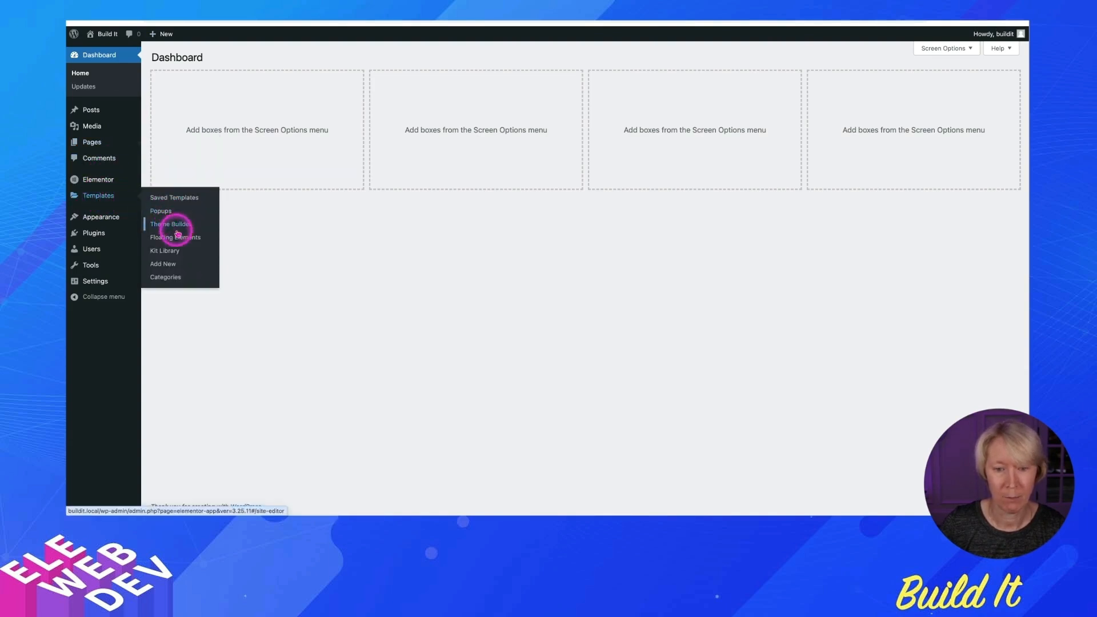
Edit the teret floating bar and link its View positions button to the Positions page.
{"action": "left_click", "coordinate": [176, 236]}
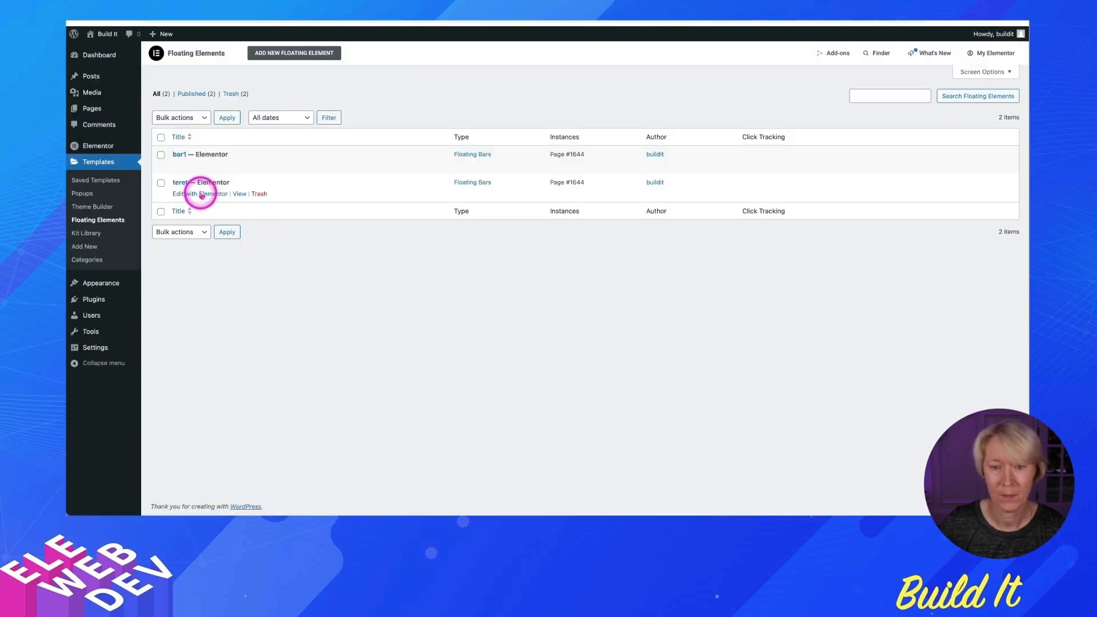
{"action": "left_click", "coordinate": [199, 195]}
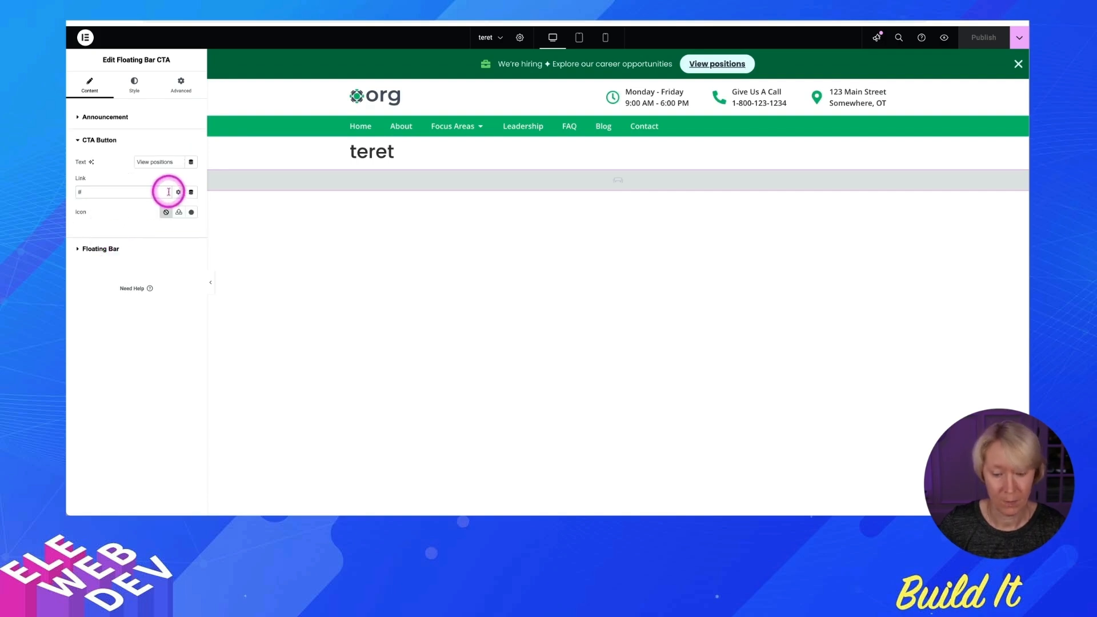
{"action": "type", "text": "positions/"}
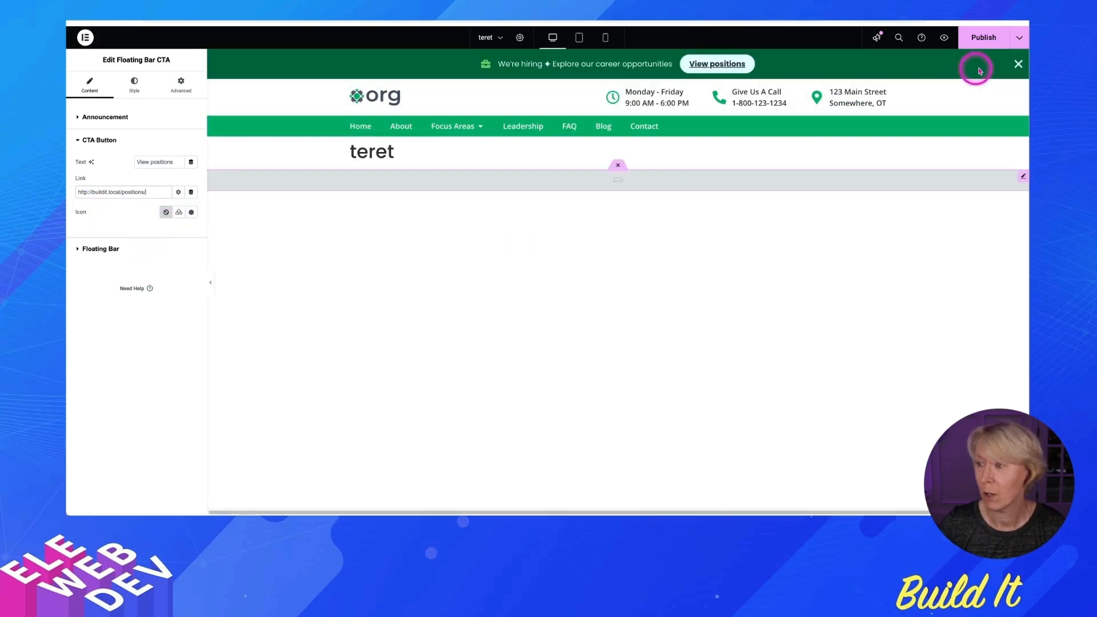
Publish the teret bar and verify View positions opens the live Positions page.
{"action": "left_click", "coordinate": [984, 37]}
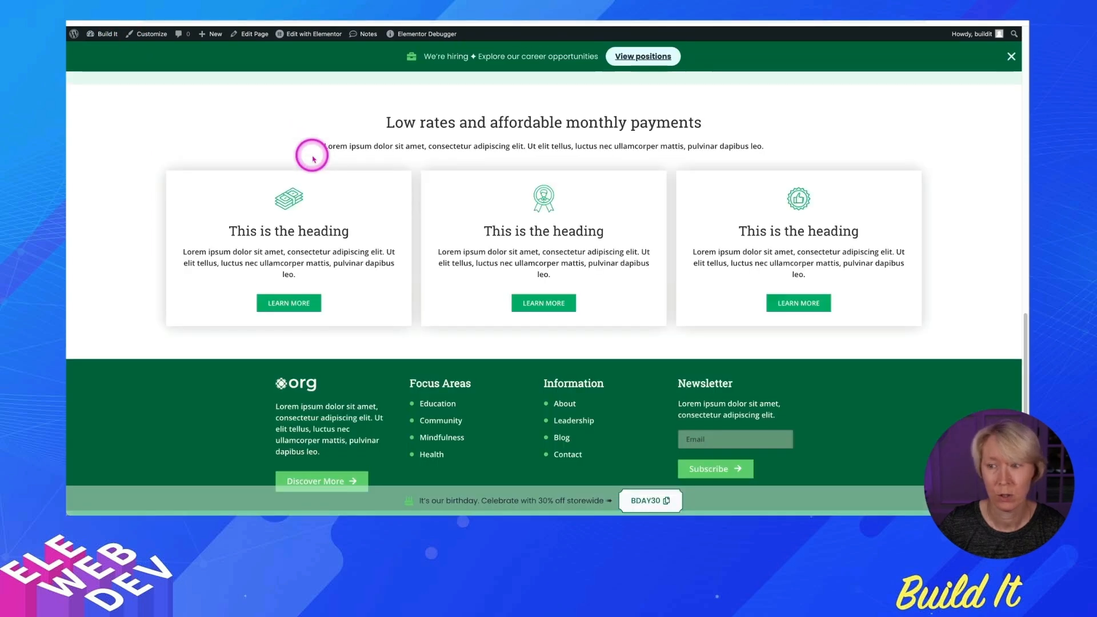
{"action": "left_click", "coordinate": [641, 56]}
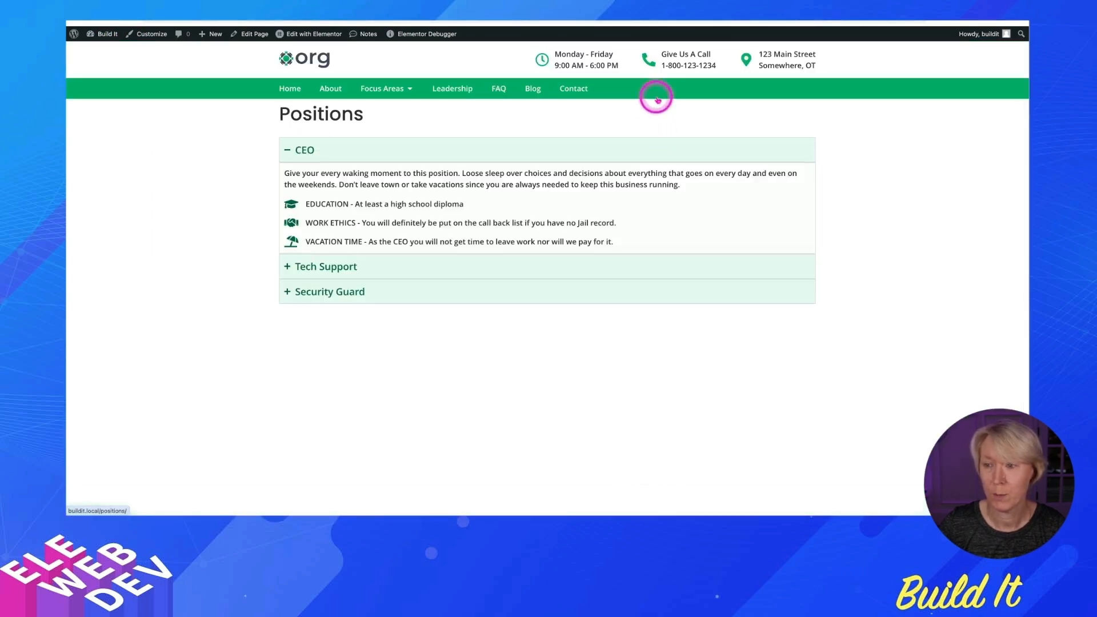
{"action": "mouse_move", "coordinate": [235, 358]}
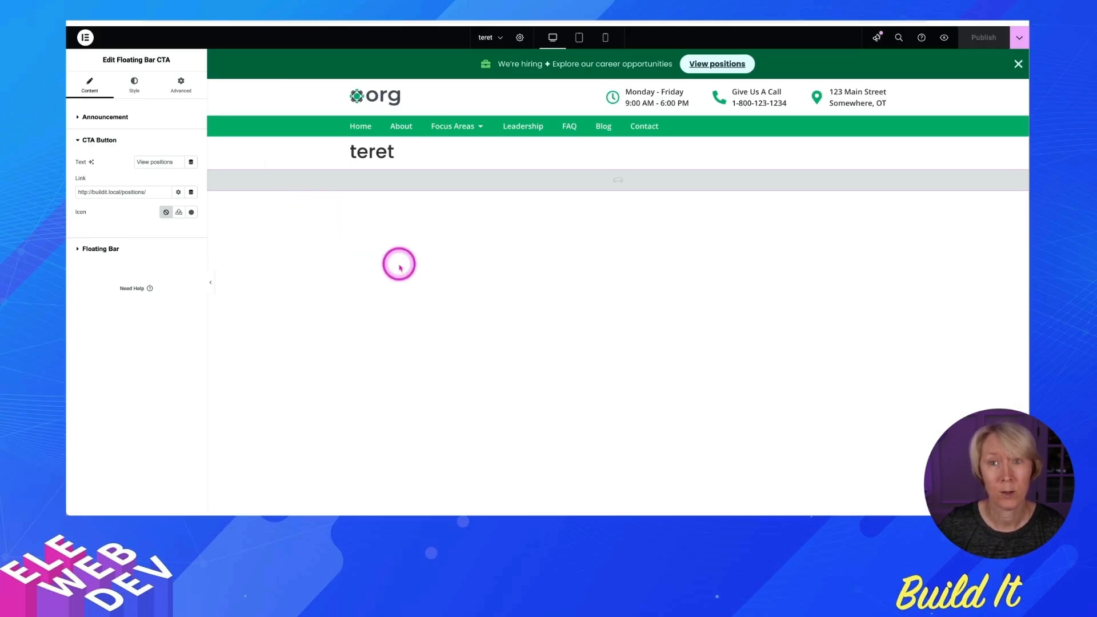
{"action": "mouse_move", "coordinate": [289, 257]}
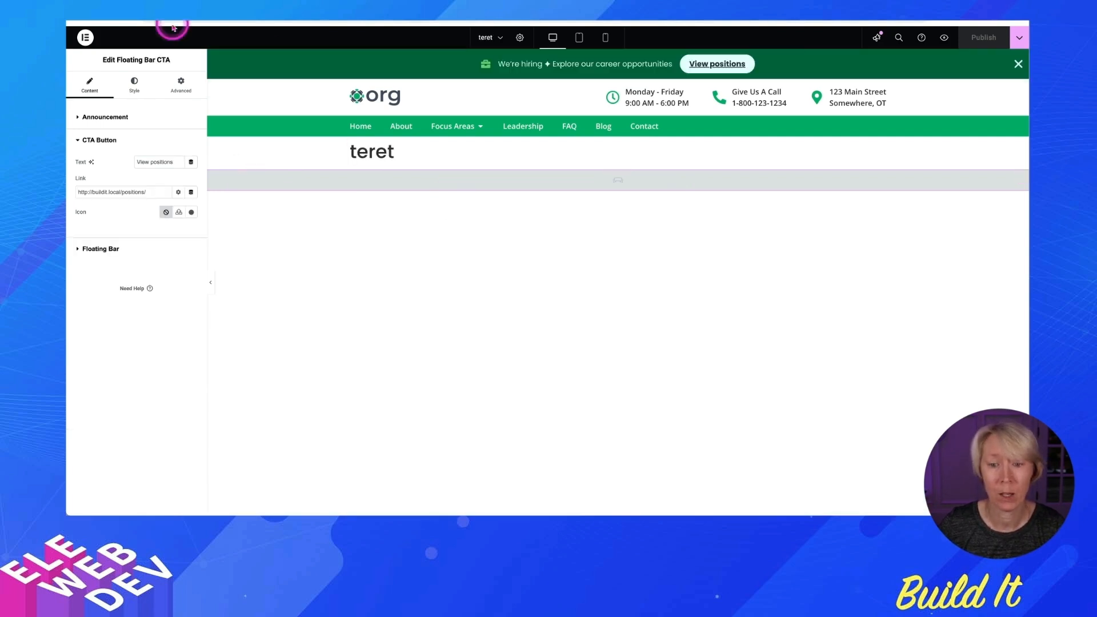
Exit the editor to WordPress admin and show the Floating Elements list.
{"action": "left_click", "coordinate": [84, 37]}
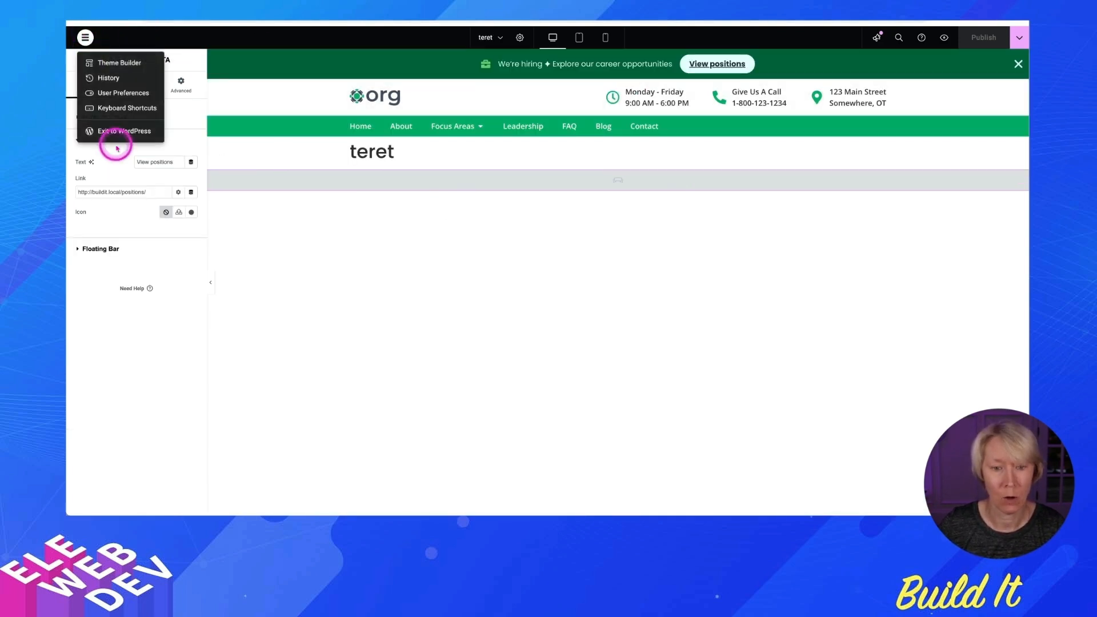
{"action": "left_click", "coordinate": [124, 131]}
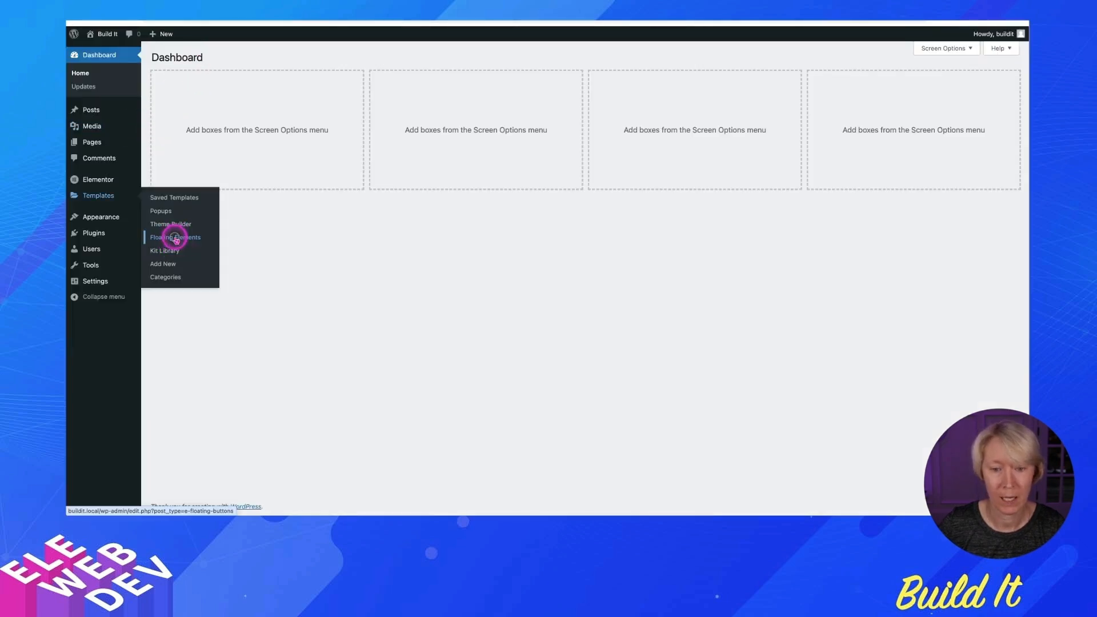
{"action": "left_click", "coordinate": [176, 236]}
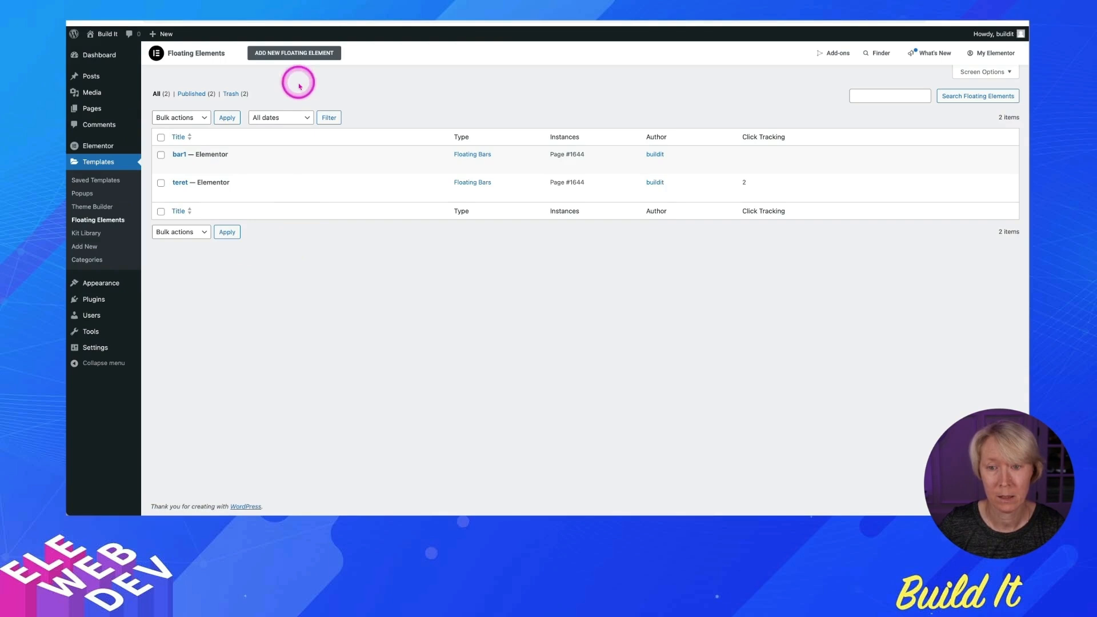
Create a new Floating Buttons element named buttons1.
{"action": "left_click", "coordinate": [294, 52]}
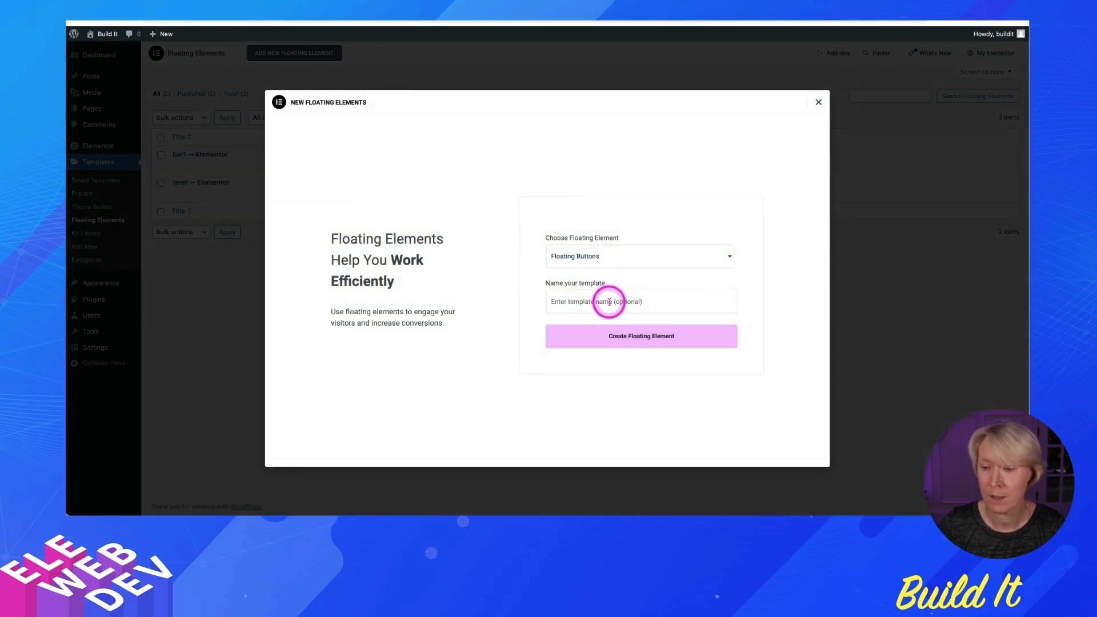
{"action": "type", "text": "buttons1"}
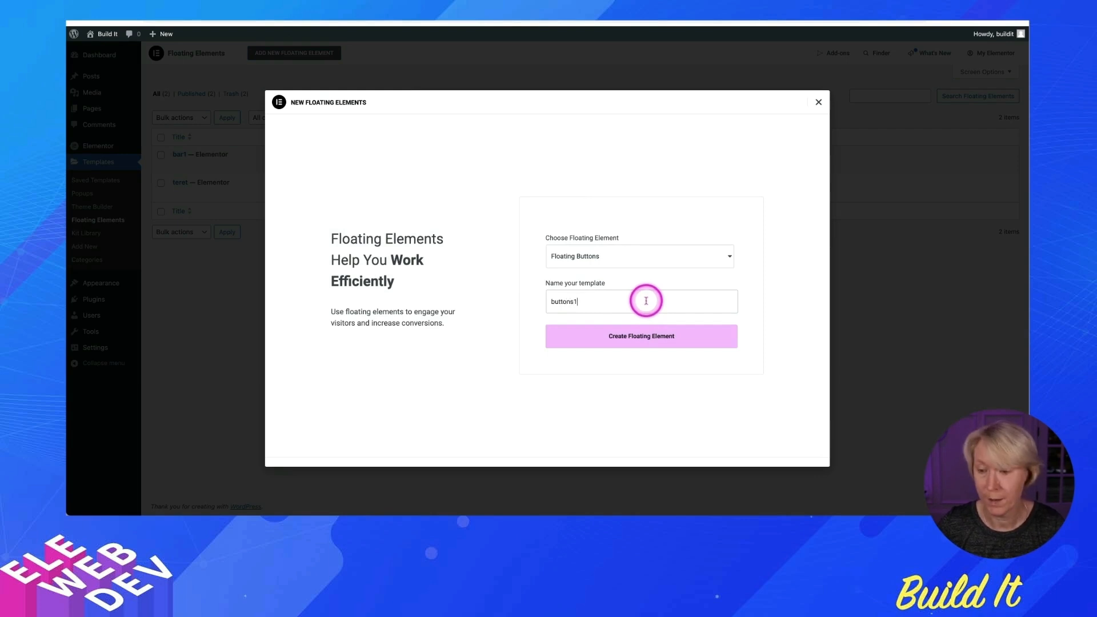
{"action": "left_click", "coordinate": [640, 336]}
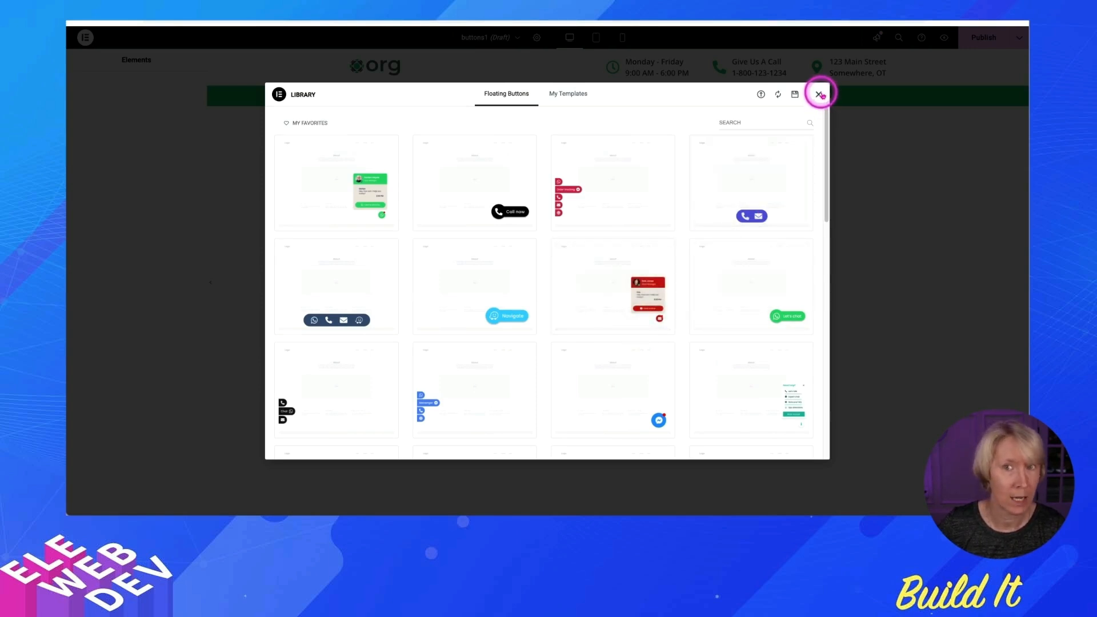
{"action": "mouse_move", "coordinate": [563, 227]}
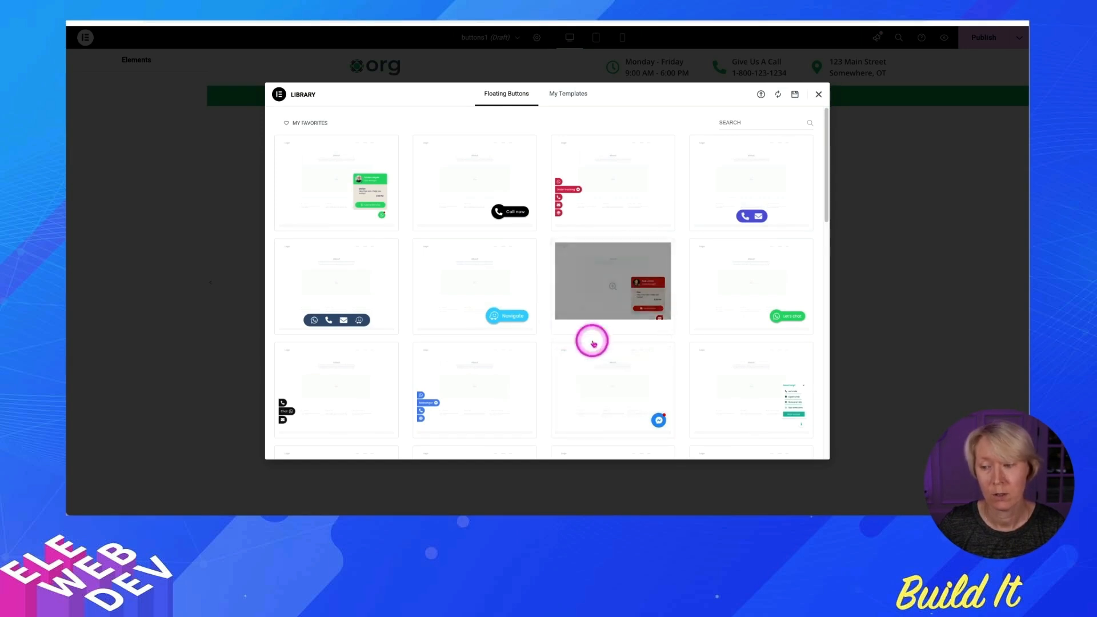
Insert the vertical contact links template (WhatsApp, Messenger, Email, Telephone) from the Library.
{"action": "scroll", "scroll_direction": "down", "scroll_amount": 3}
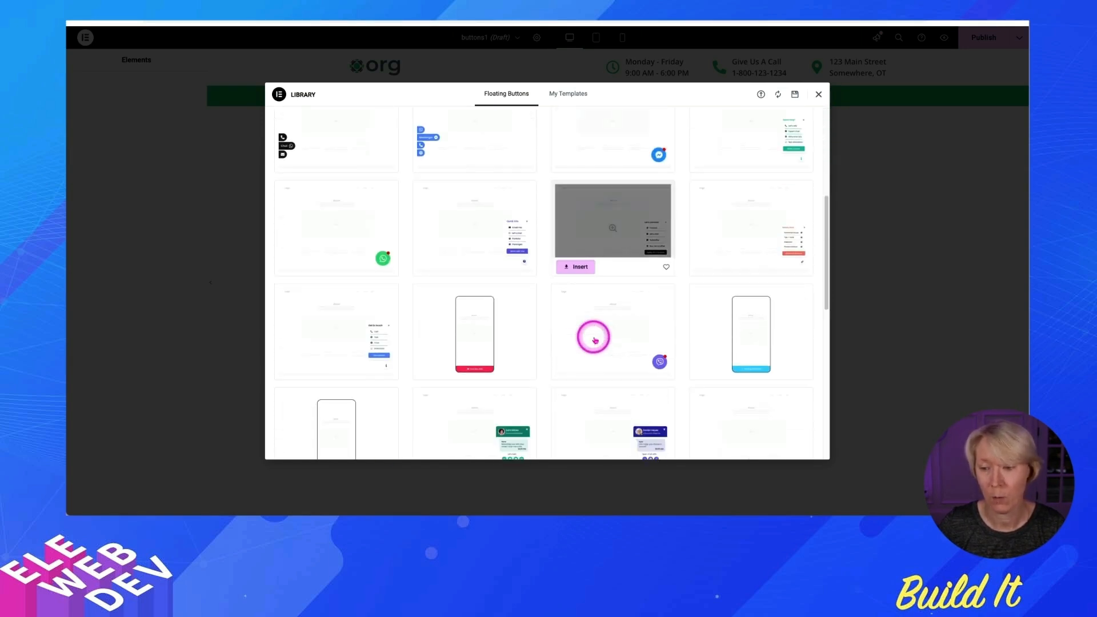
{"action": "scroll", "scroll_direction": "down", "scroll_amount": 3}
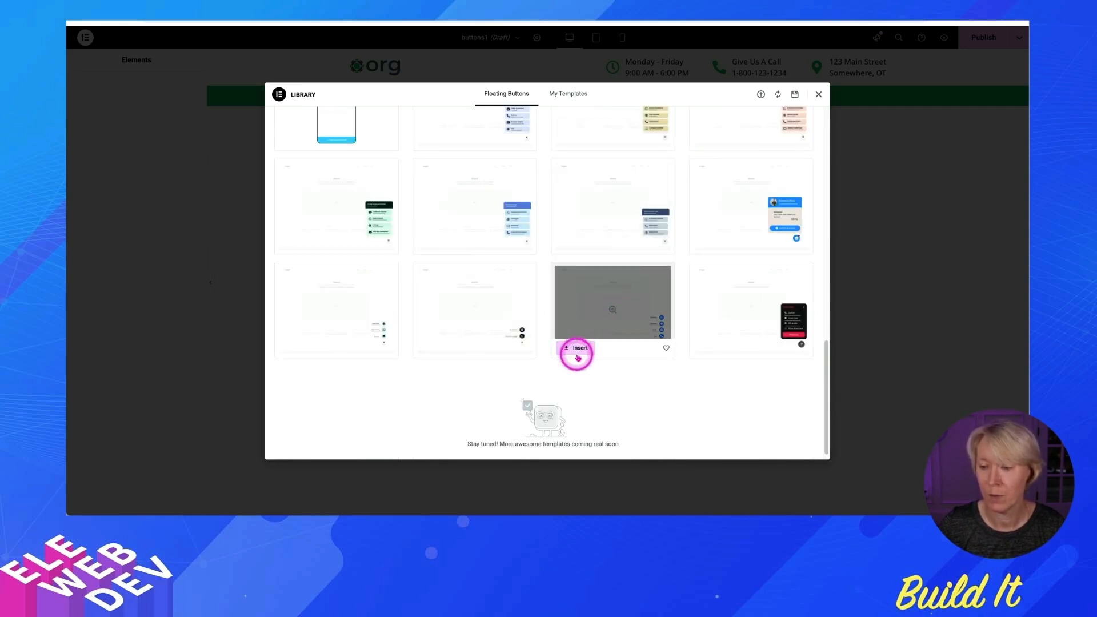
{"action": "left_click", "coordinate": [576, 348]}
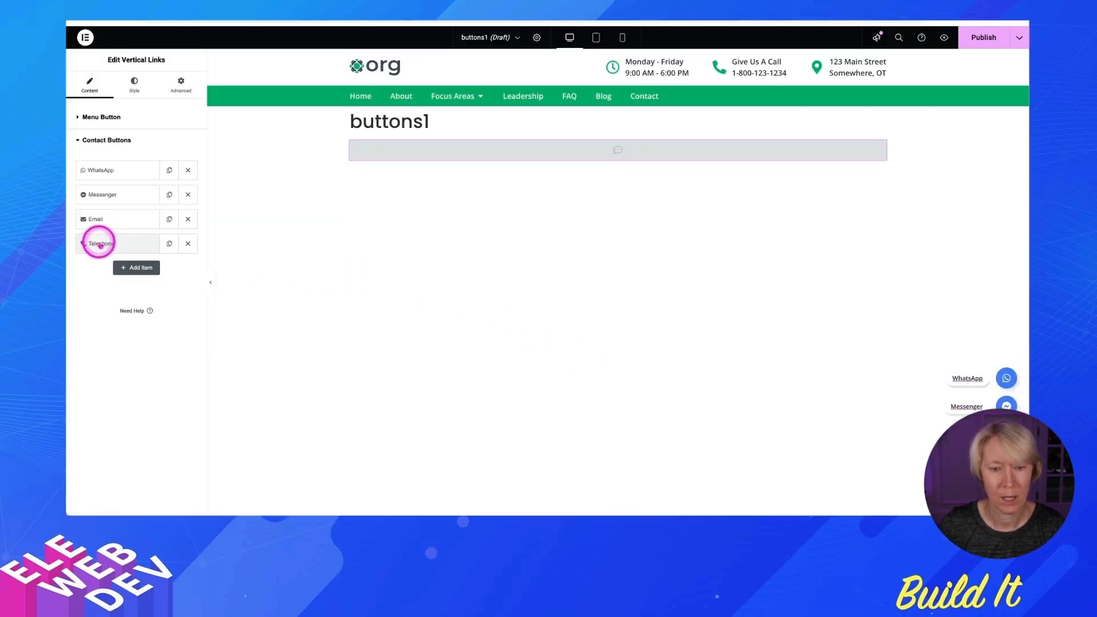
Position buttons1 at Horizontal Left and Vertical Bottom in the Advanced Layout settings.
{"action": "left_click", "coordinate": [134, 83]}
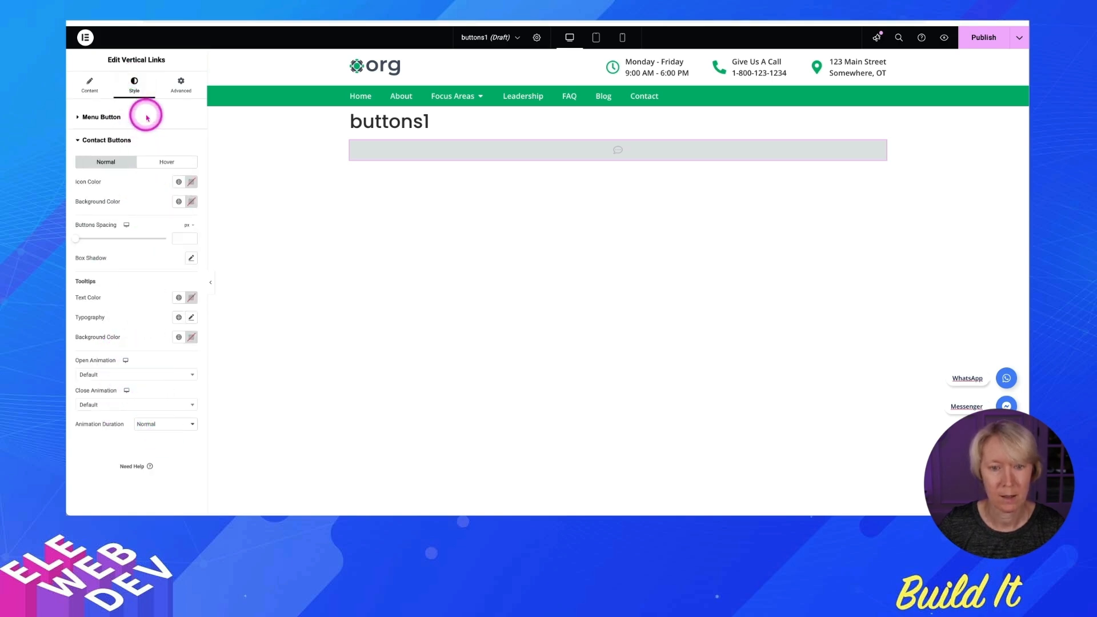
{"action": "left_click", "coordinate": [101, 116]}
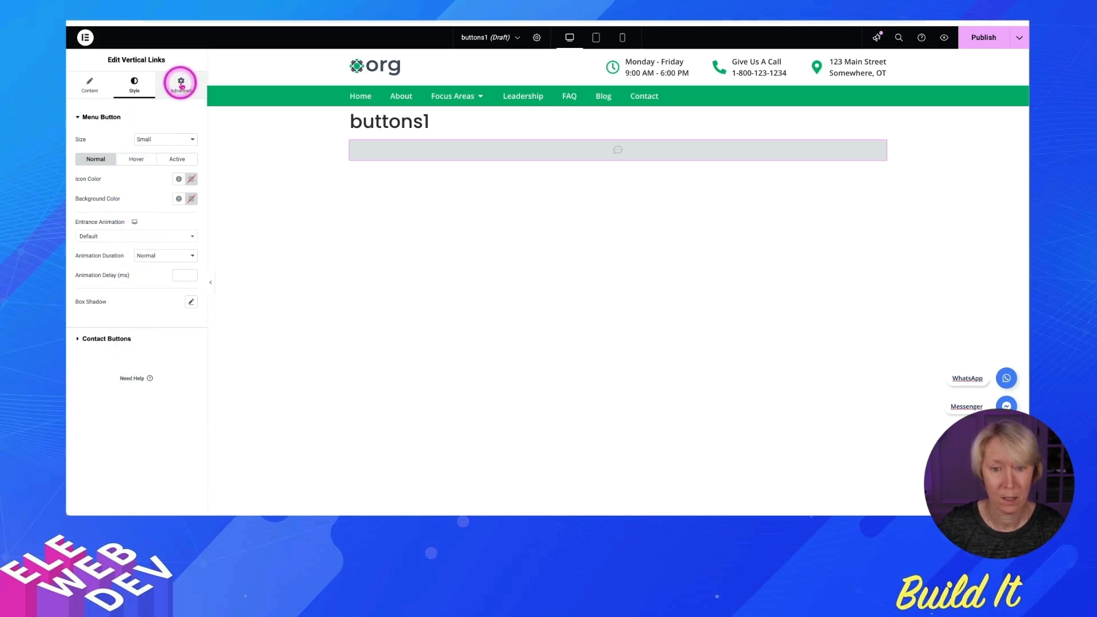
{"action": "left_click", "coordinate": [179, 84]}
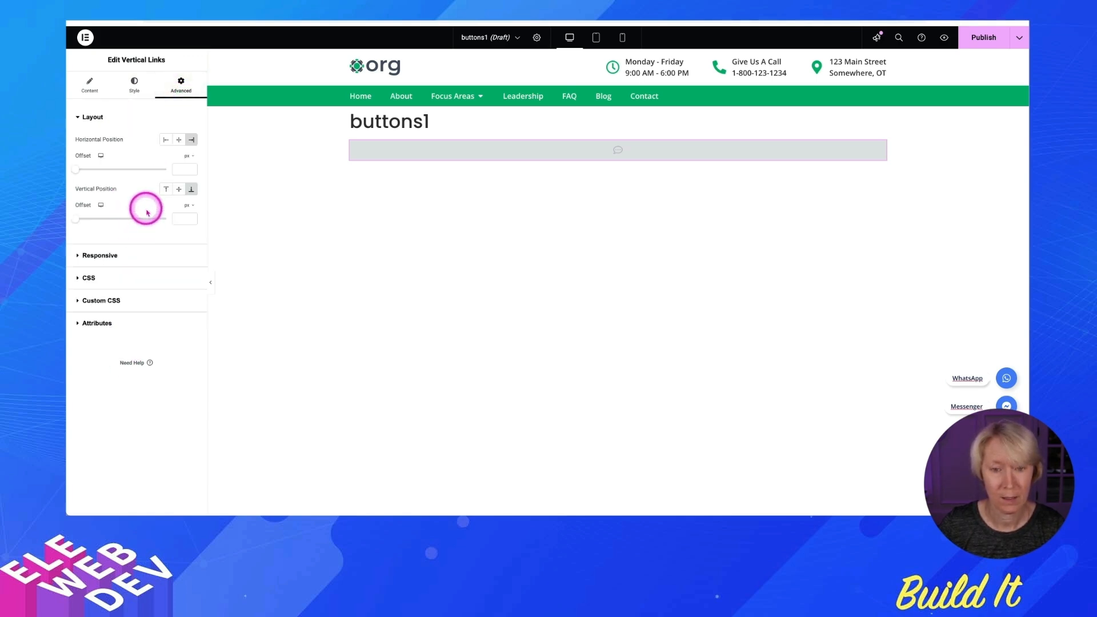
{"action": "left_click", "coordinate": [166, 140]}
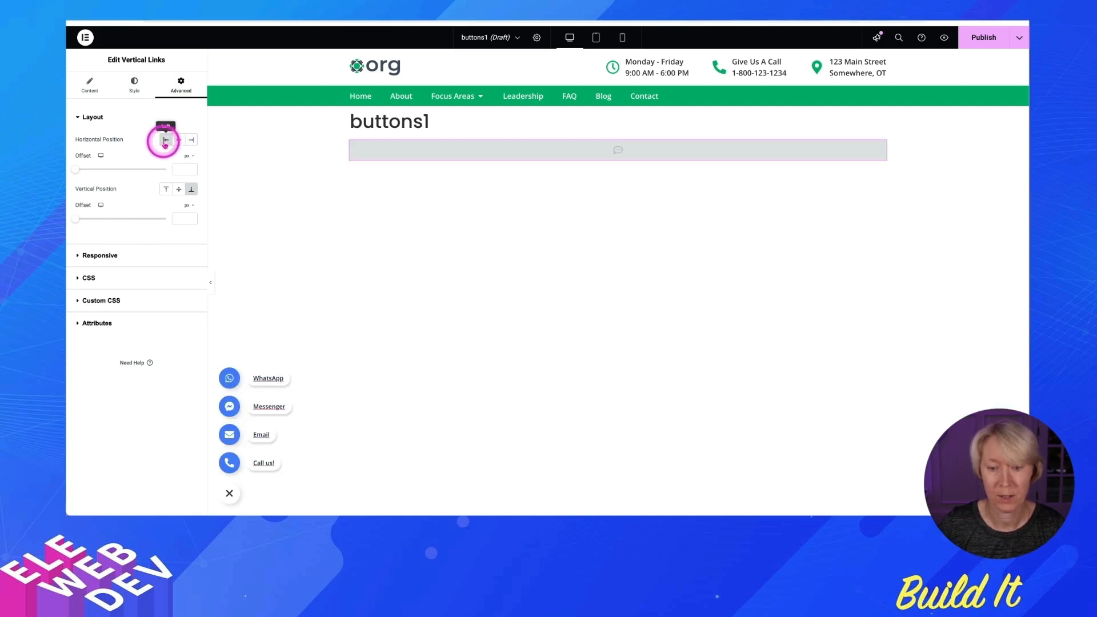
{"action": "left_click", "coordinate": [179, 140]}
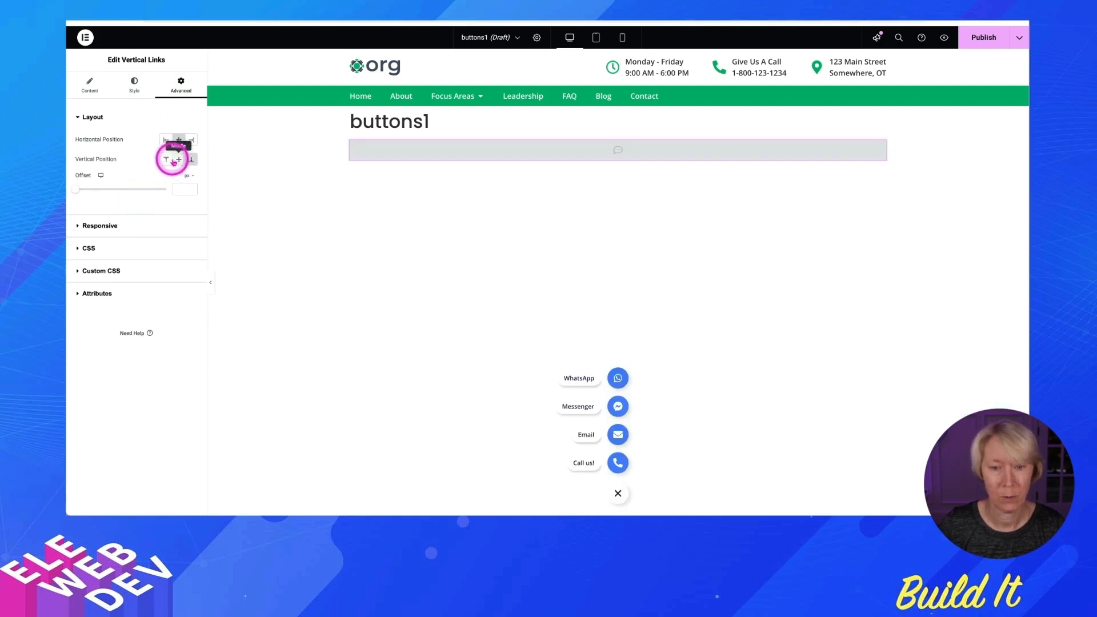
{"action": "left_click", "coordinate": [166, 159]}
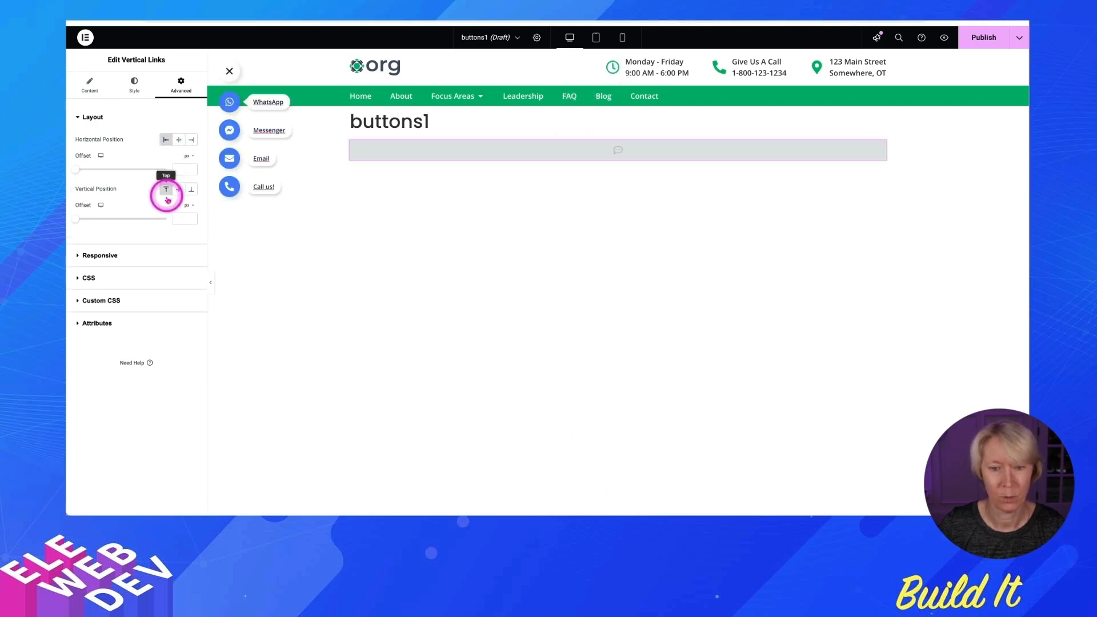
{"action": "left_click", "coordinate": [191, 188]}
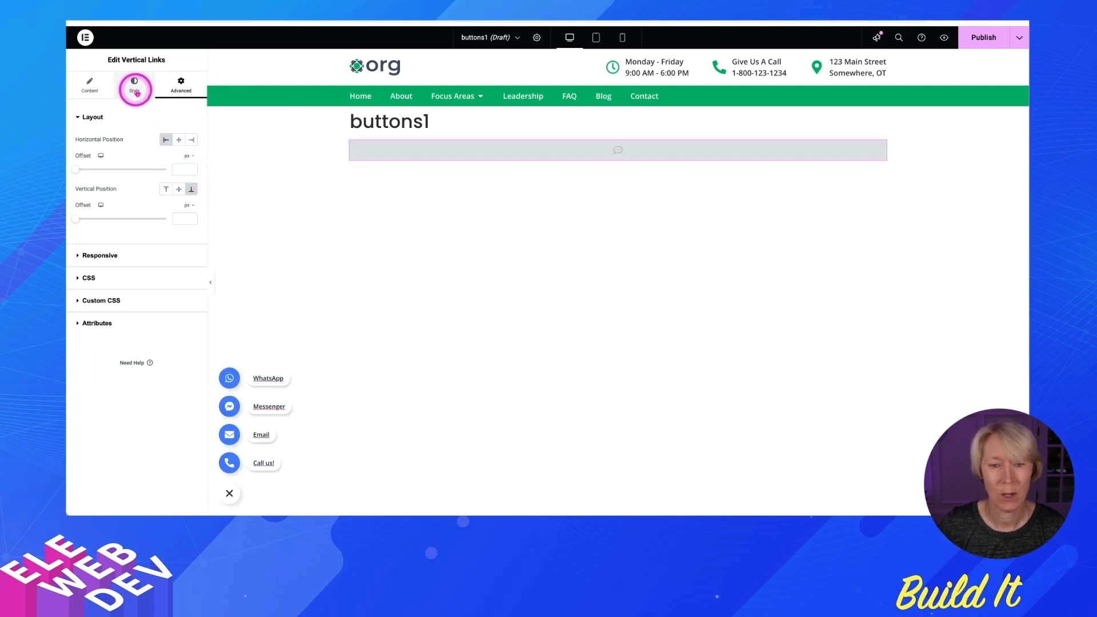
Make the contact icons green normally and the Org Green global colour on hover.
{"action": "left_click", "coordinate": [135, 83]}
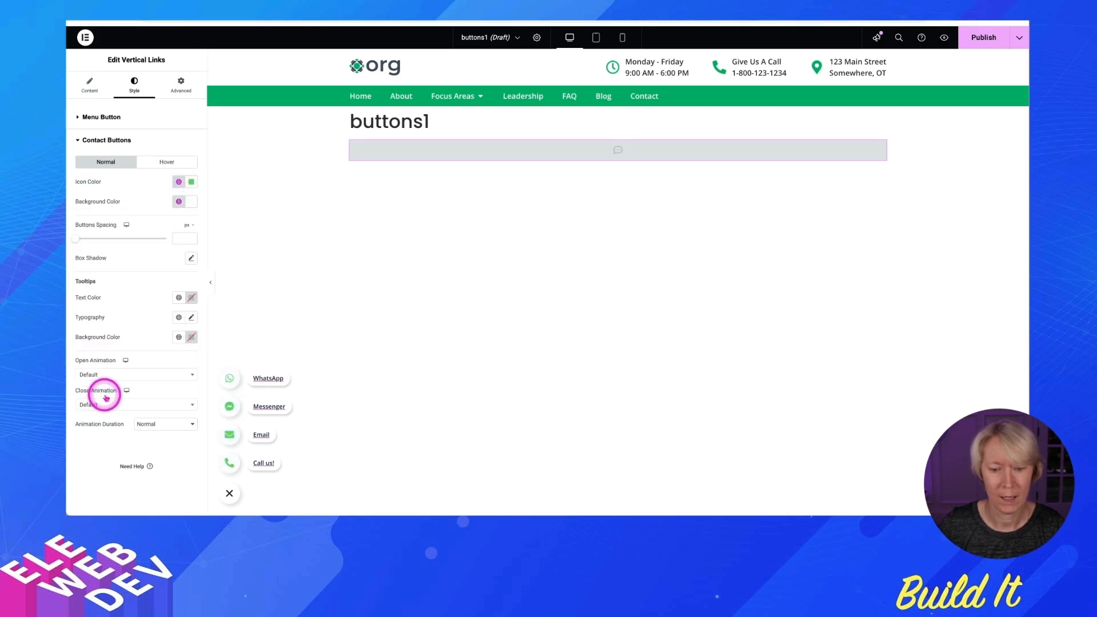
{"action": "mouse_move", "coordinate": [126, 282]}
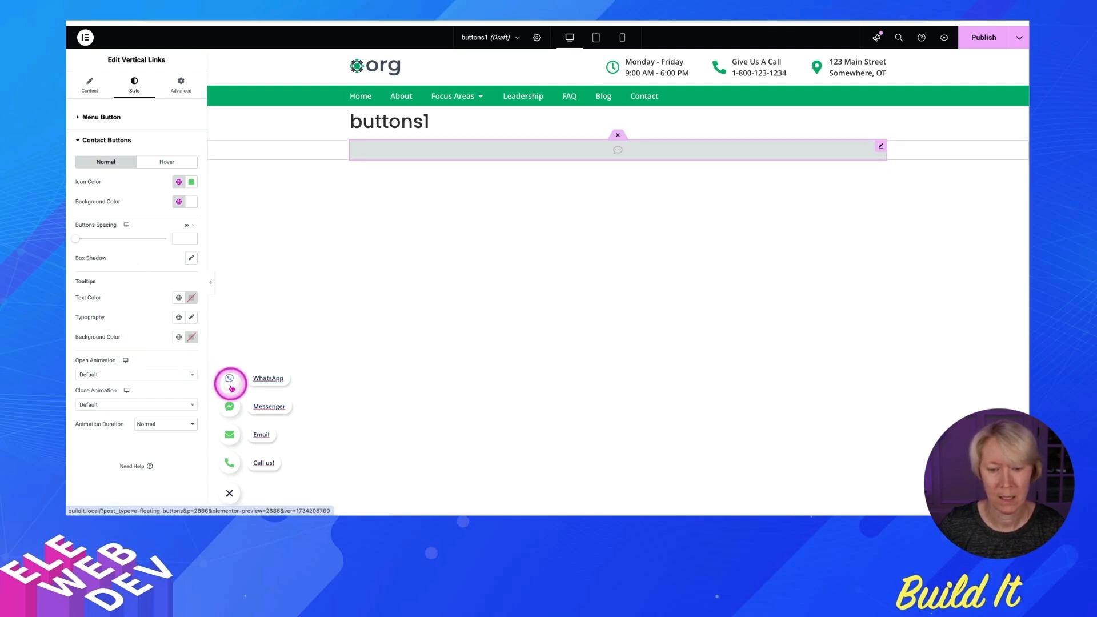
{"action": "left_click", "coordinate": [167, 161]}
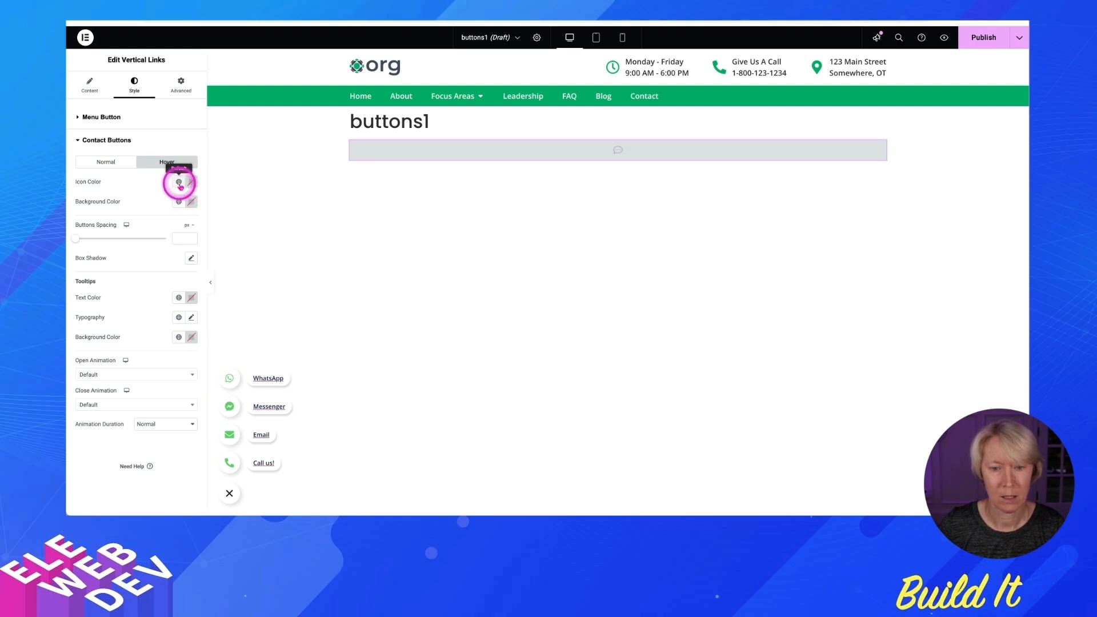
{"action": "left_click", "coordinate": [179, 182]}
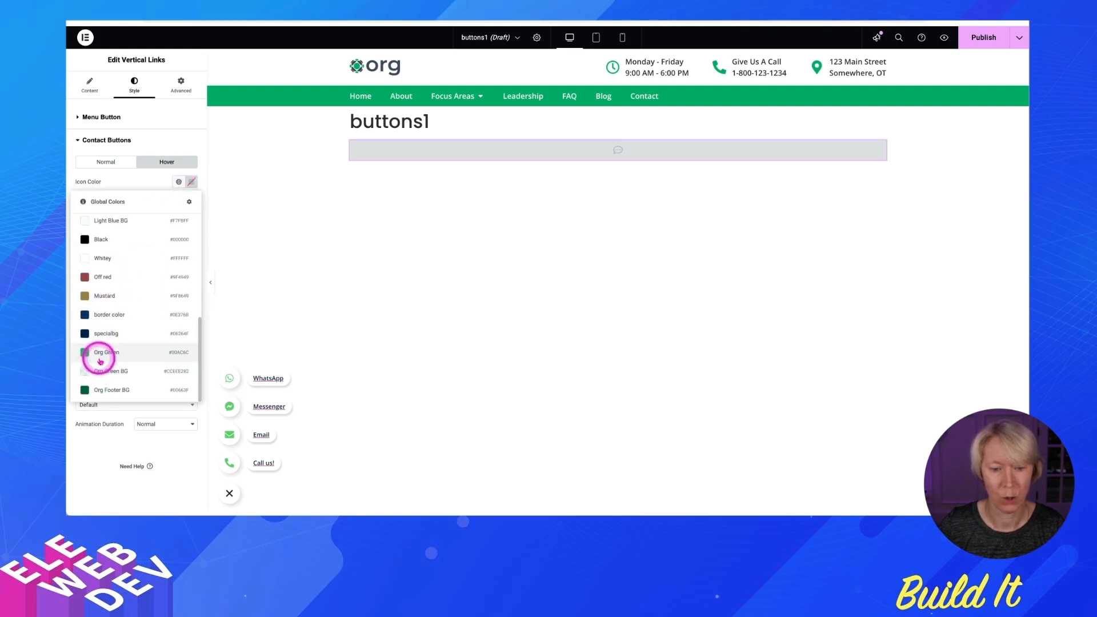
{"action": "left_click", "coordinate": [106, 352]}
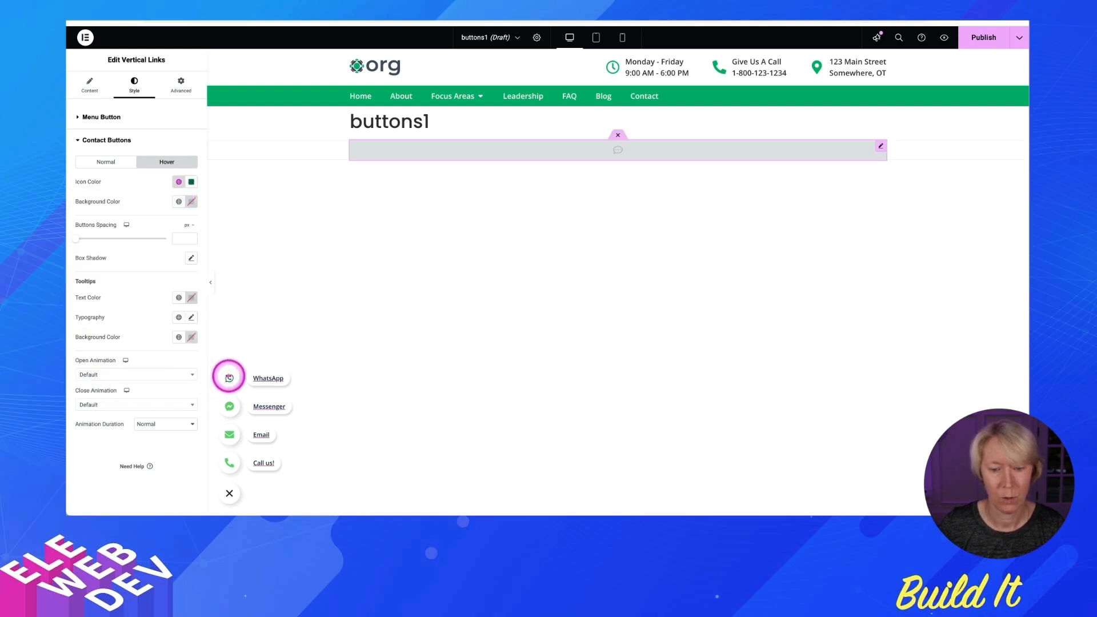
{"action": "mouse_move", "coordinate": [228, 468]}
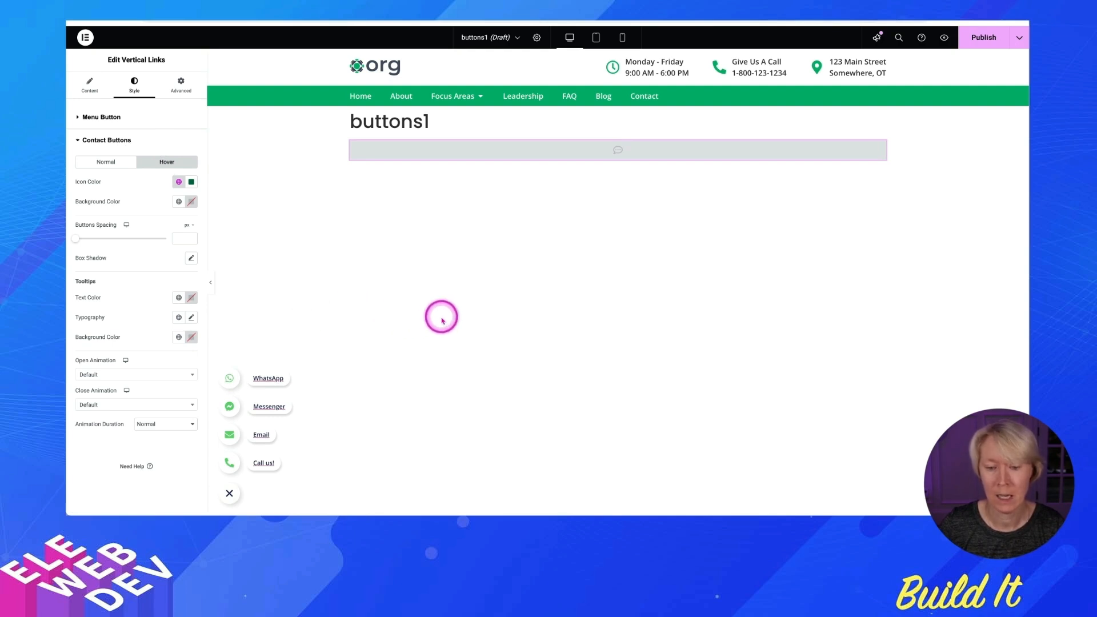
{"action": "left_click", "coordinate": [89, 82]}
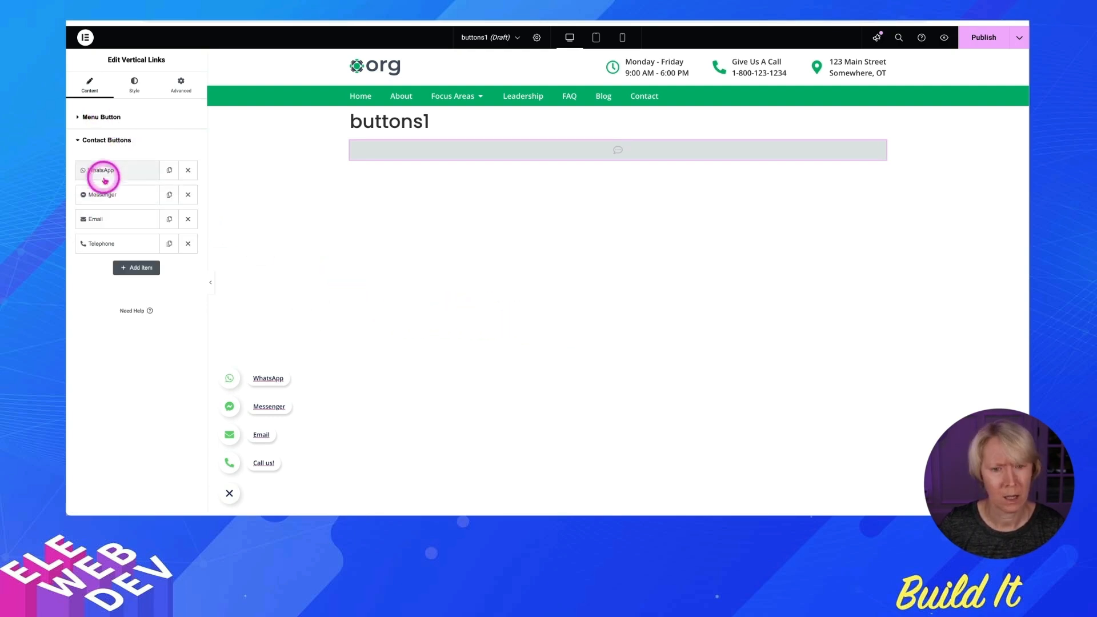
Change the first contact button's platform from WhatsApp to Telephone.
{"action": "left_click", "coordinate": [101, 170]}
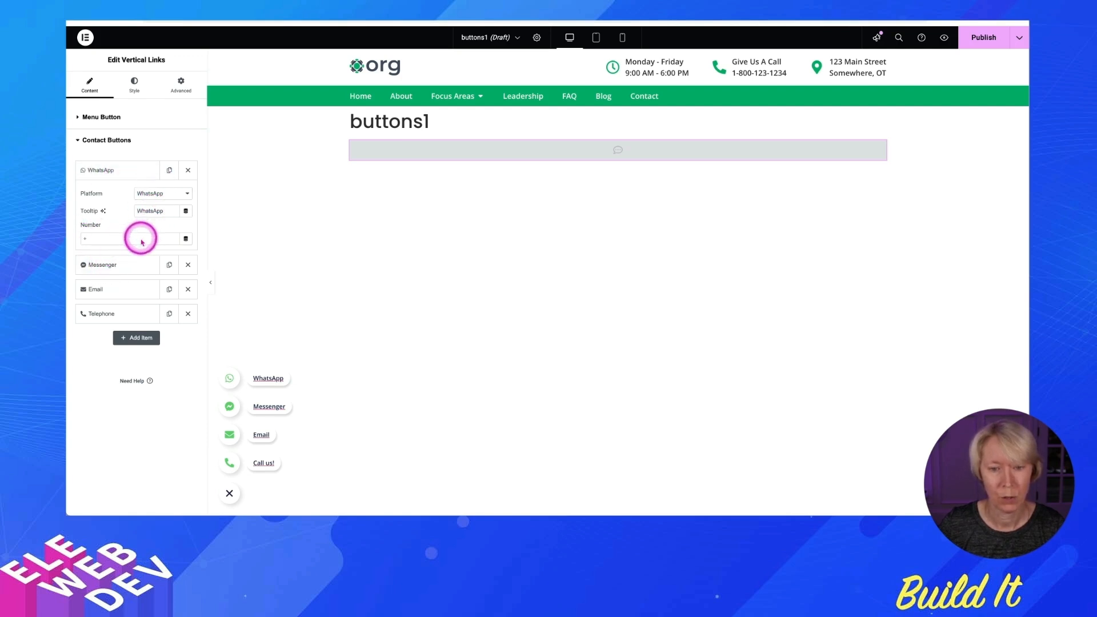
{"action": "left_click", "coordinate": [162, 193]}
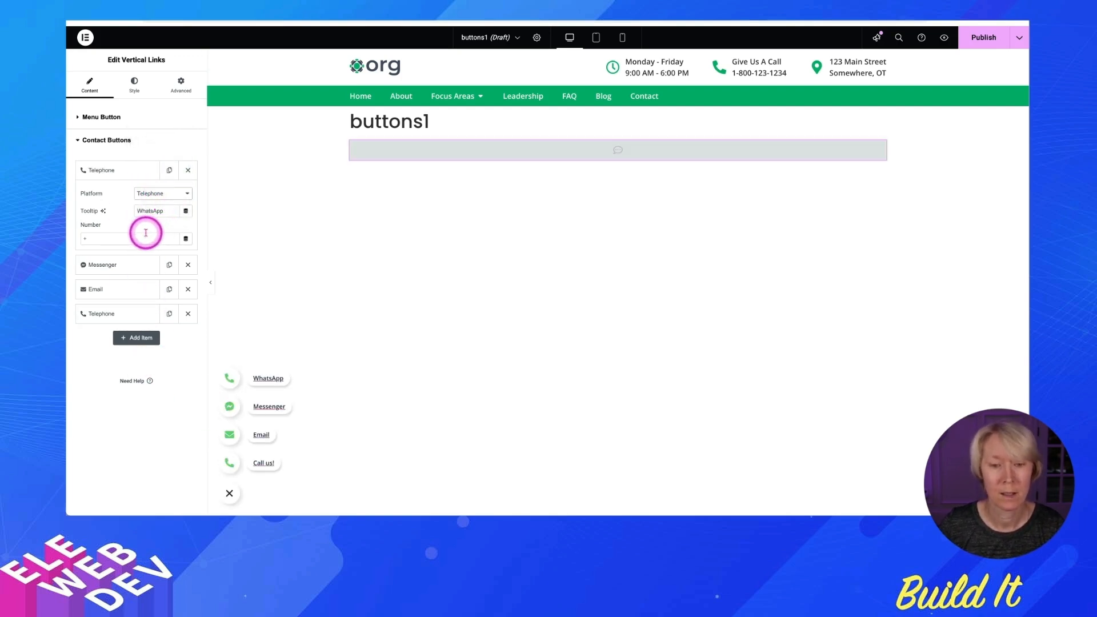
{"action": "mouse_move", "coordinate": [160, 183]}
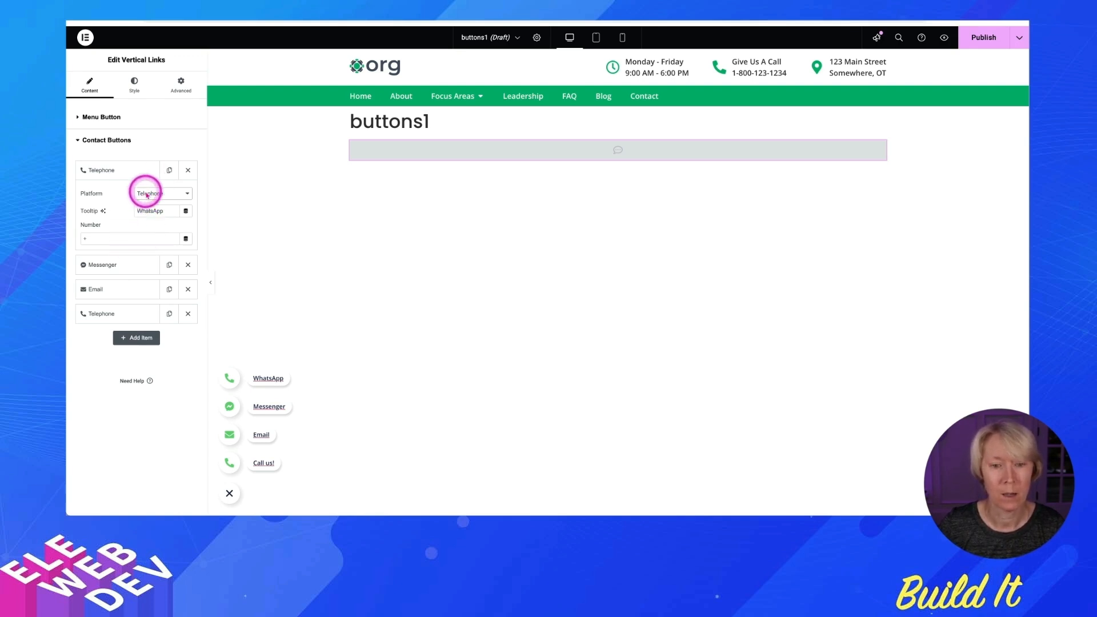
{"action": "left_click", "coordinate": [161, 193]}
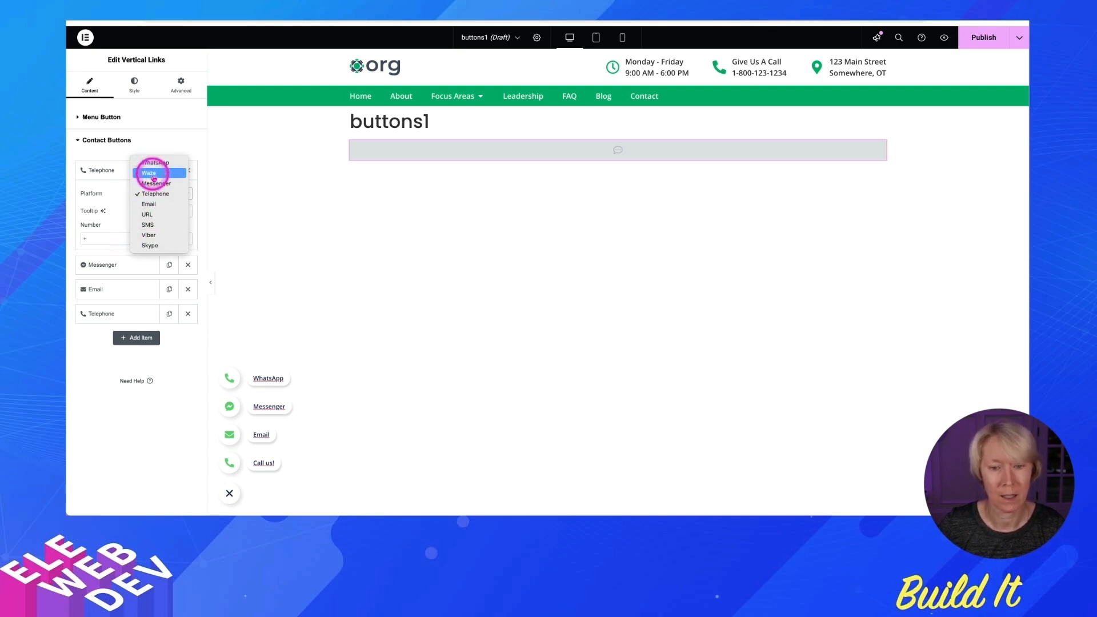